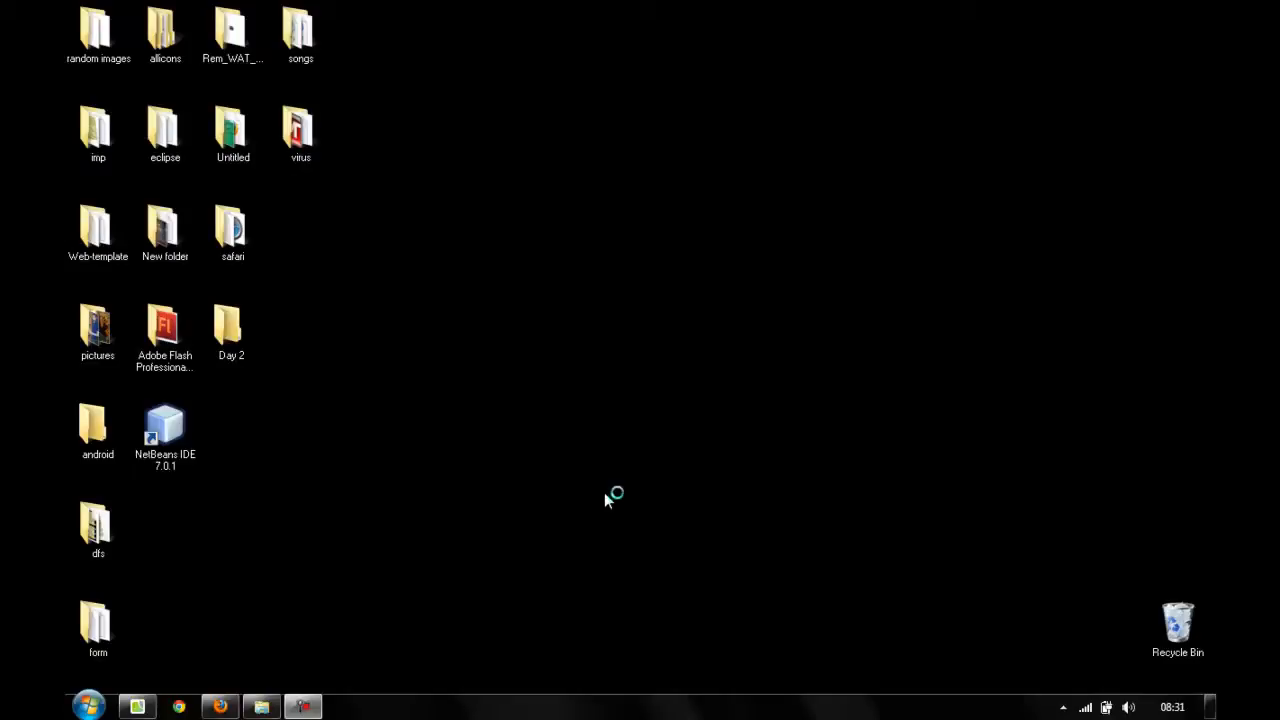
pyautogui.moveTo(606, 500)
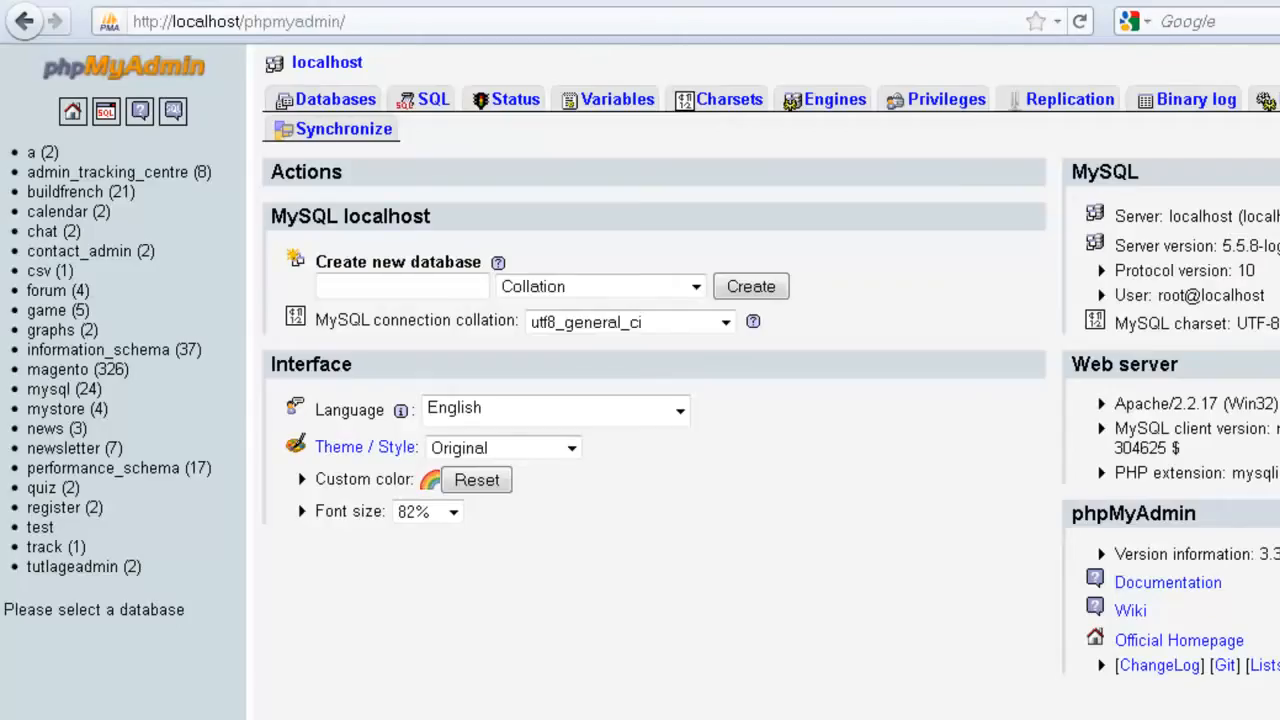
# Step: Create a new database named cms from the Create new database field
pyautogui.click(400, 288)
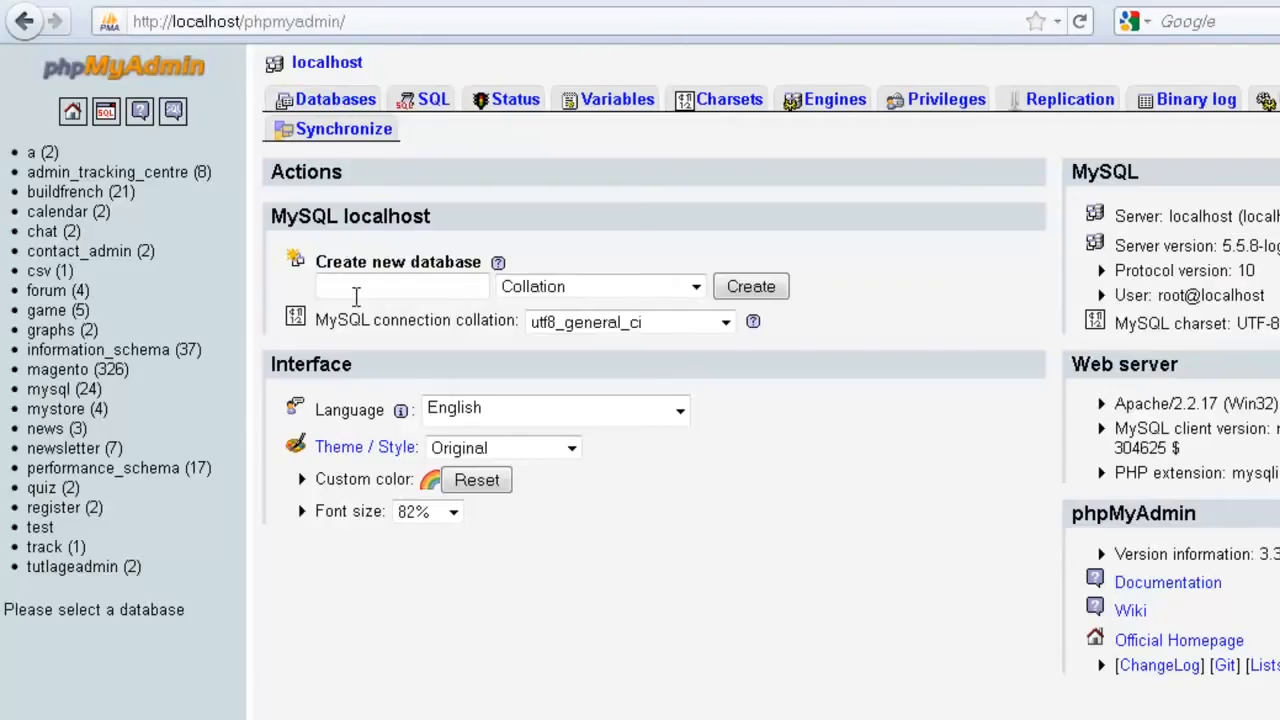
pyautogui.write('cms')
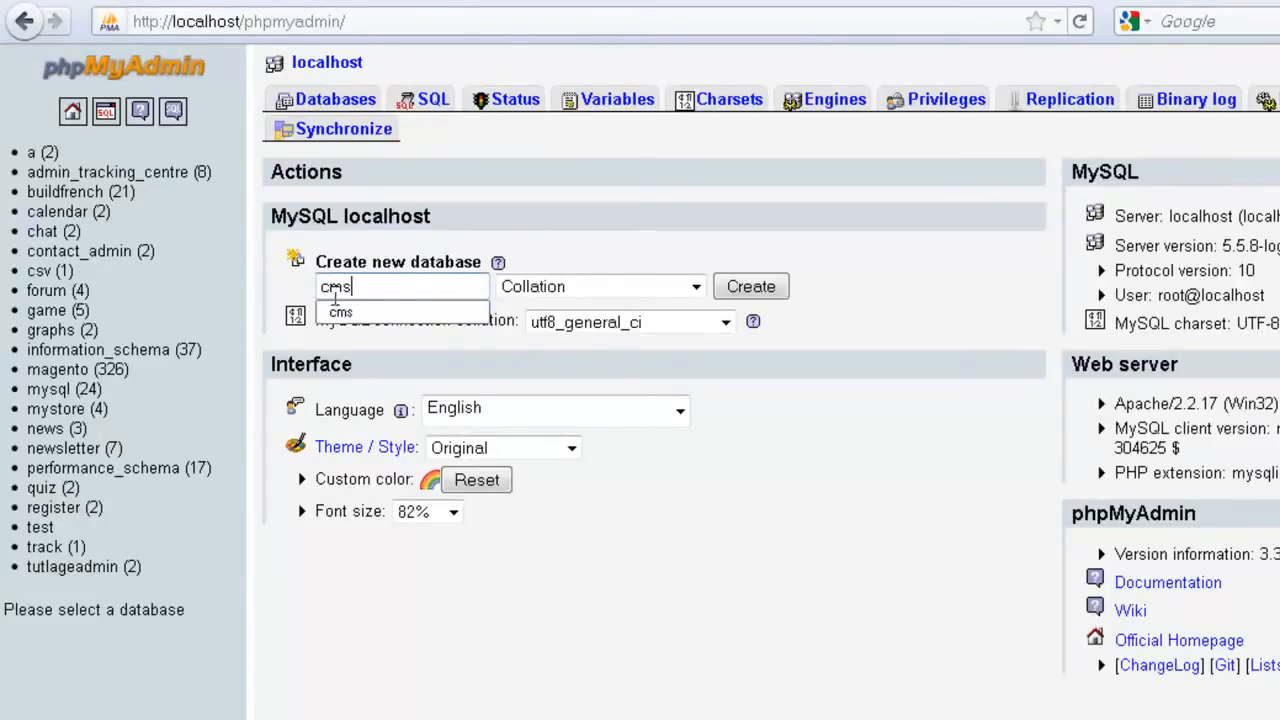
pyautogui.click(752, 286)
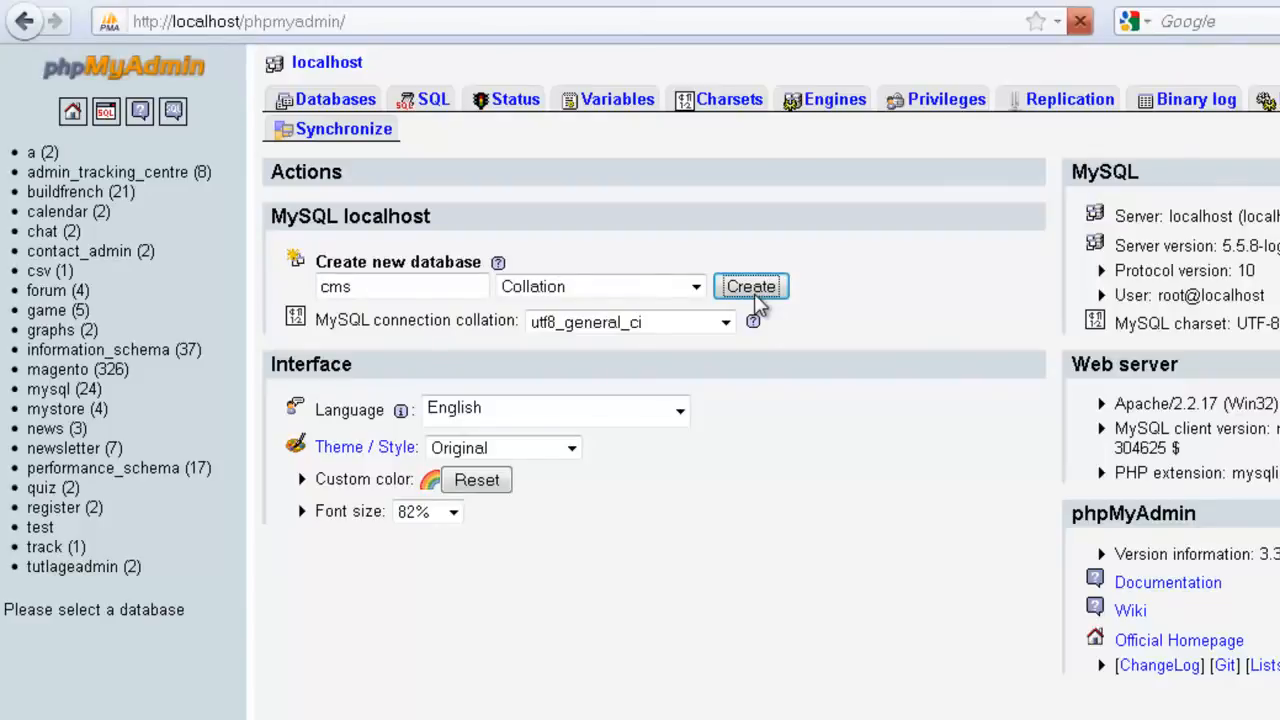
pyautogui.click(752, 288)
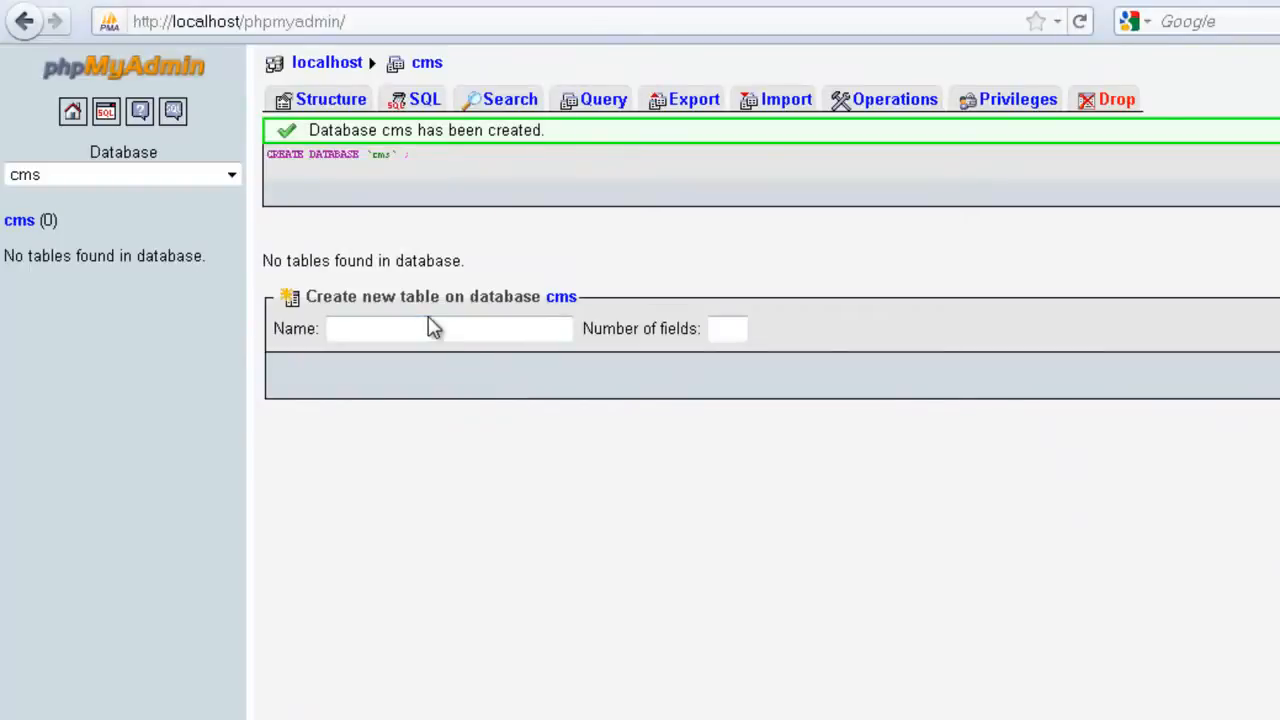
# Step: Start a users table with 5 fields in cms and name its first field id
pyautogui.write('users')
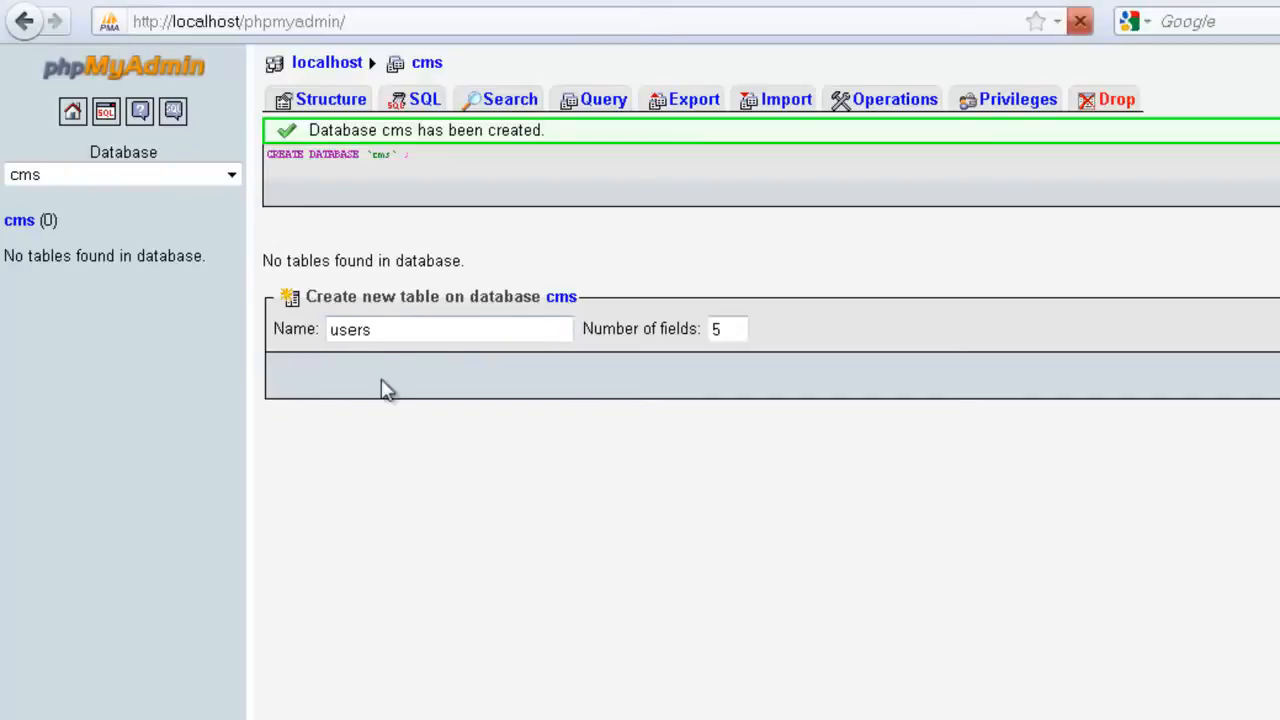
pyautogui.click(448, 328)
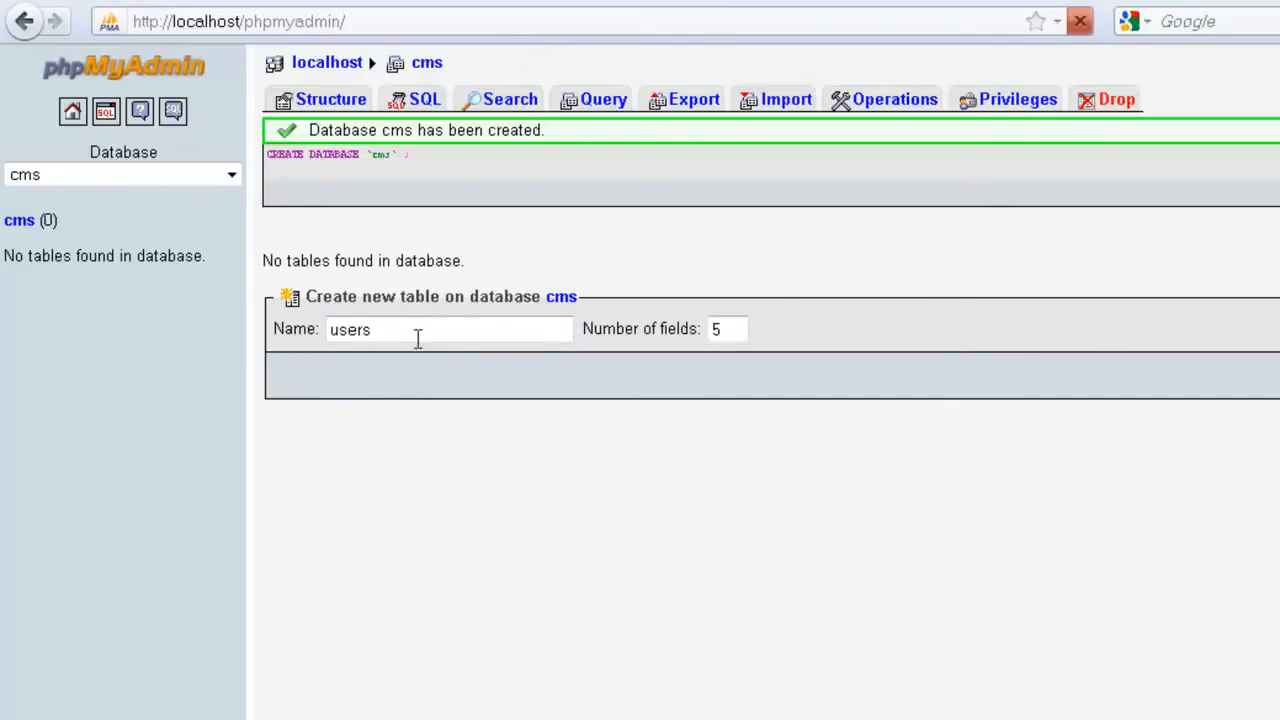
pyautogui.write('id')
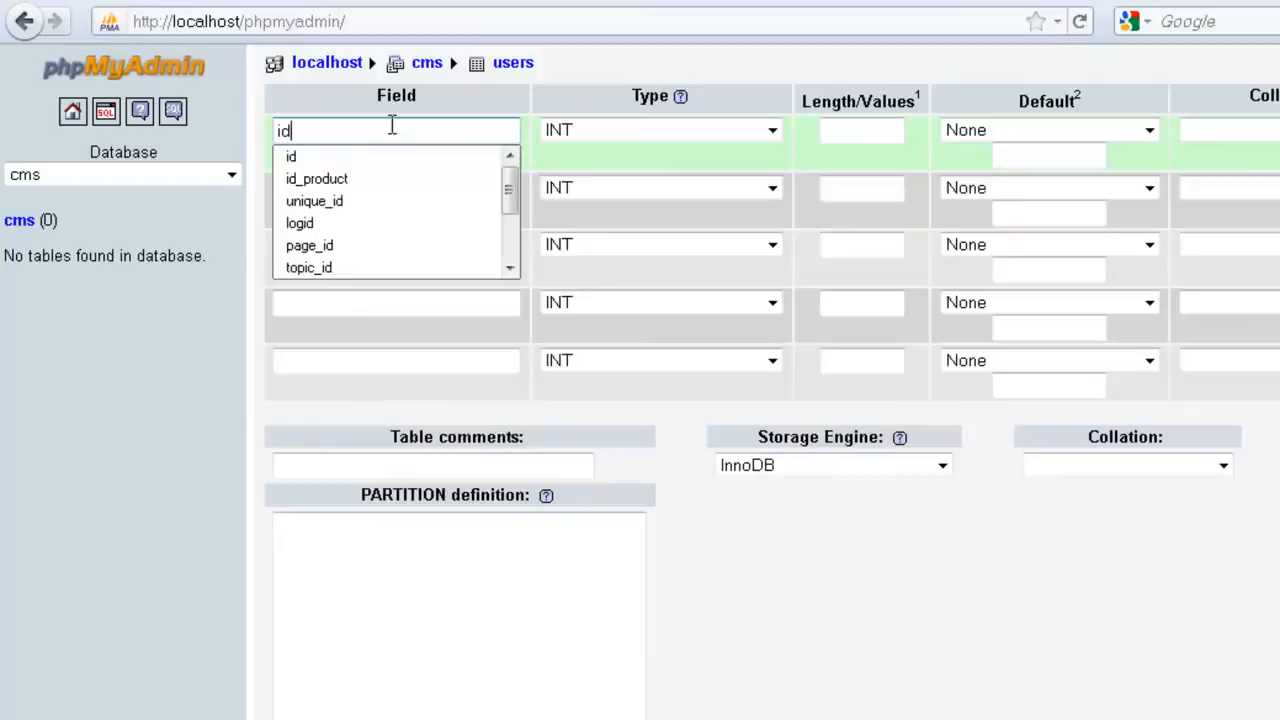
# Step: Name the next fields name, email, password and ip_address
pyautogui.click(396, 188)
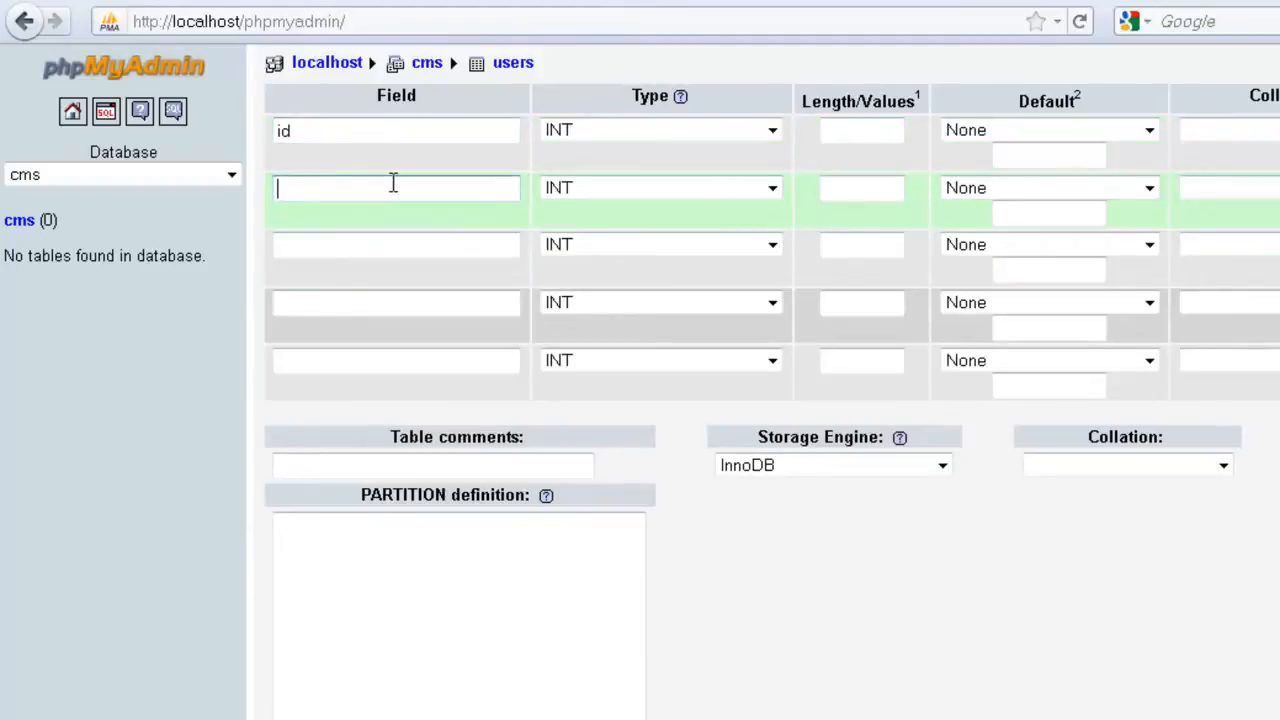
pyautogui.write('name')
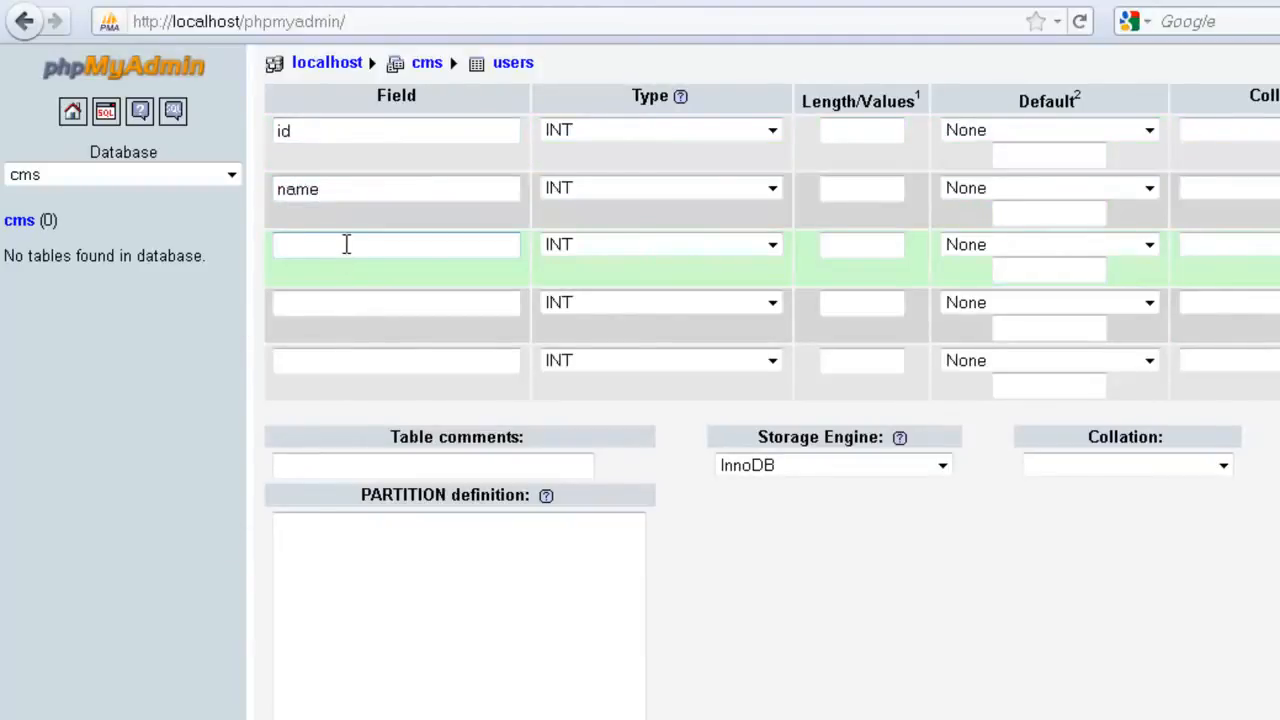
pyautogui.write('email')
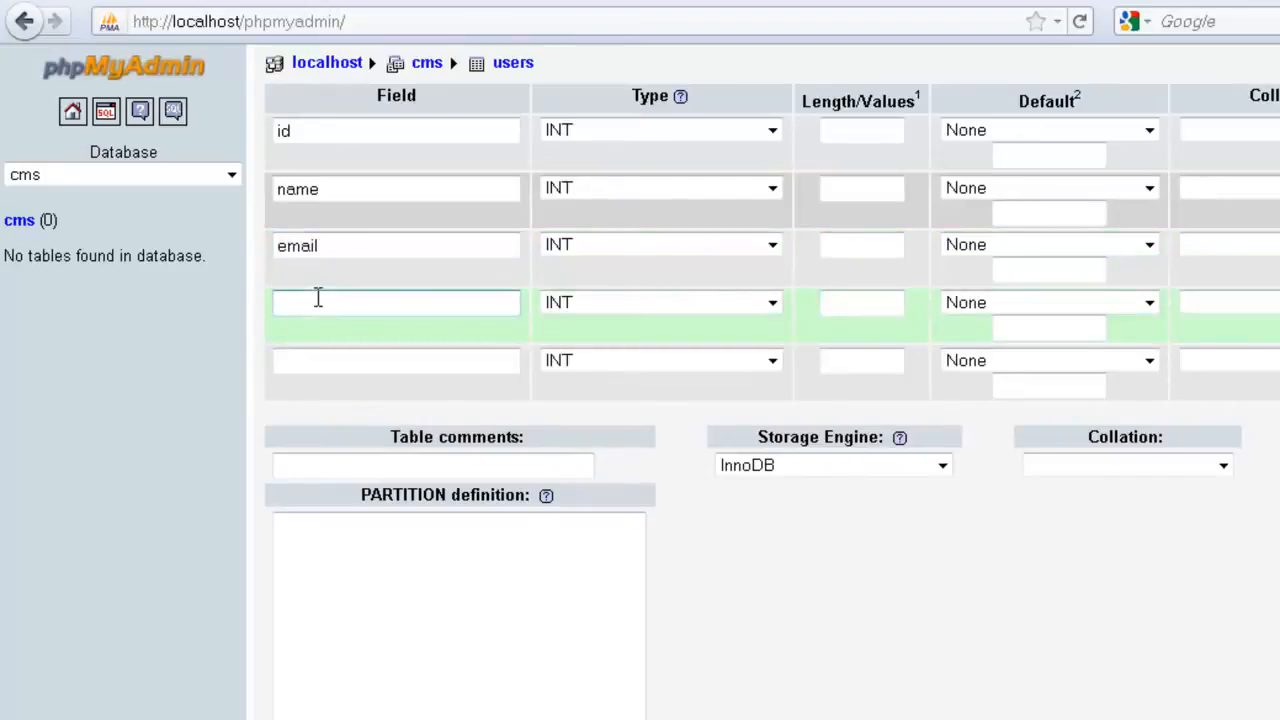
pyautogui.write('pass')
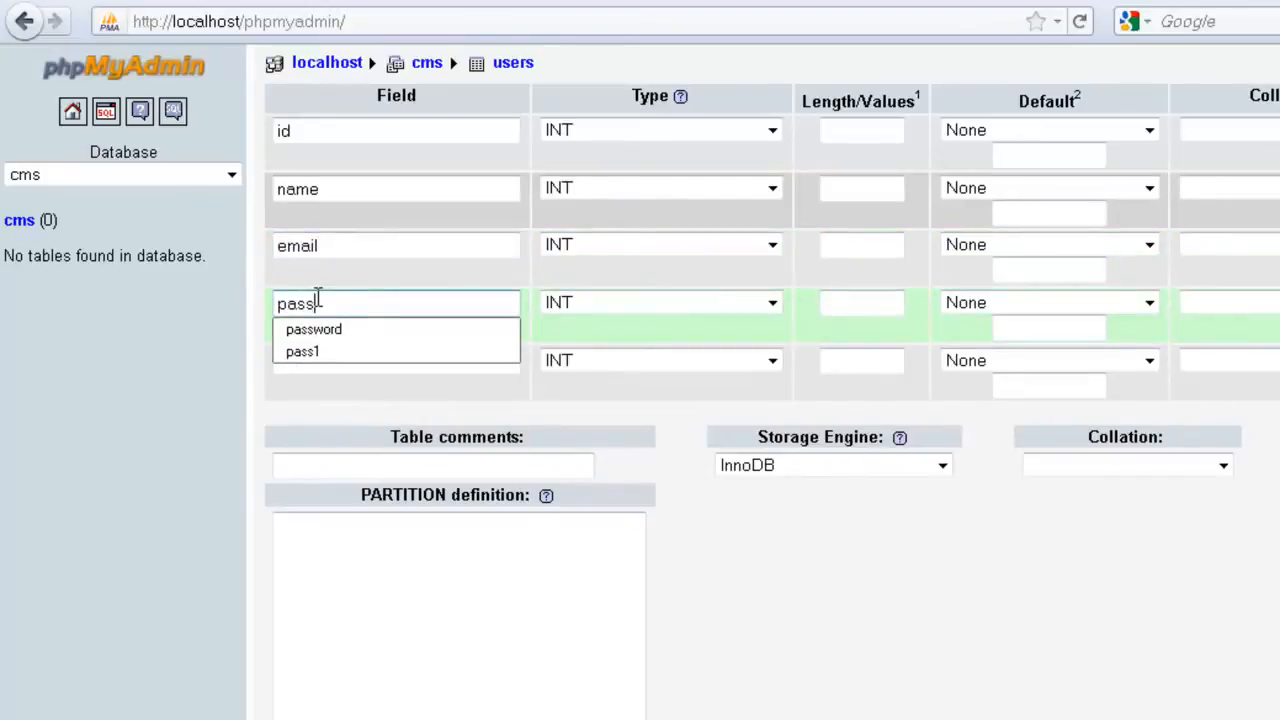
pyautogui.click(314, 328)
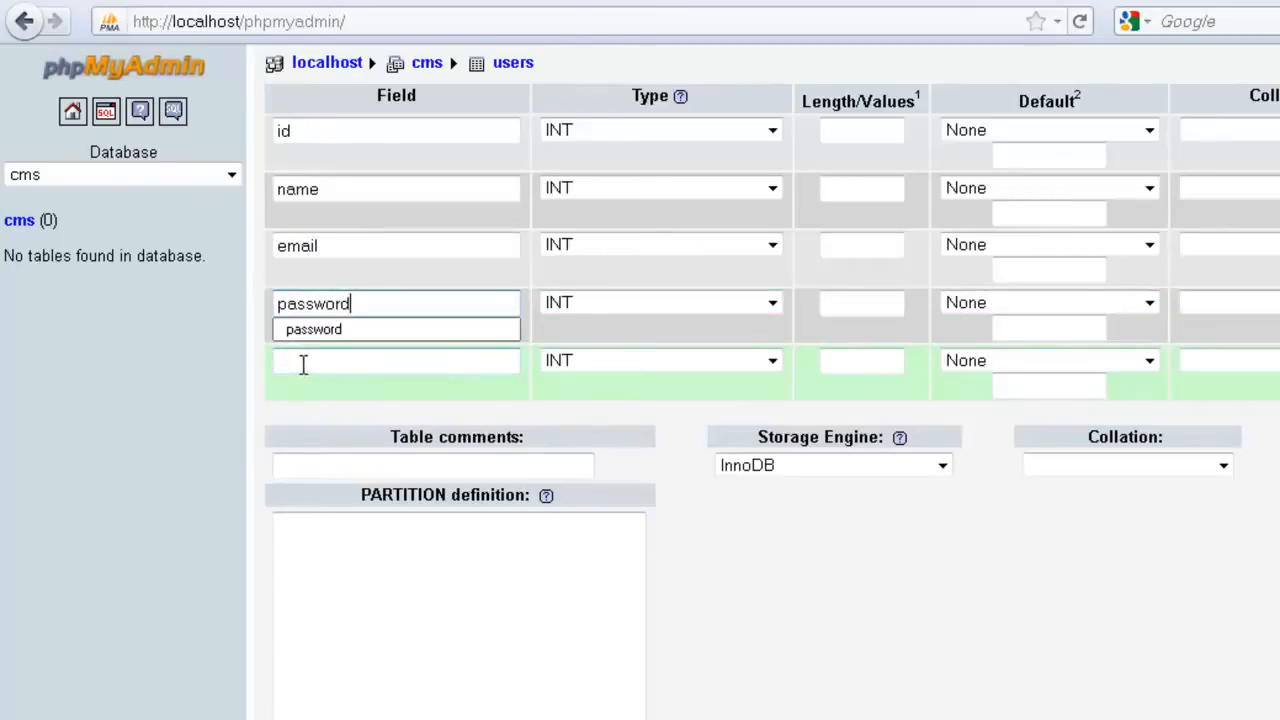
pyautogui.write('ip')
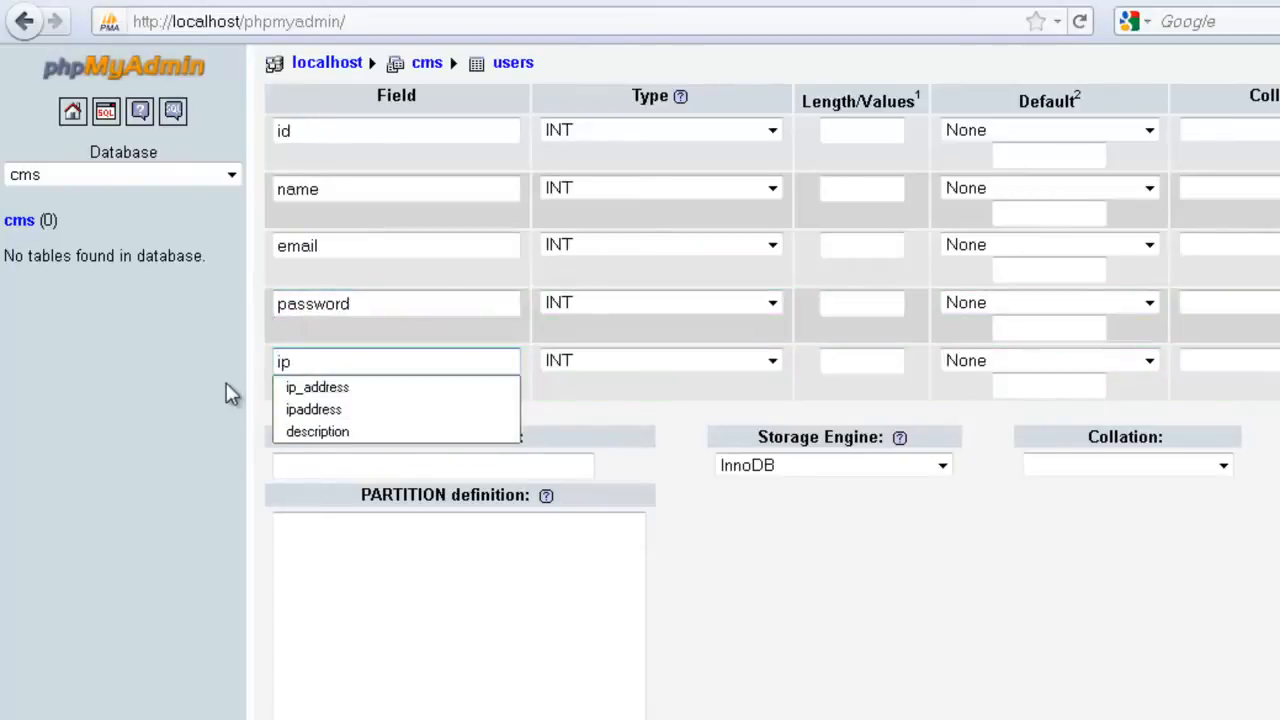
pyautogui.click(316, 388)
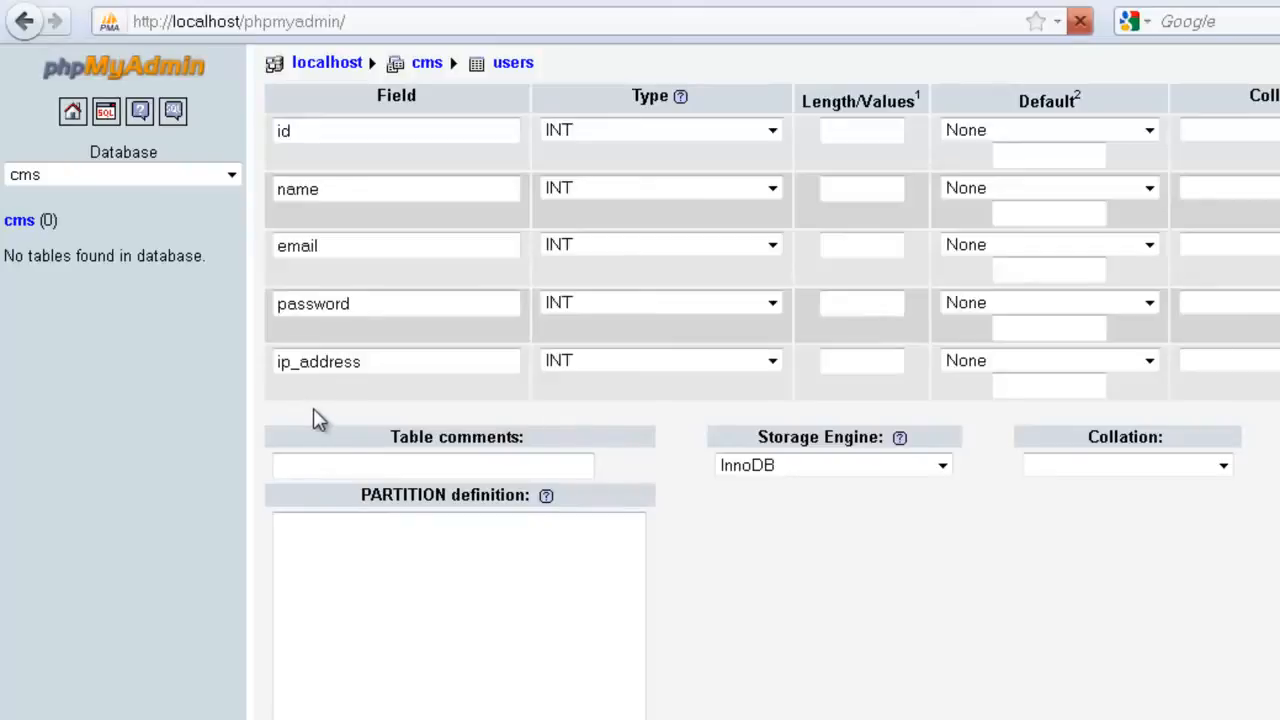
# Step: Name the last two fields last_log_time and access_level
pyautogui.write('l')
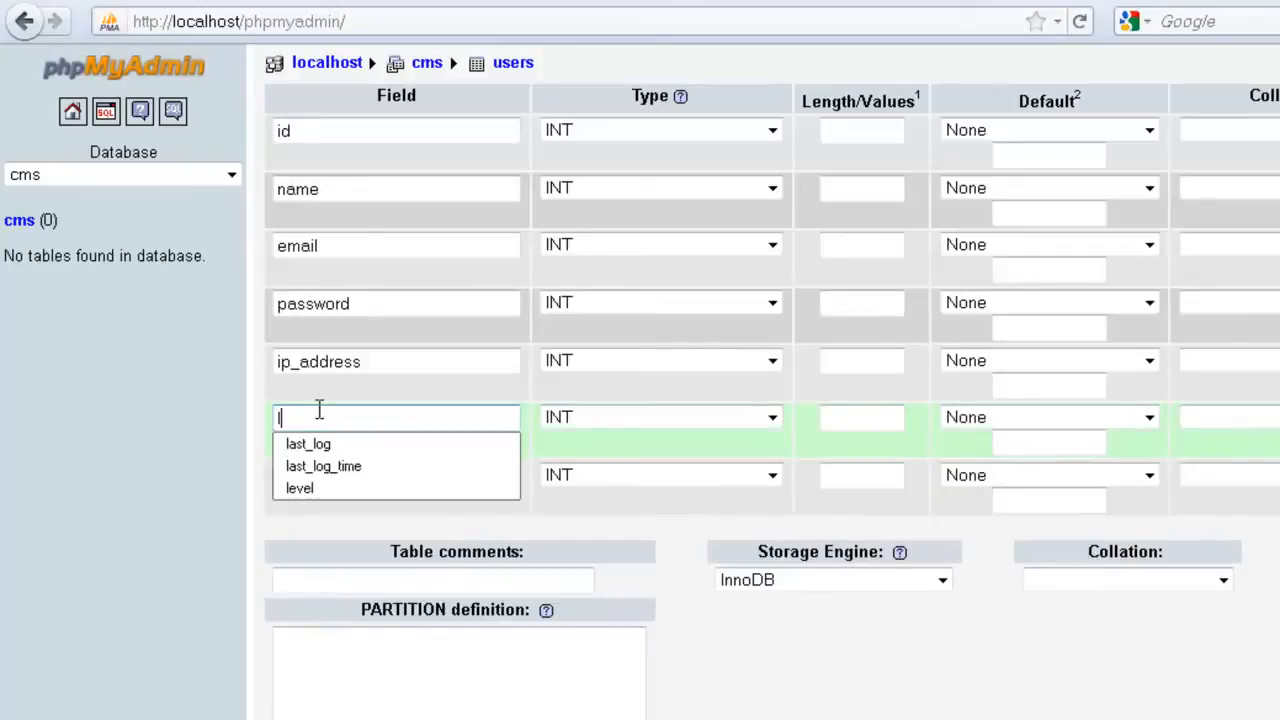
pyautogui.write('a')
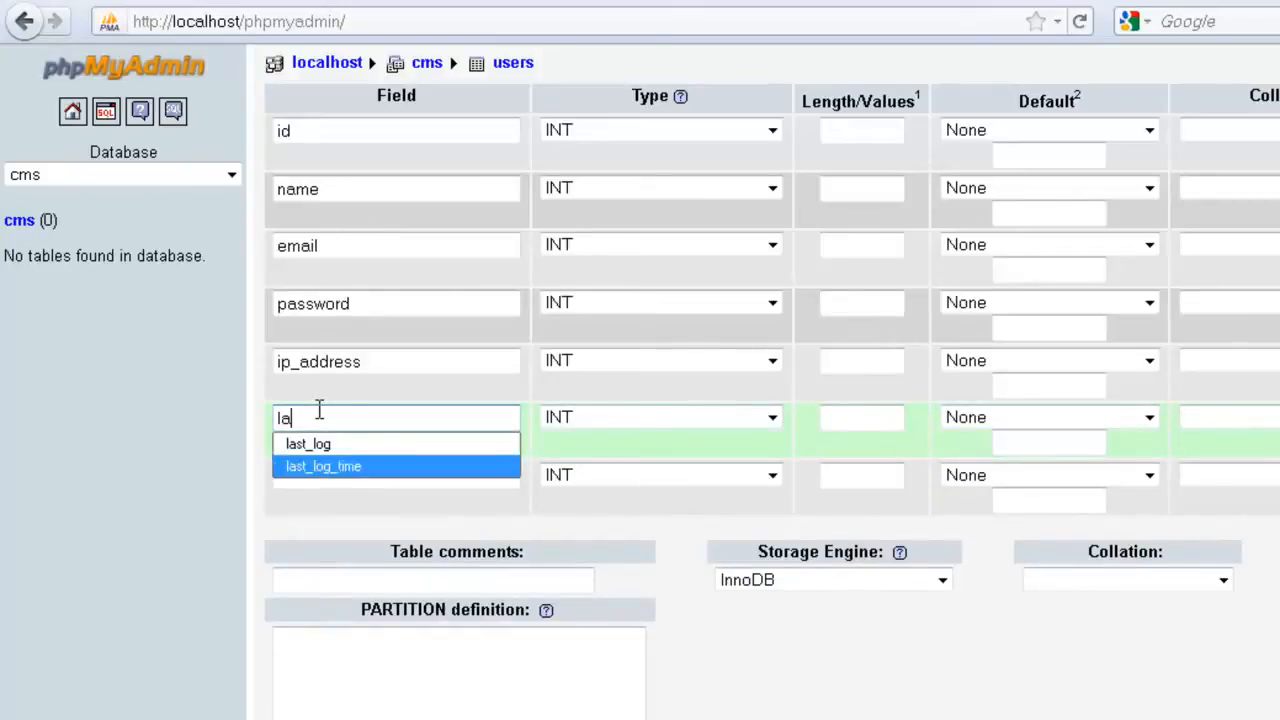
pyautogui.click(322, 466)
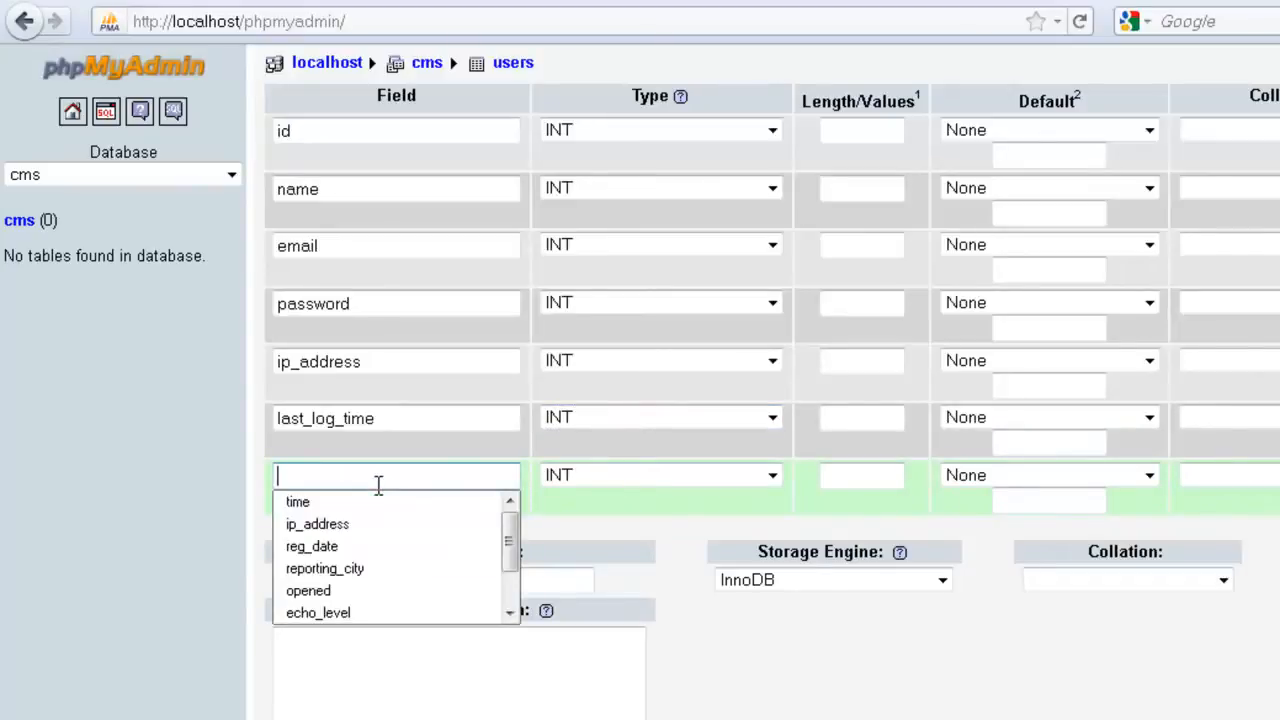
pyautogui.write('a')
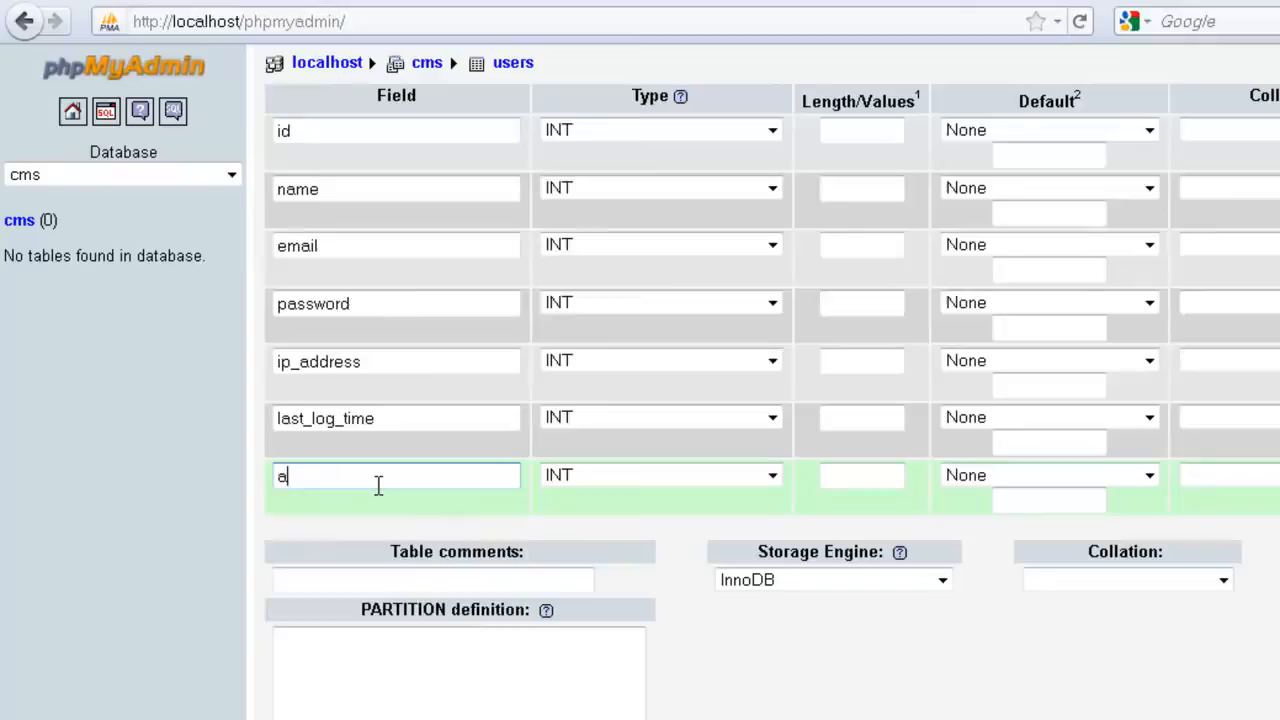
pyautogui.write('ccess_le')
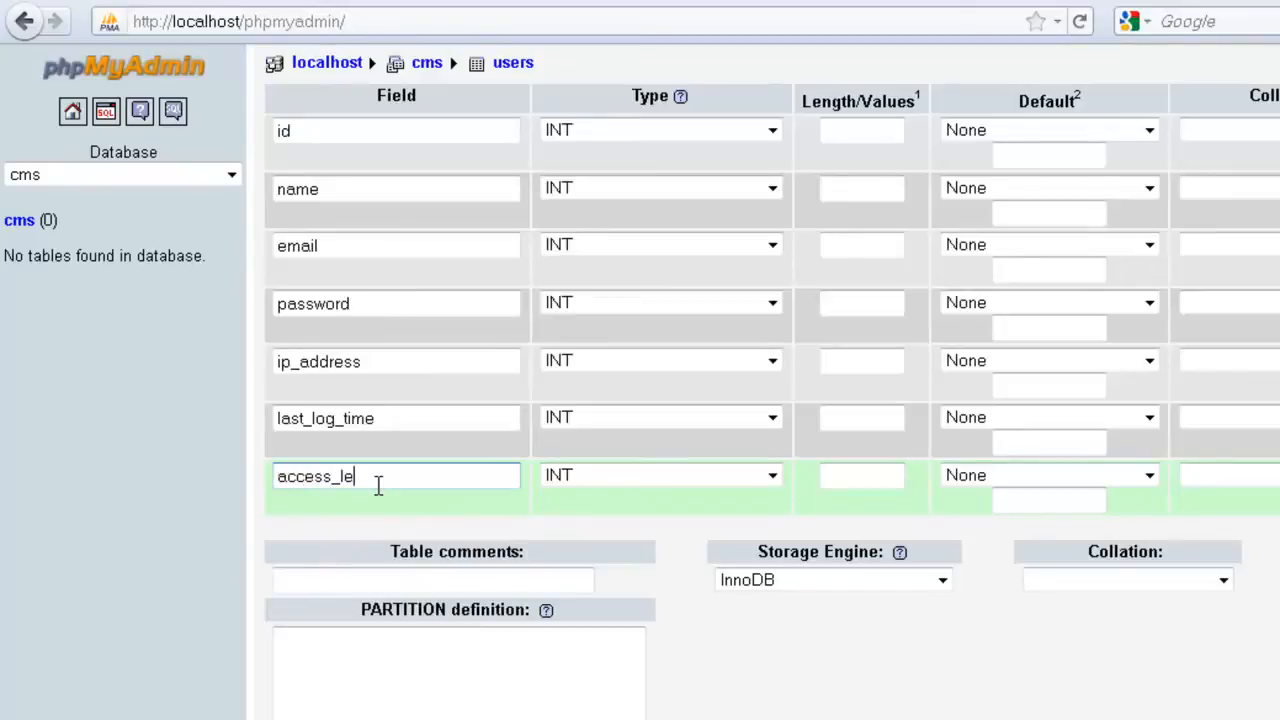
pyautogui.write('vel')
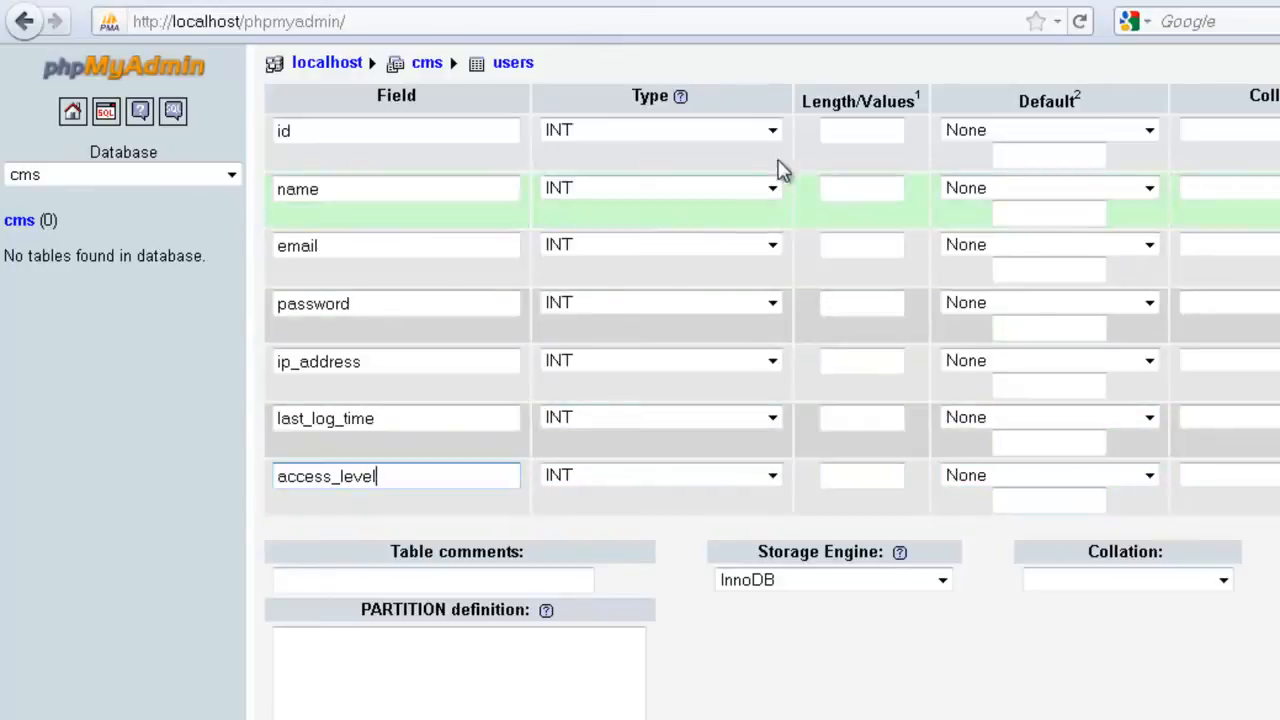
# Step: Set name through ip_address to VARCHAR, last_log_time to DATETIME and access_level to SMALLINT
pyautogui.click(772, 188)
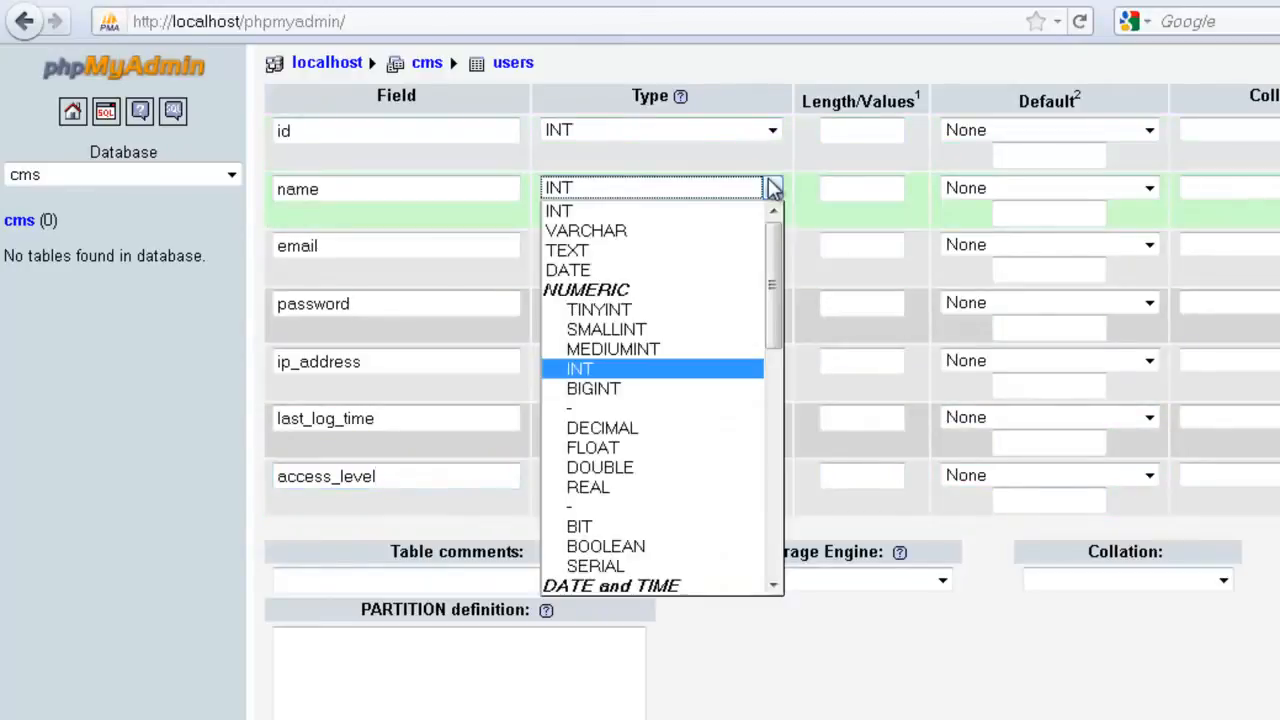
pyautogui.click(584, 230)
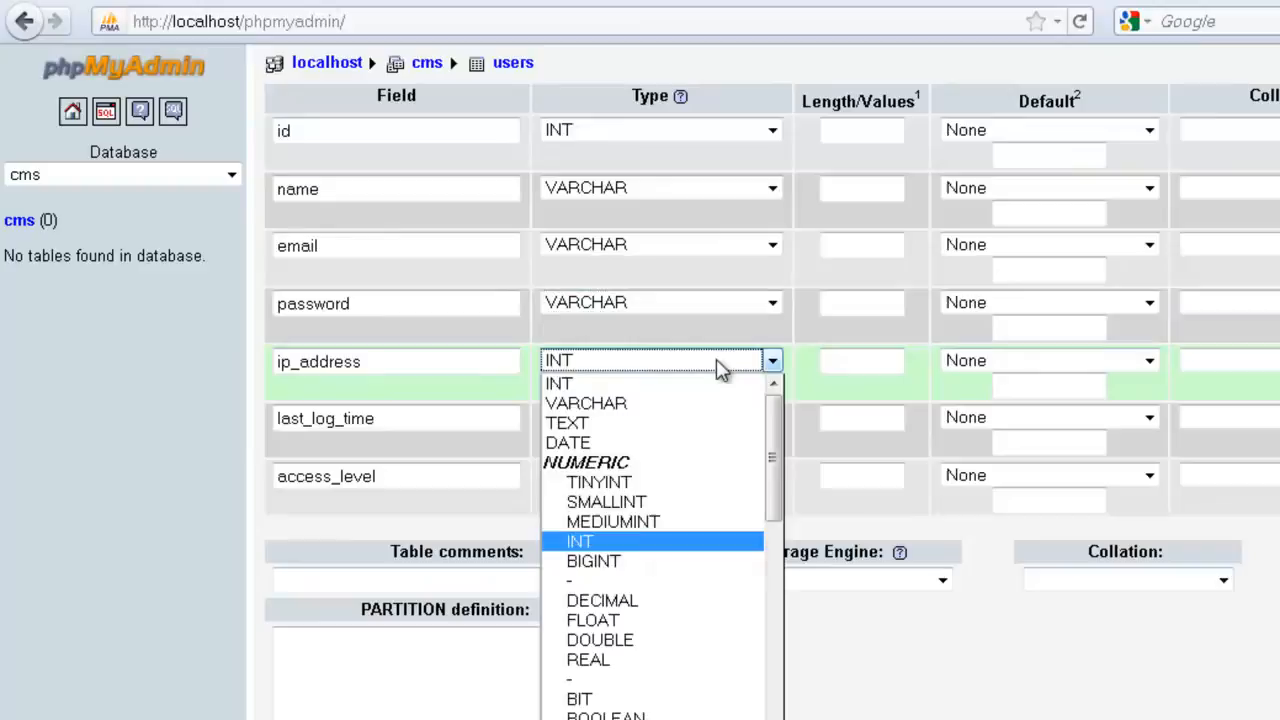
pyautogui.click(584, 402)
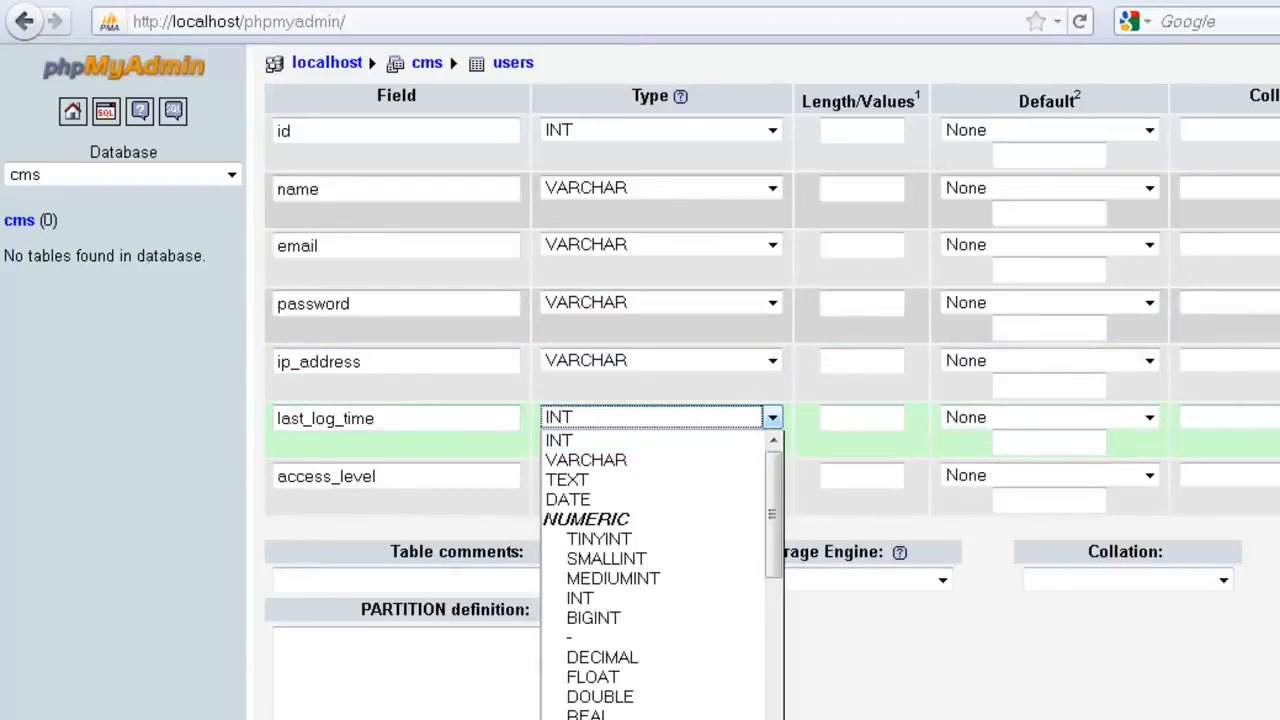
pyautogui.scroll(-3)
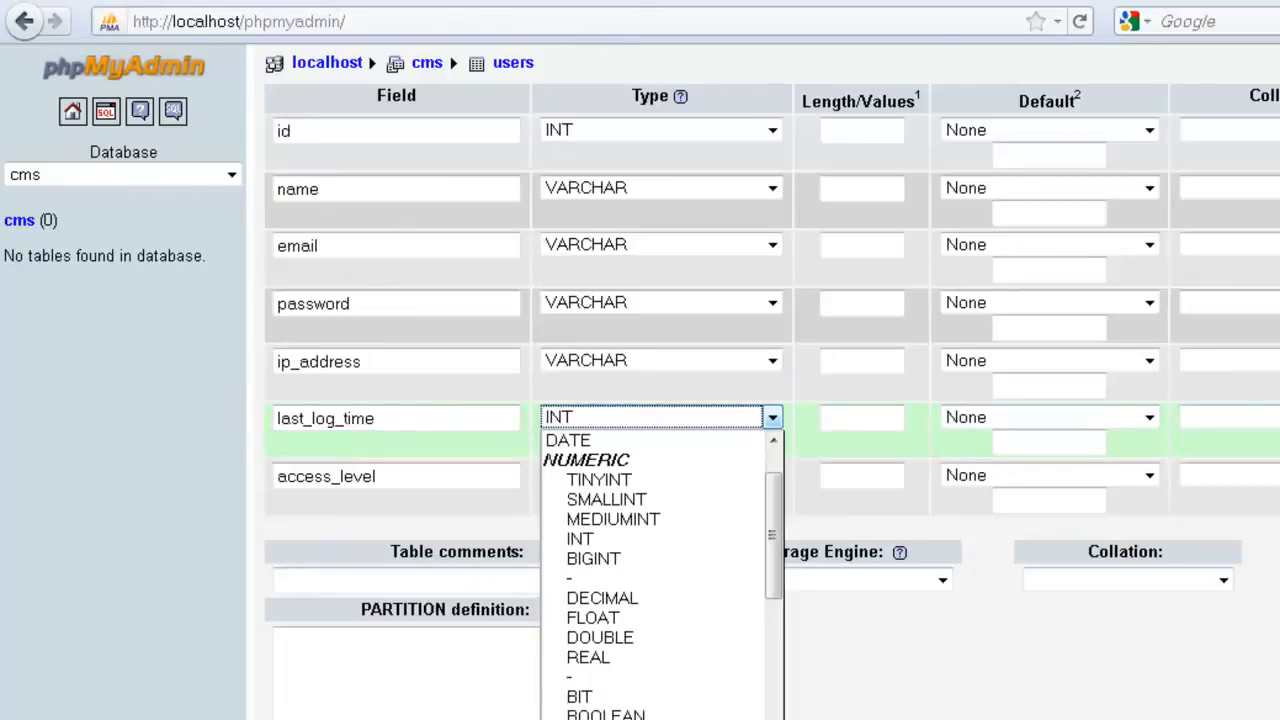
pyautogui.click(568, 440)
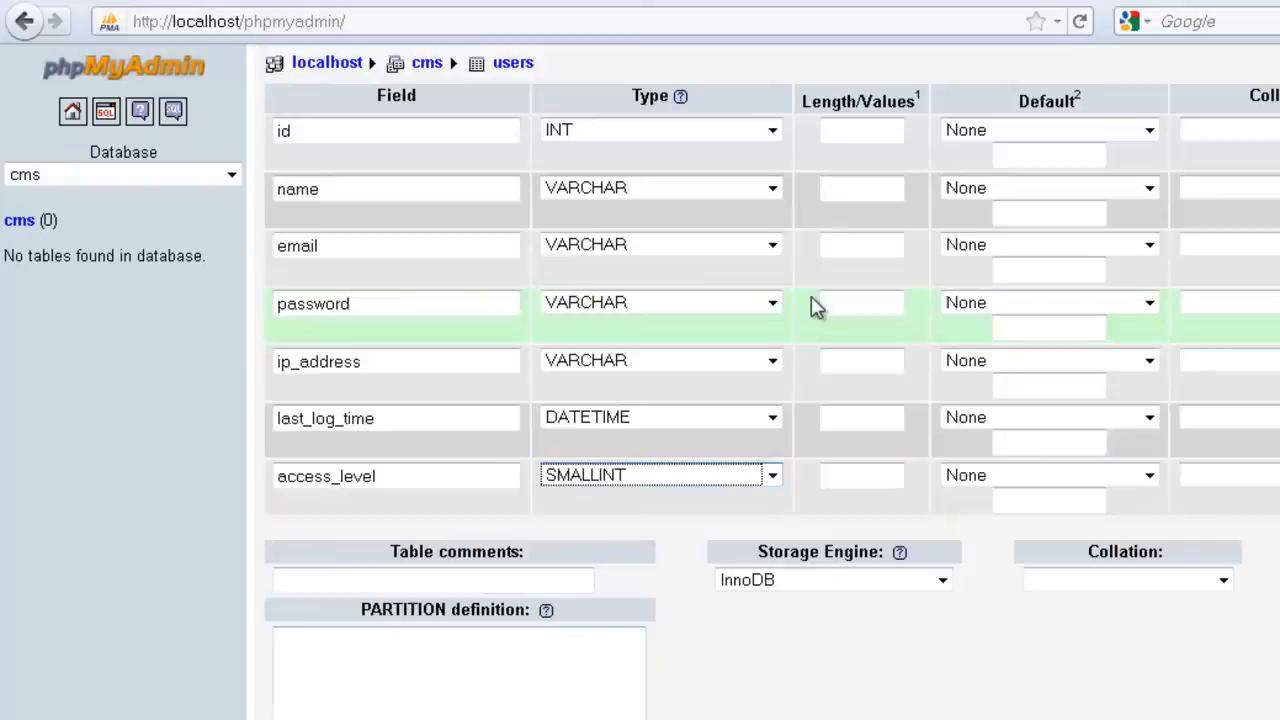
pyautogui.click(860, 188)
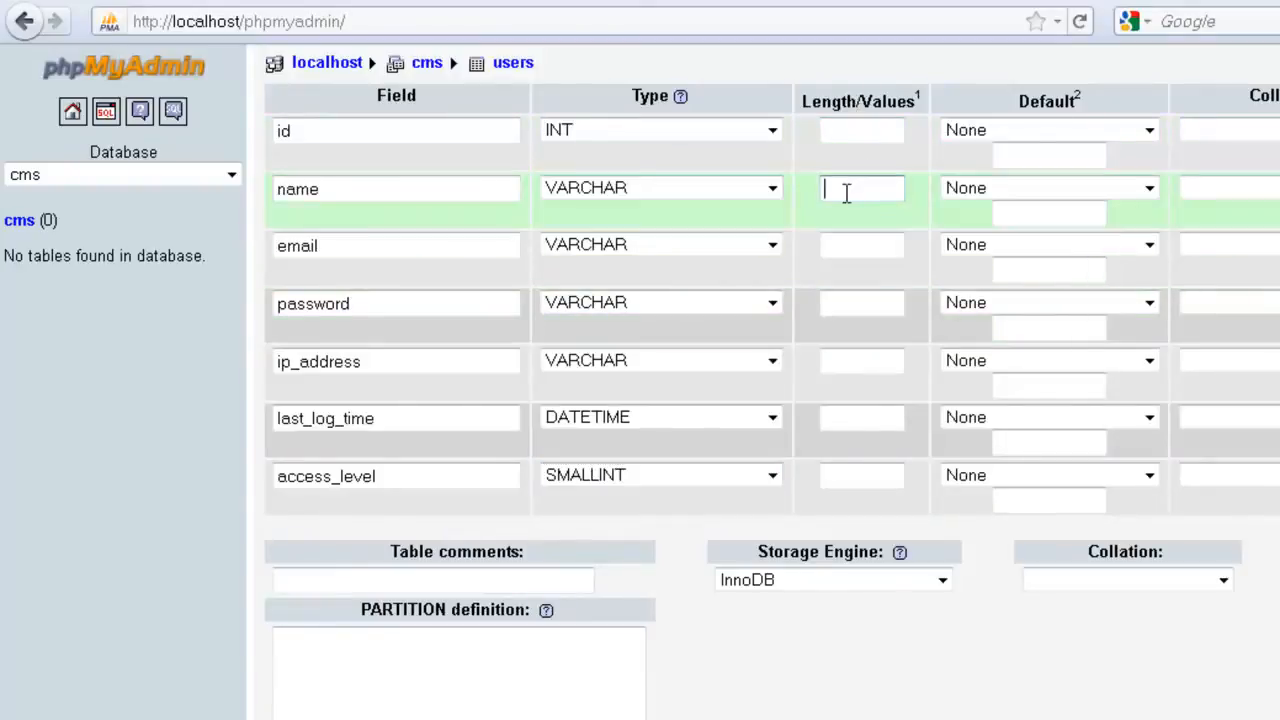
# Step: Enter lengths: name 100, email 150, password 100, ip_address 20, access_level 3
pyautogui.write('100')
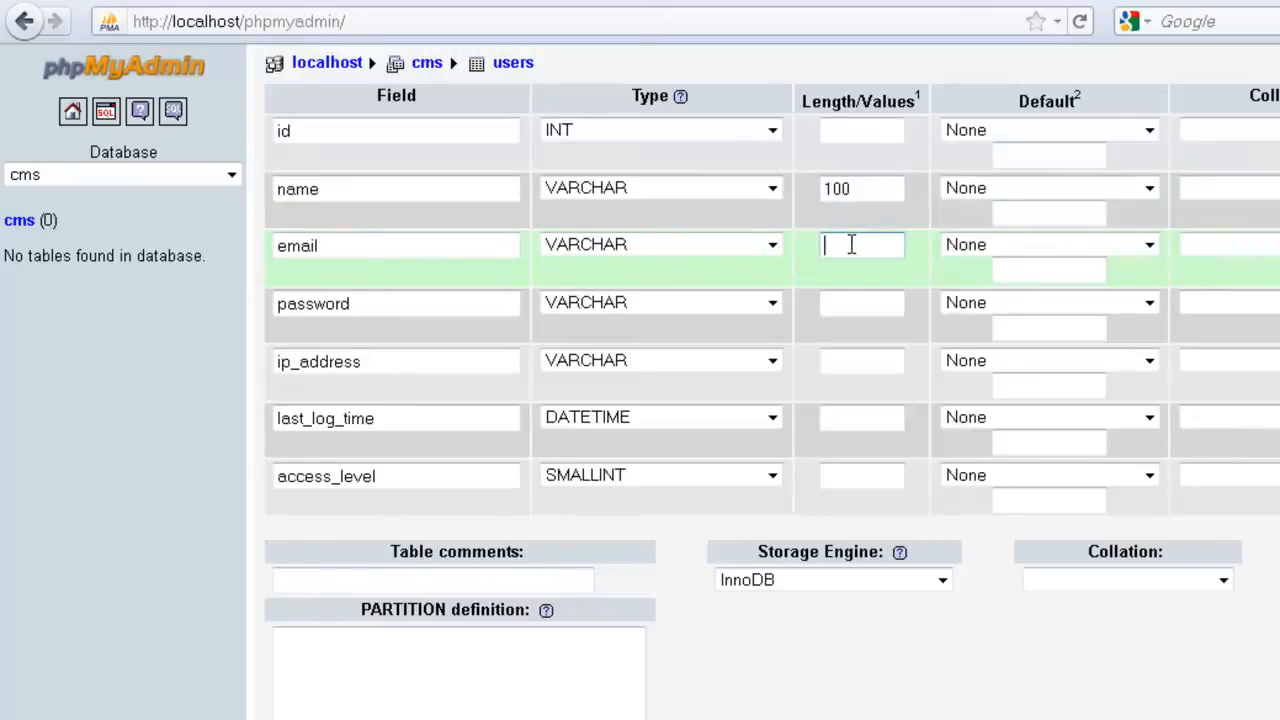
pyautogui.write('150')
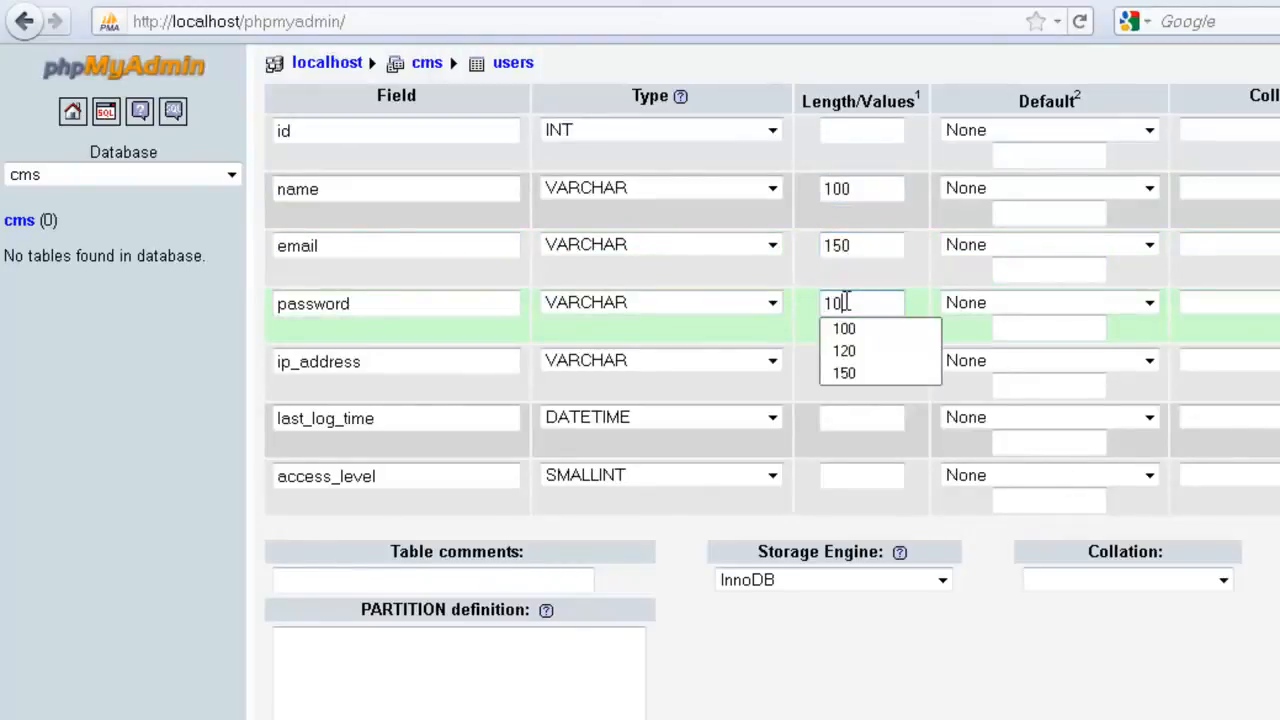
pyautogui.click(844, 328)
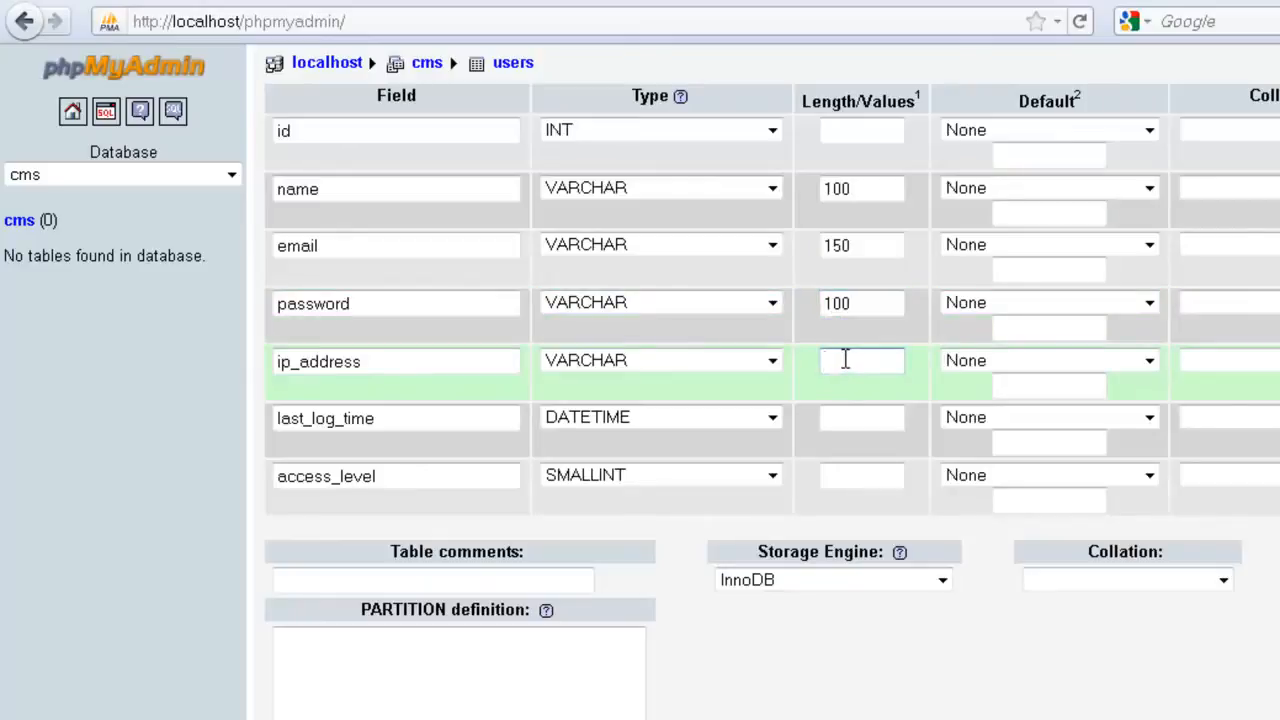
pyautogui.write('20')
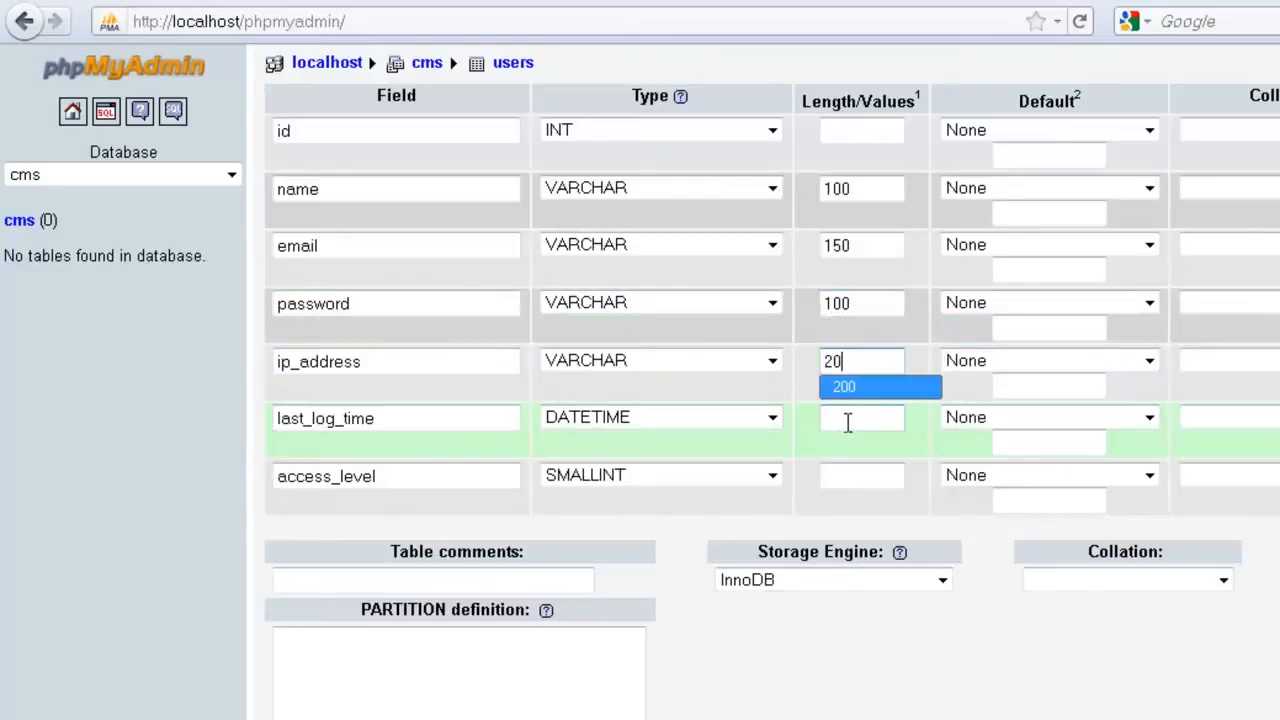
pyautogui.click(860, 476)
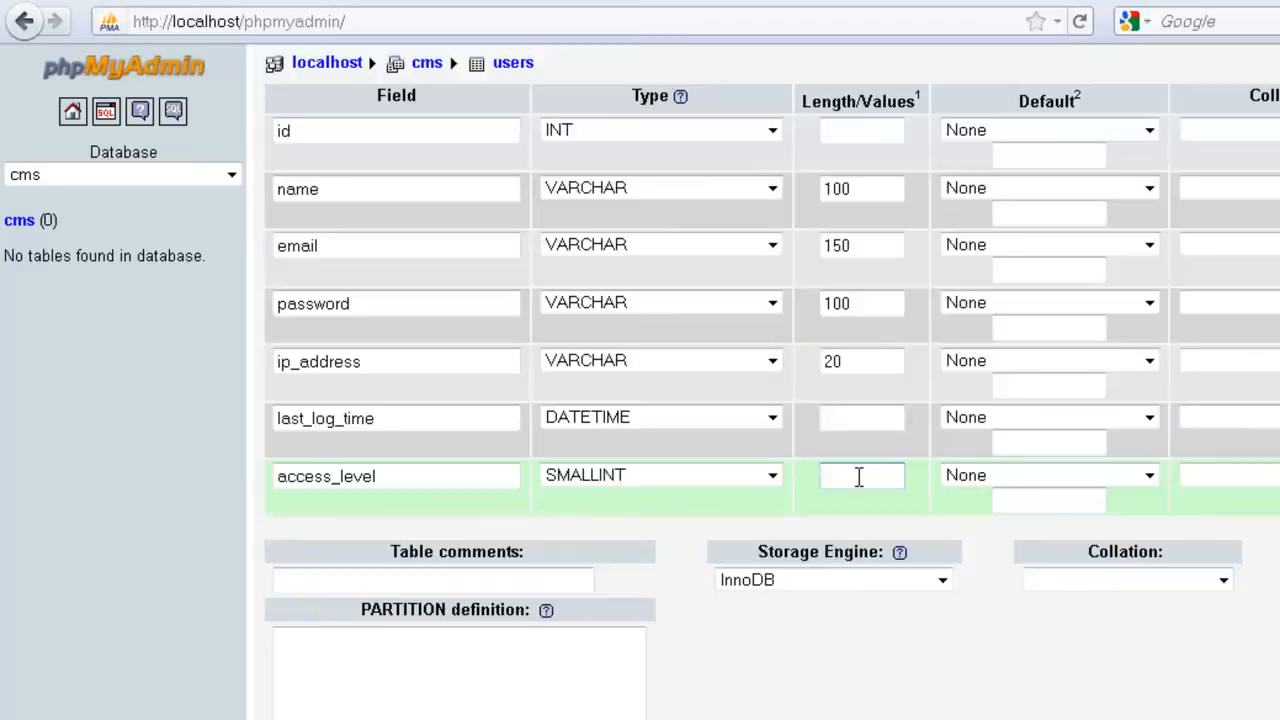
pyautogui.write('3')
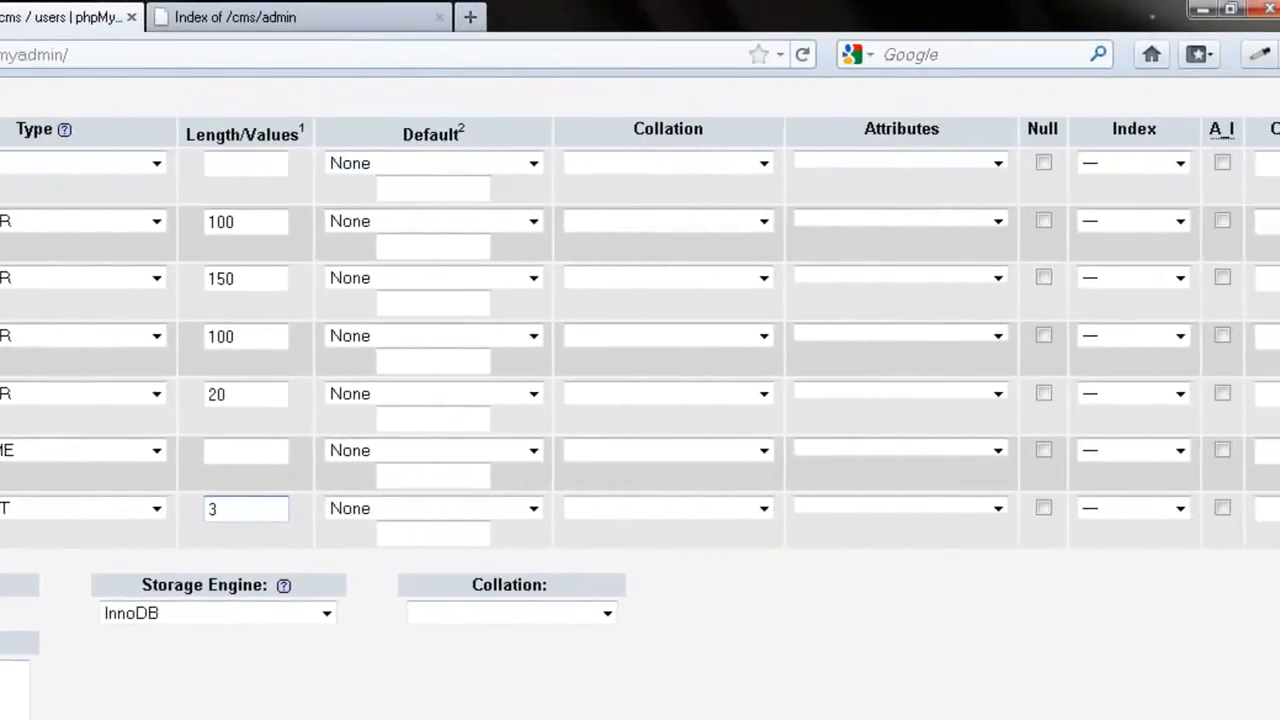
# Step: Make id auto-increment with a PRIMARY index and save the users table definition
pyautogui.click(1118, 164)
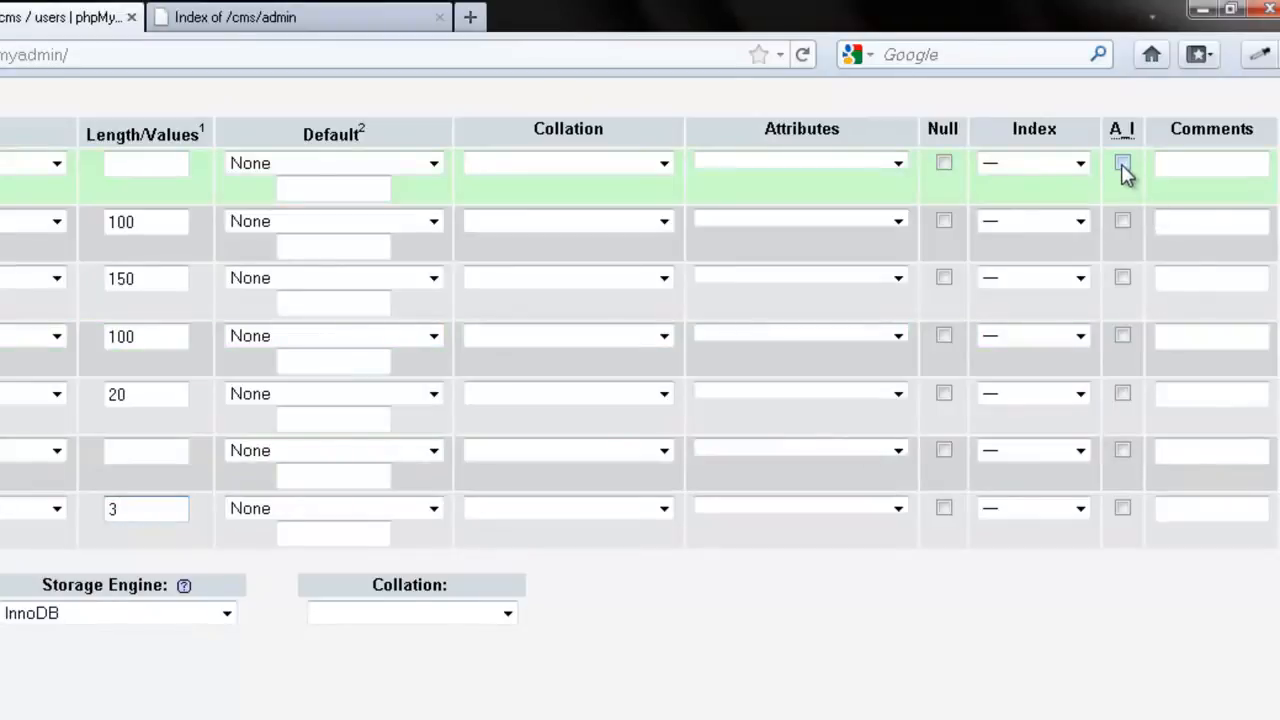
pyautogui.click(1078, 164)
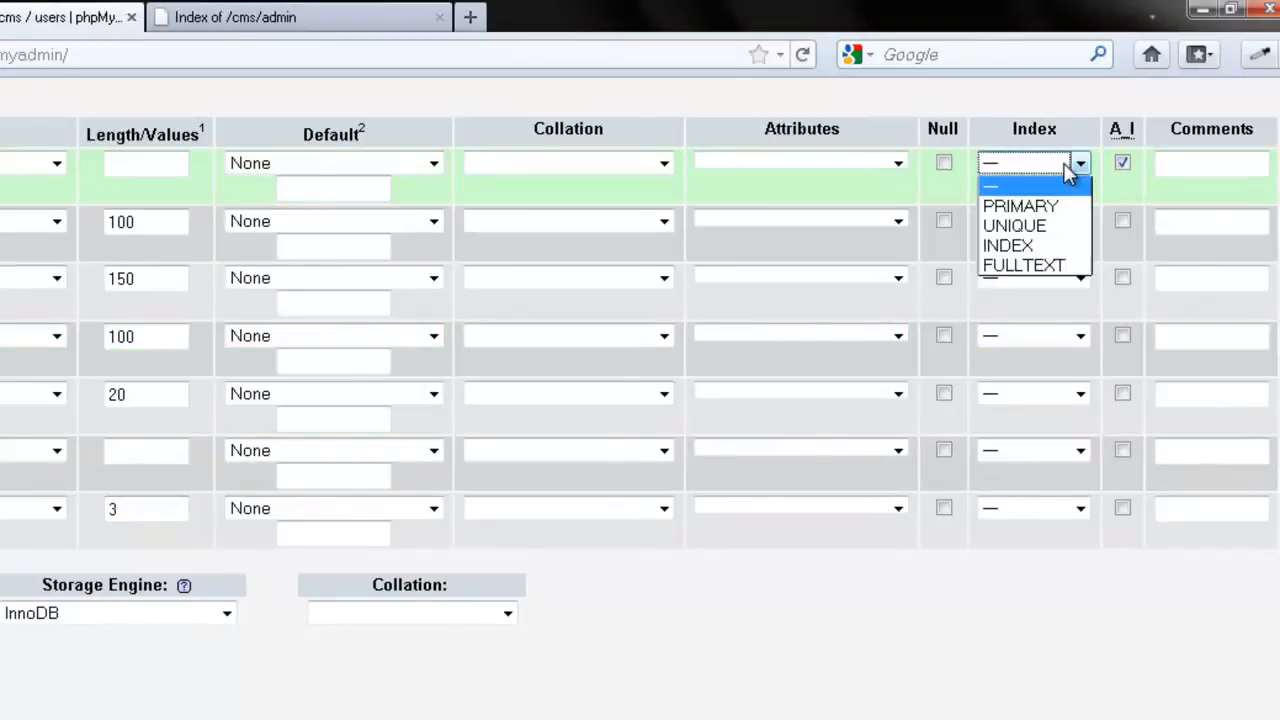
pyautogui.click(1020, 204)
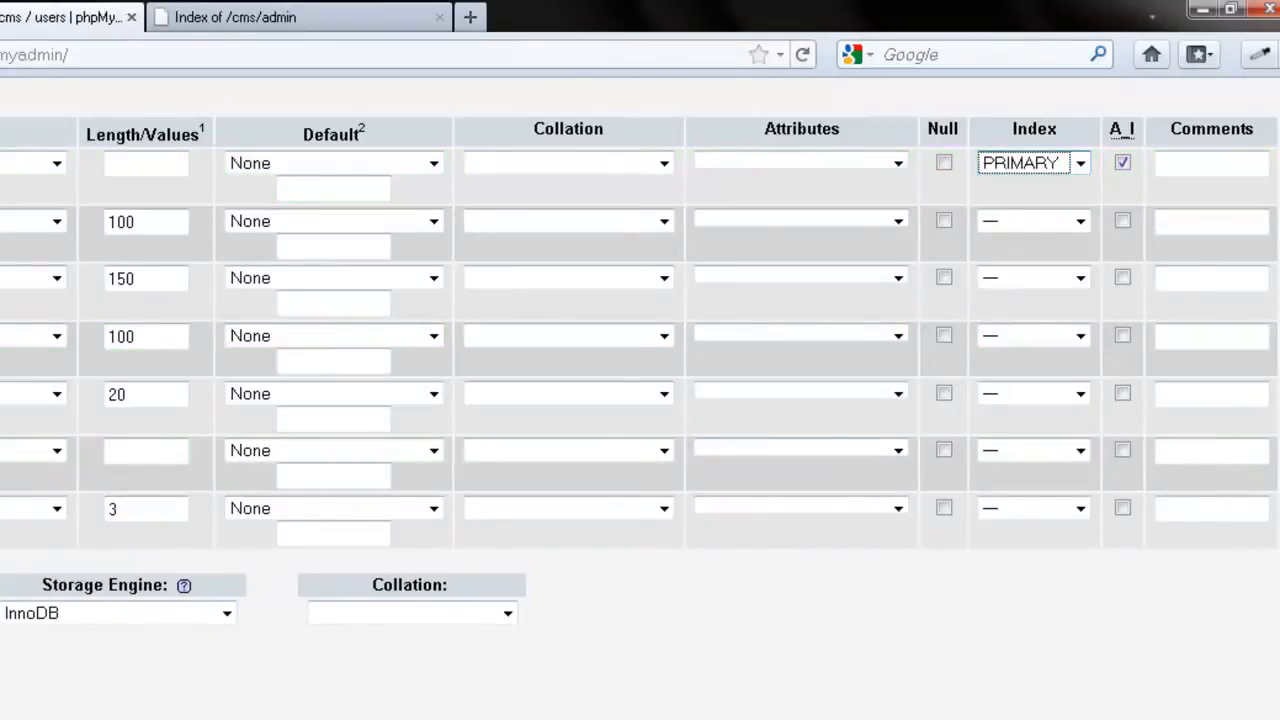
pyautogui.scroll(-3)
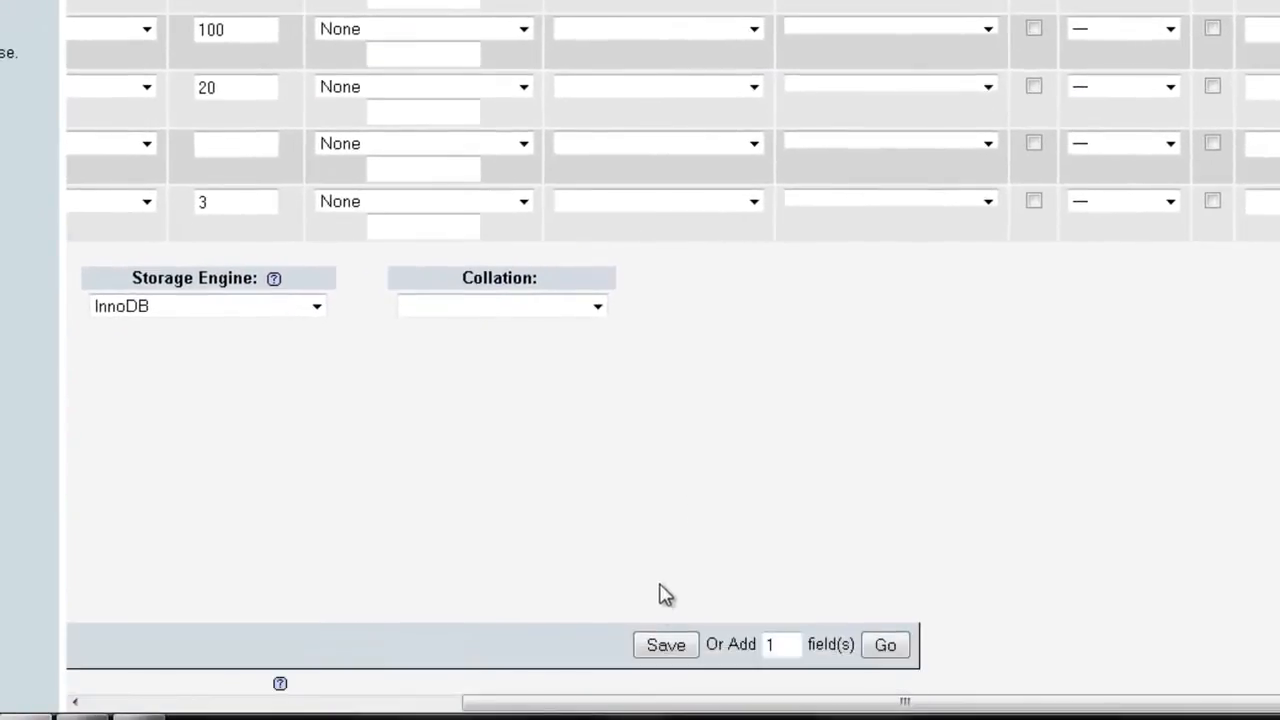
pyautogui.click(666, 644)
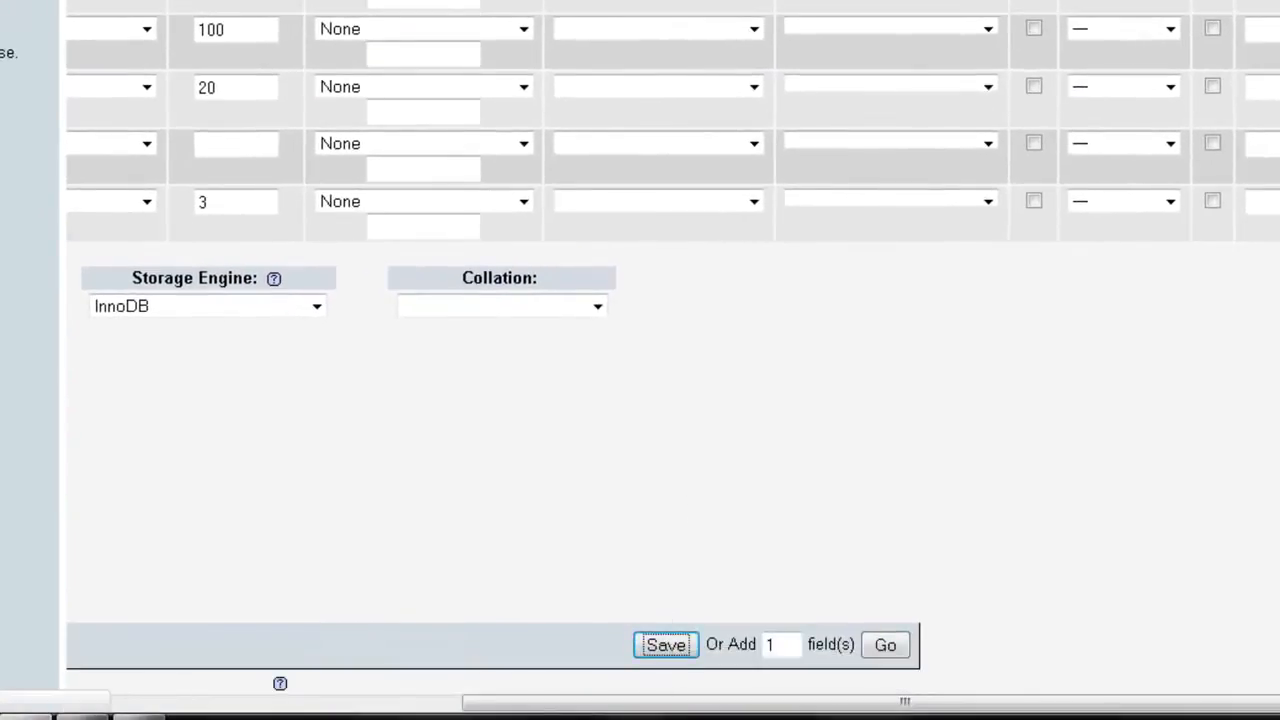
# Step: Confirm the save so the users table is created in cms with its seven fields
pyautogui.click(664, 644)
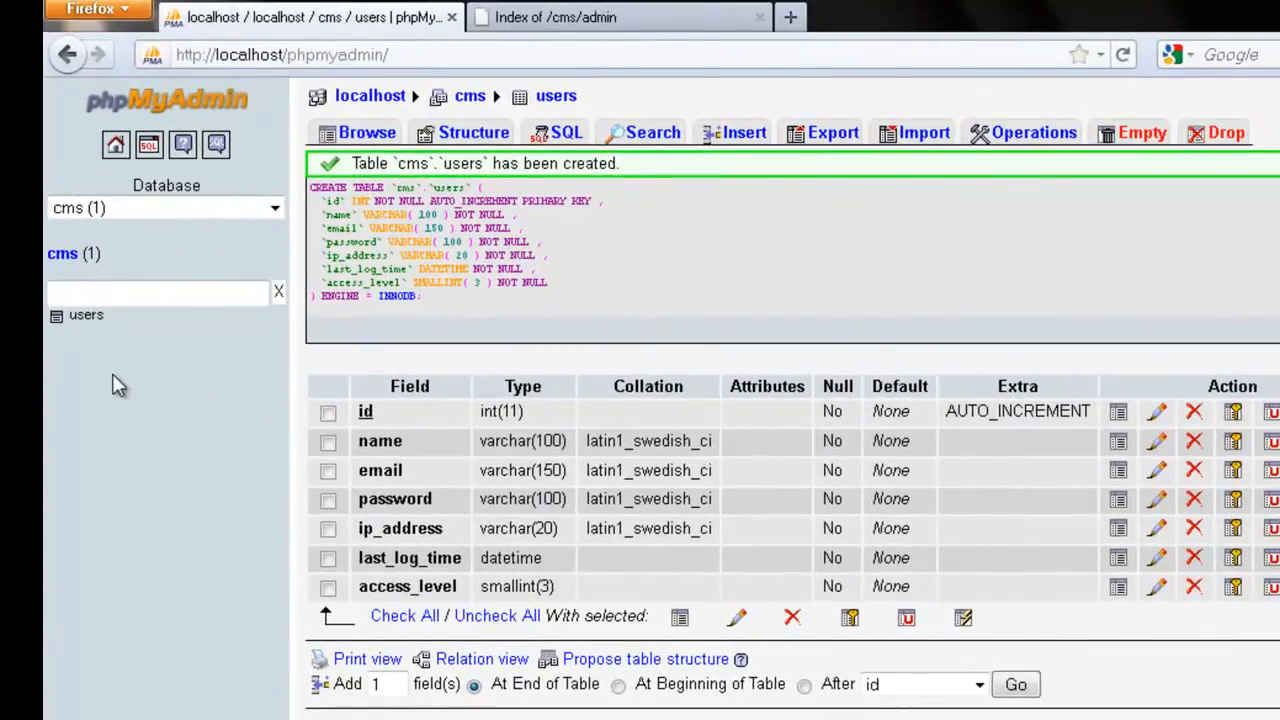
pyautogui.moveTo(150, 598)
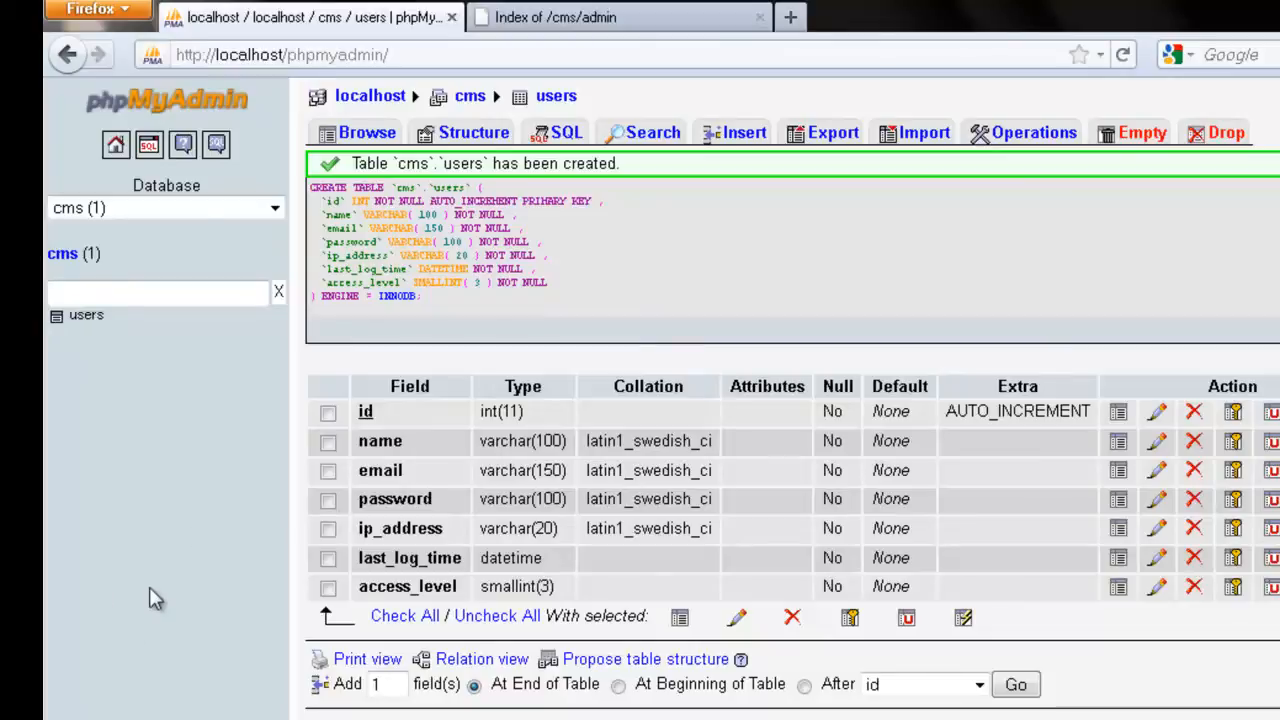
pyautogui.moveTo(276, 600)
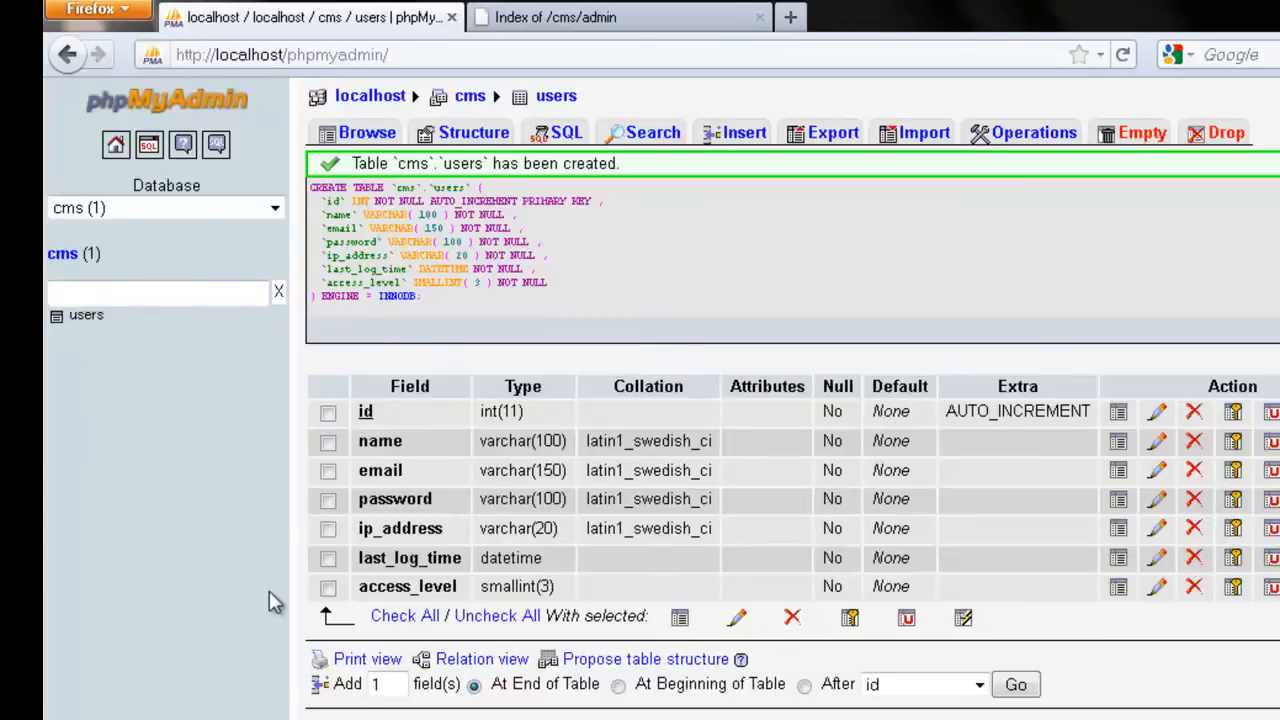
pyautogui.moveTo(504, 558)
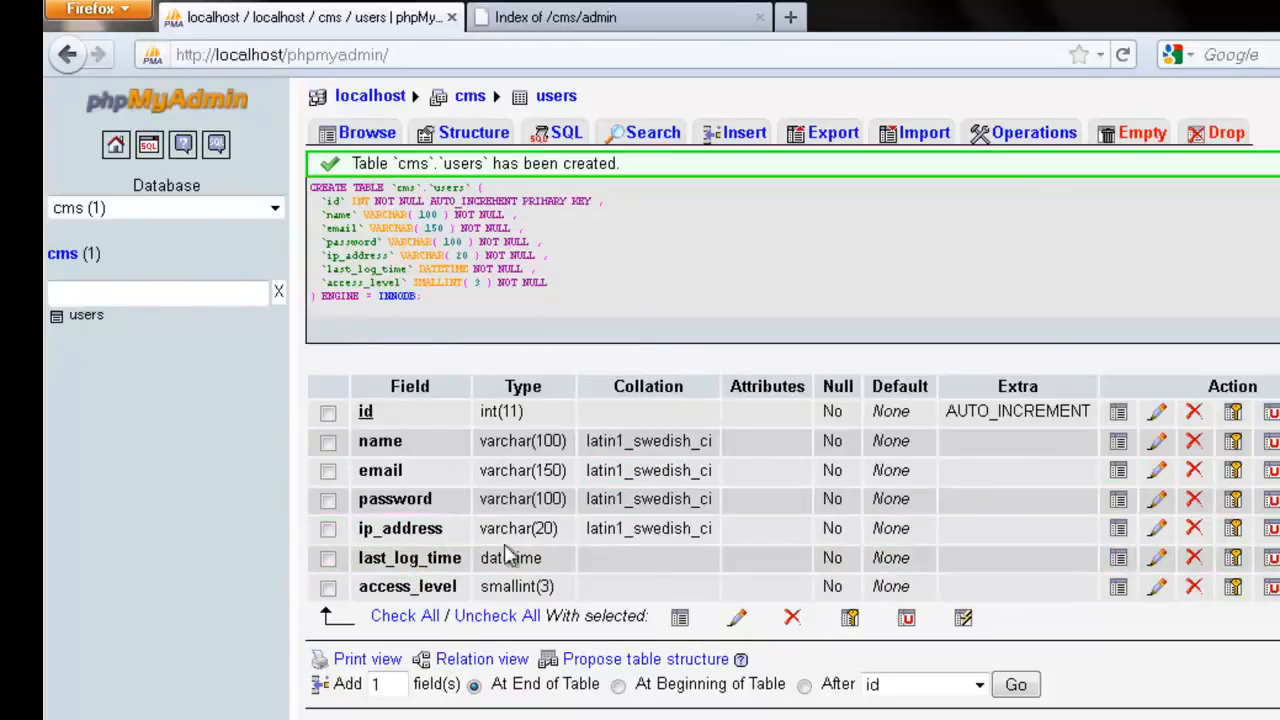
pyautogui.moveTo(384, 704)
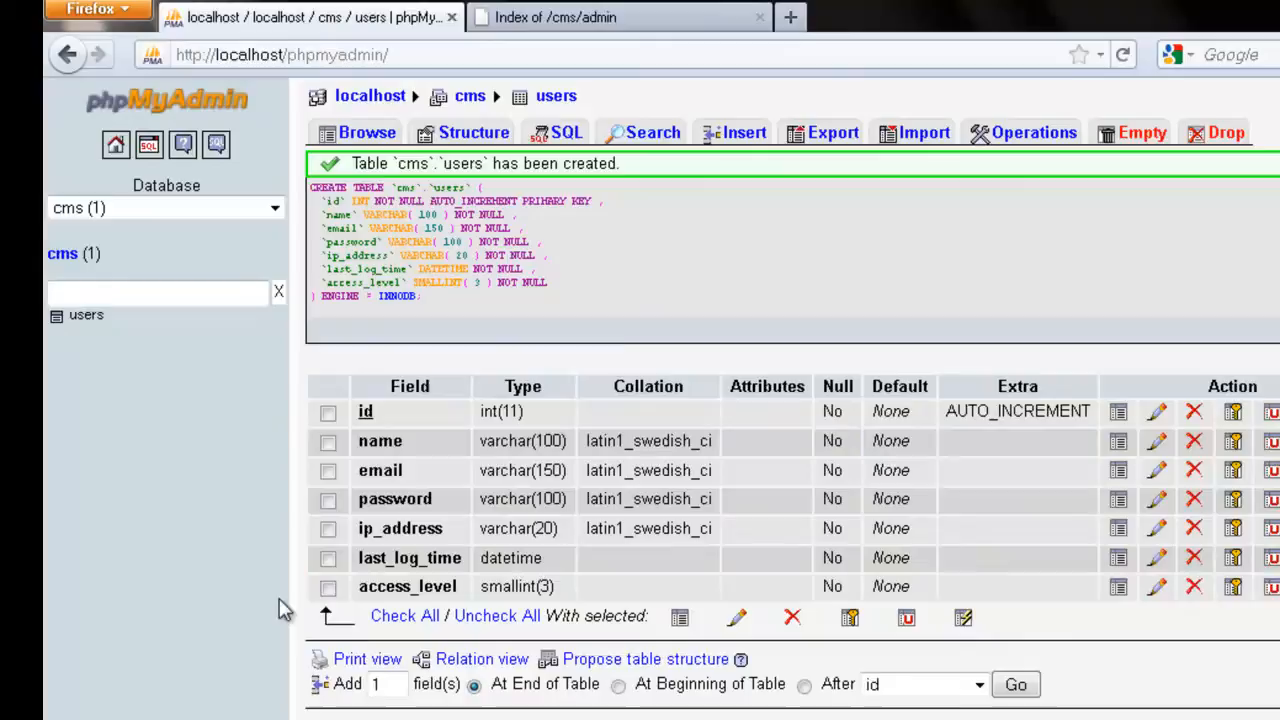
pyautogui.moveTo(756, 148)
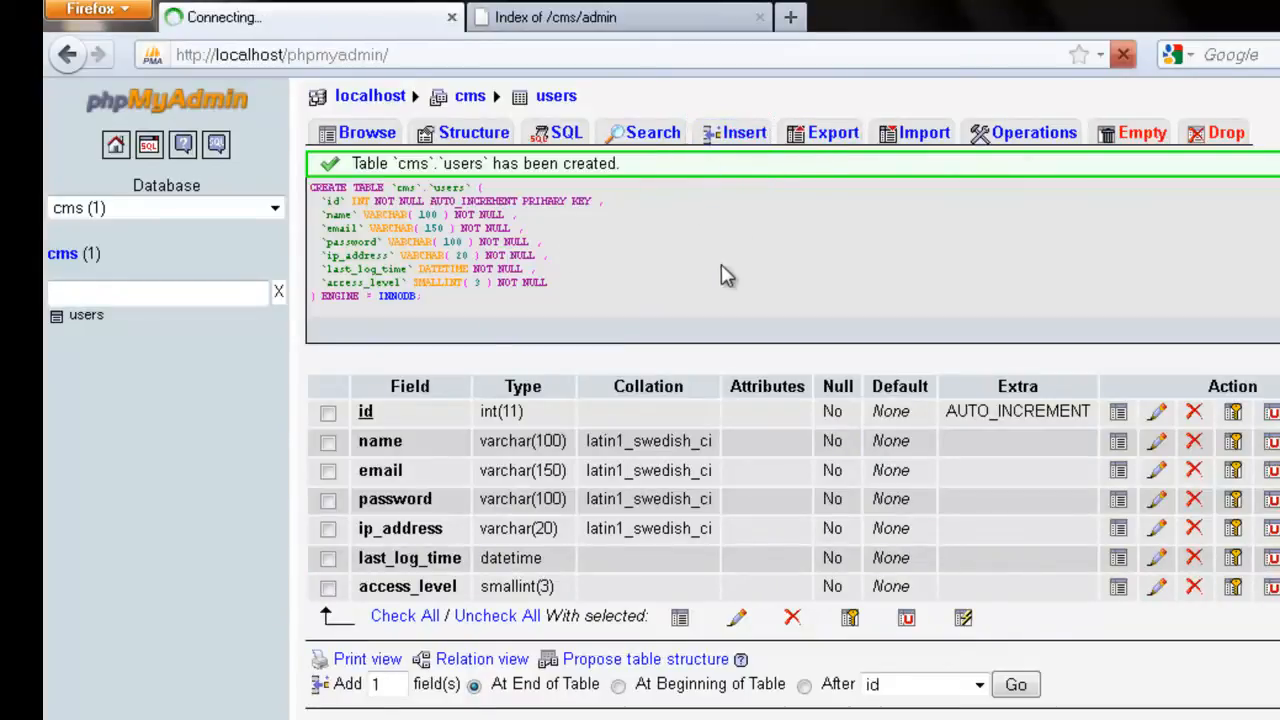
pyautogui.click(744, 132)
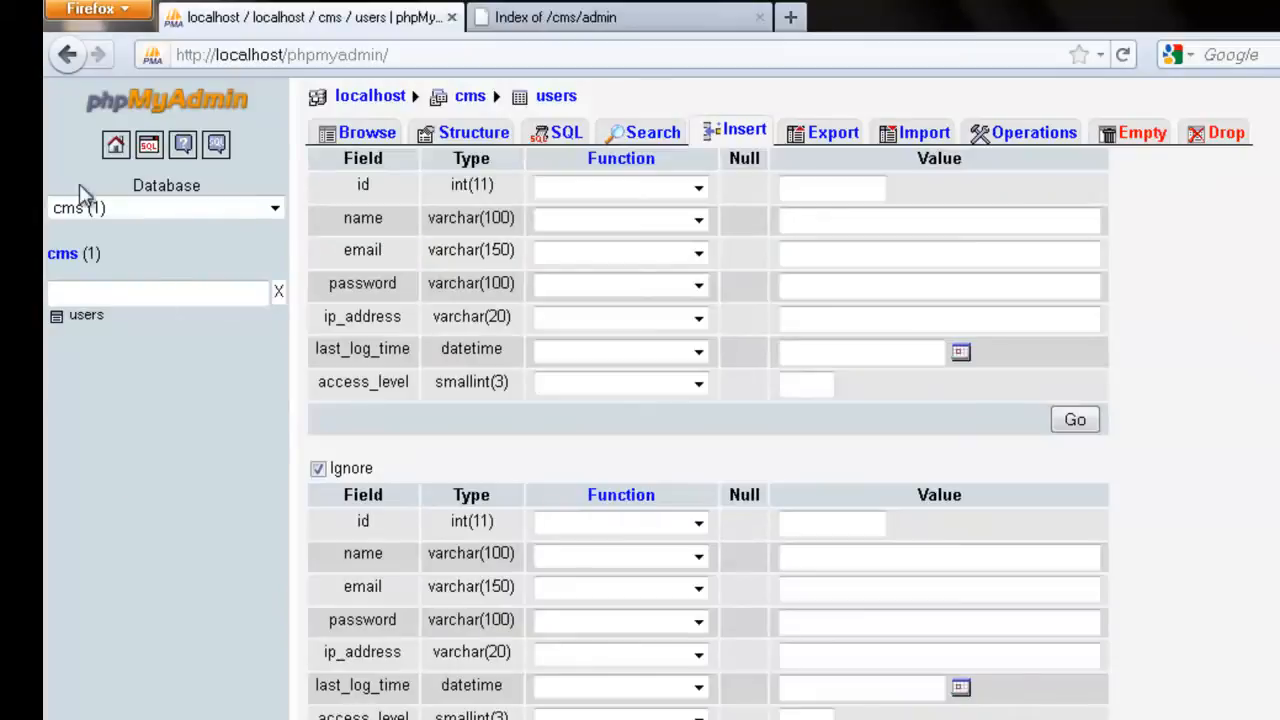
pyautogui.moveTo(136, 424)
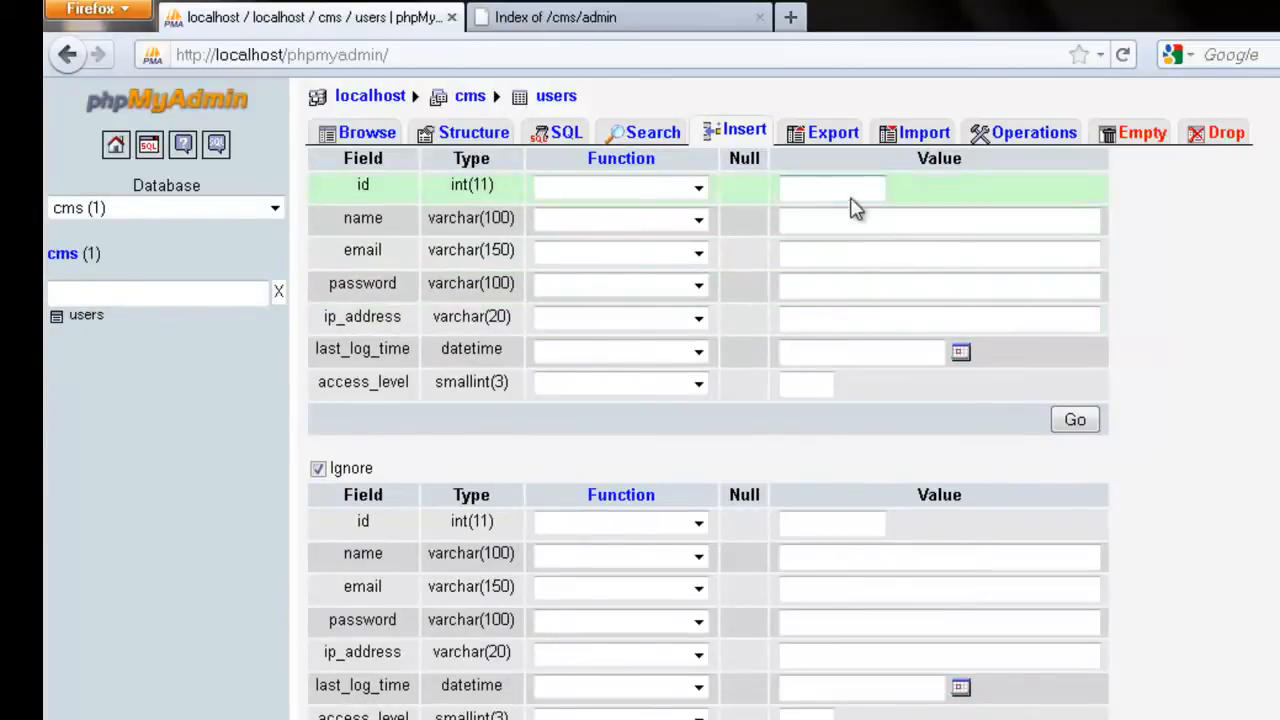
pyautogui.click(938, 218)
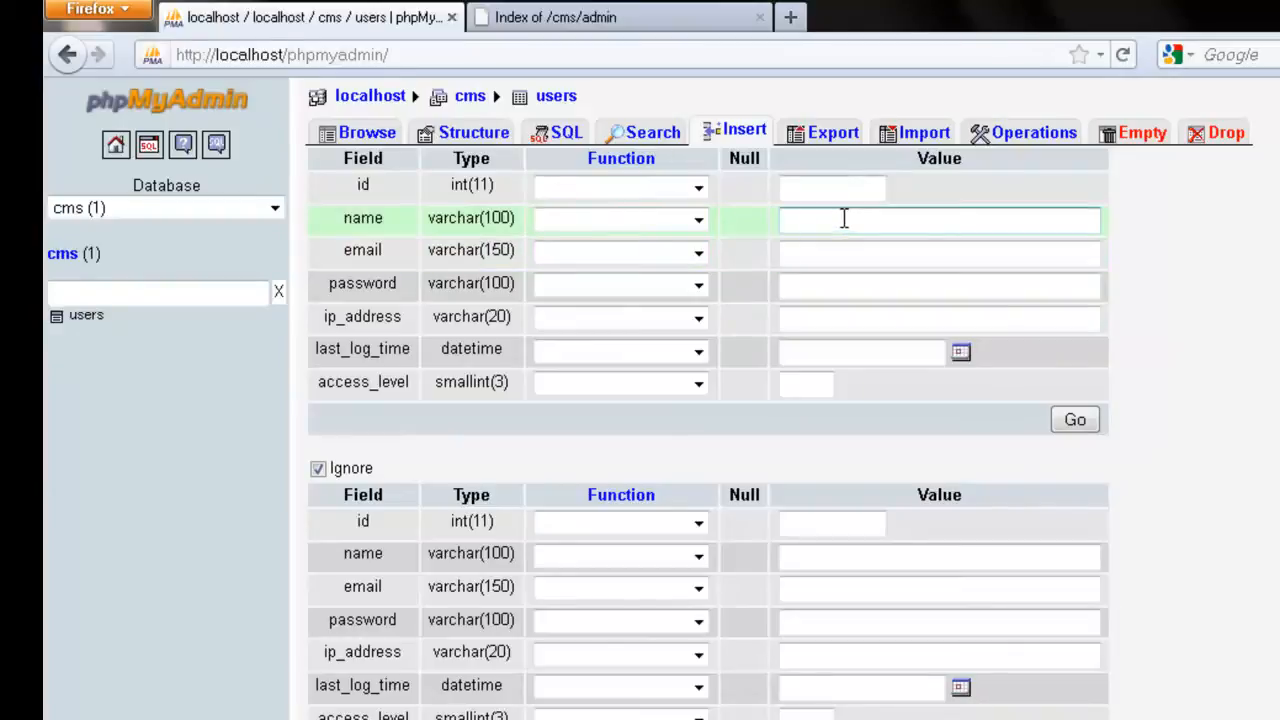
pyautogui.write('admin')
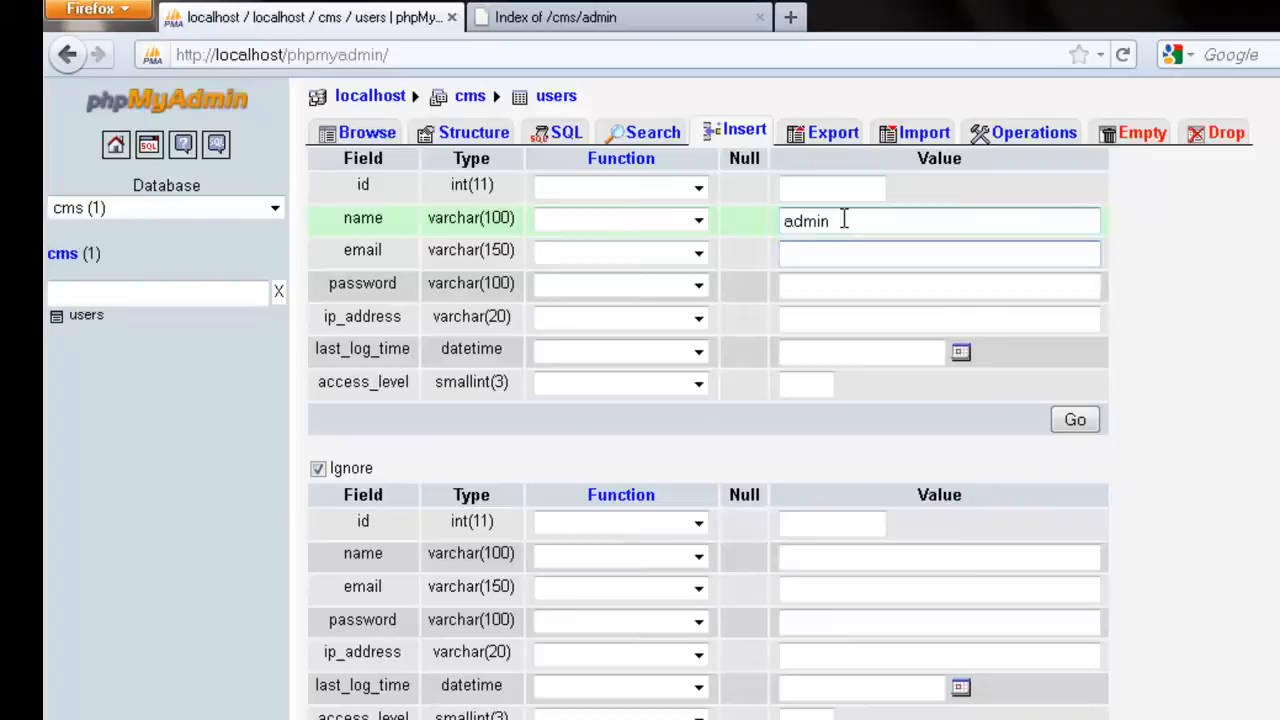
pyautogui.write('admin')
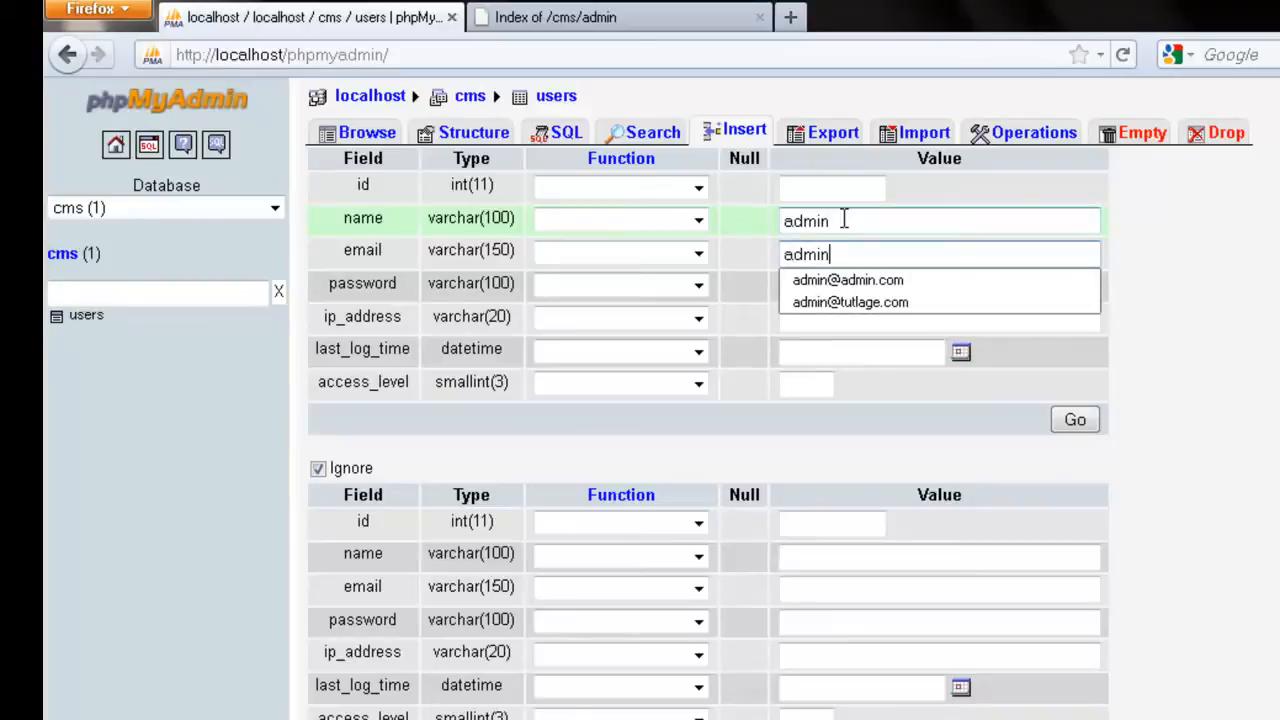
pyautogui.write('admin')
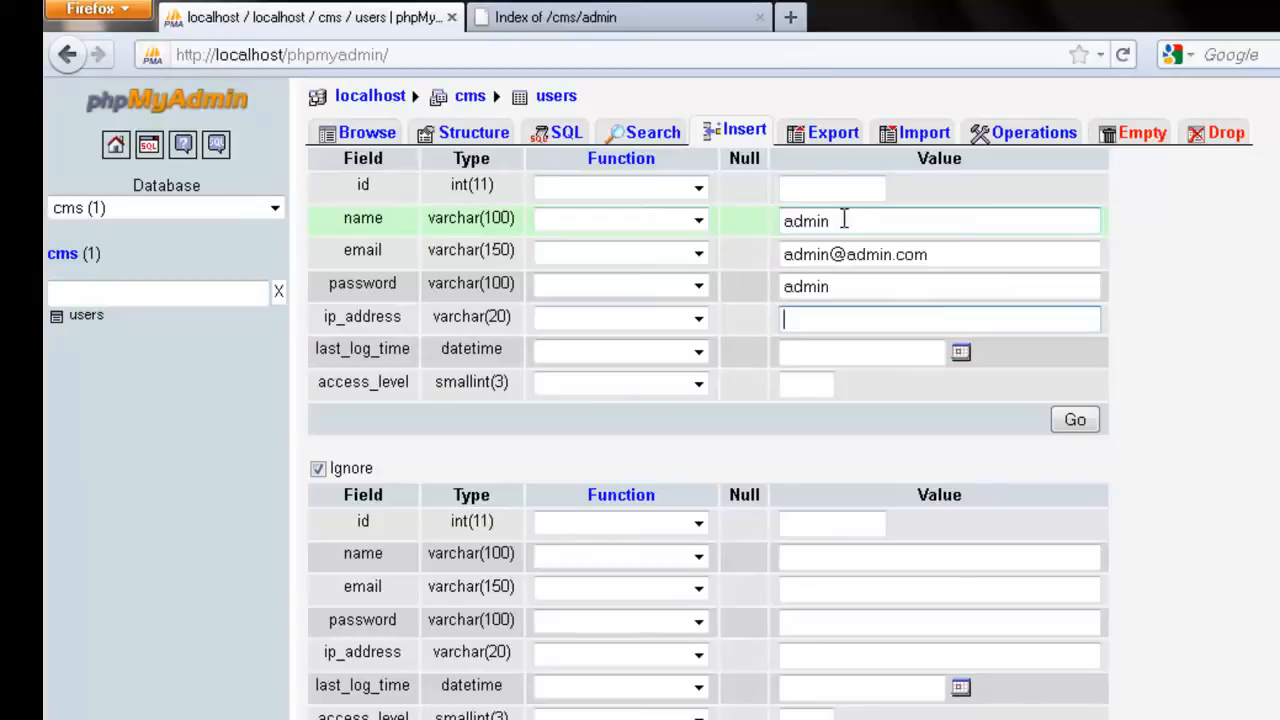
pyautogui.write('127.0.0.1')
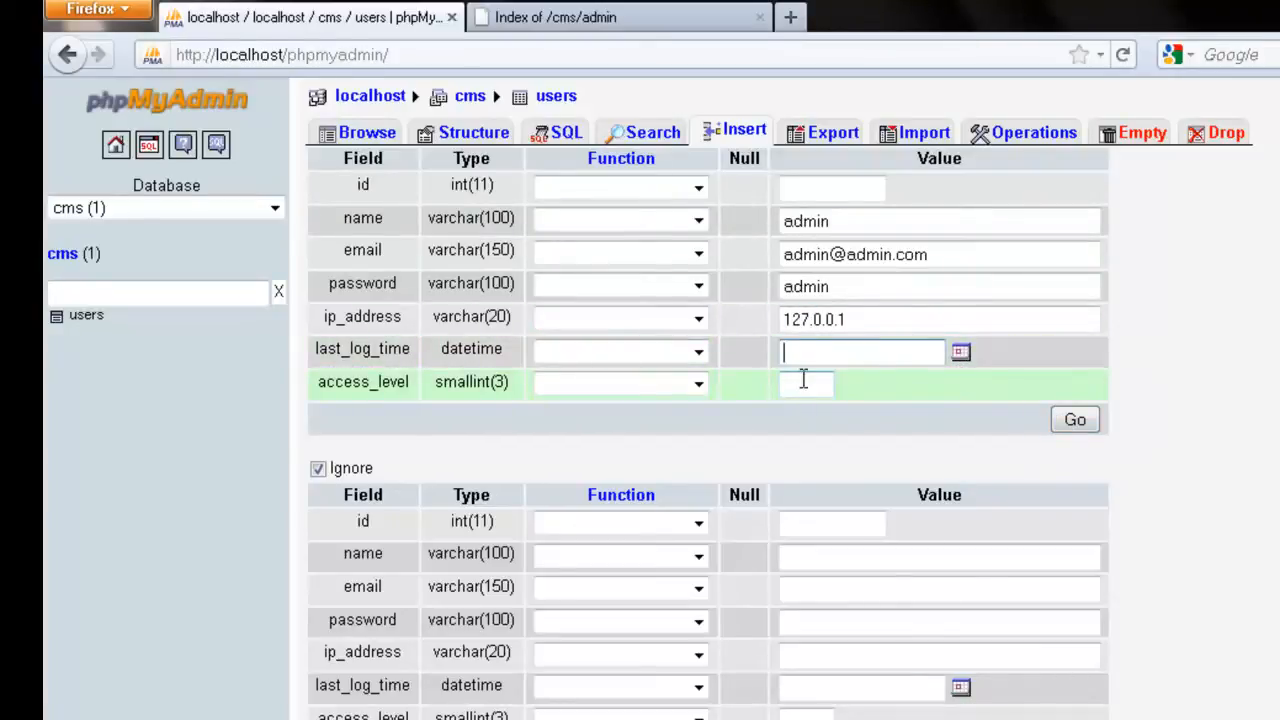
# Step: Set access_level to 4, hash the password with MD5 and submit the admin row
pyautogui.click(806, 384)
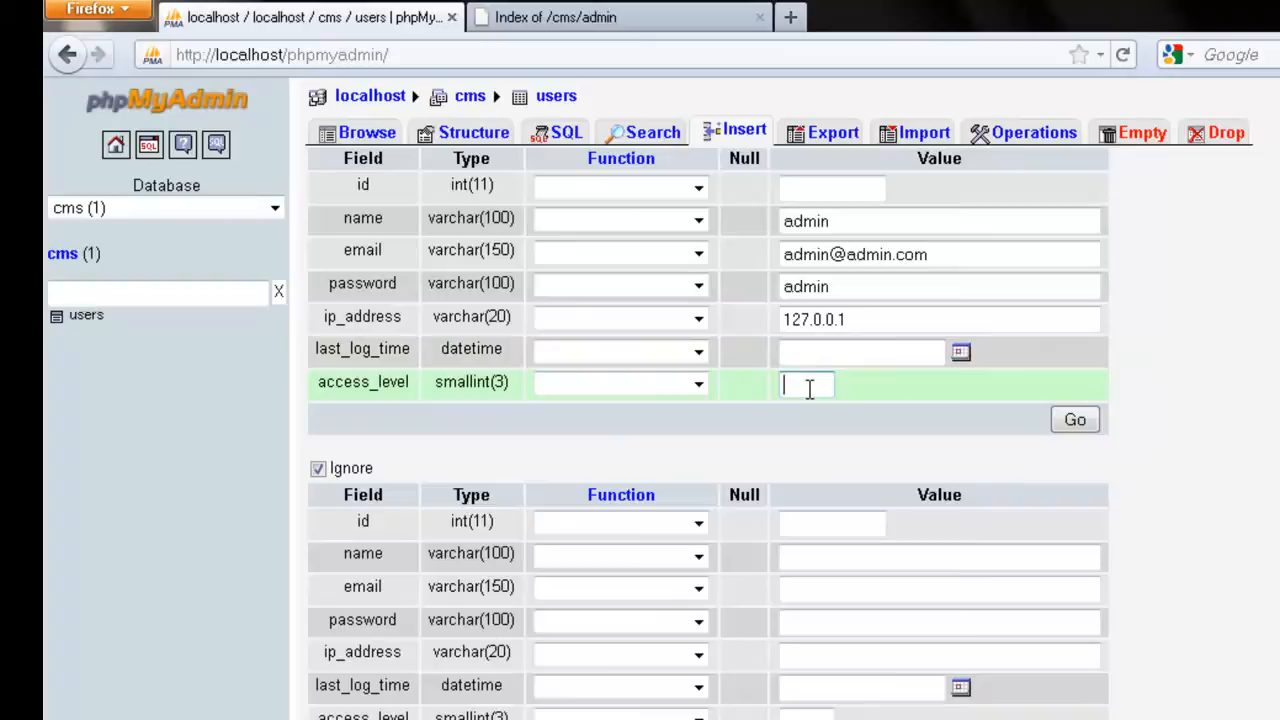
pyautogui.write('4')
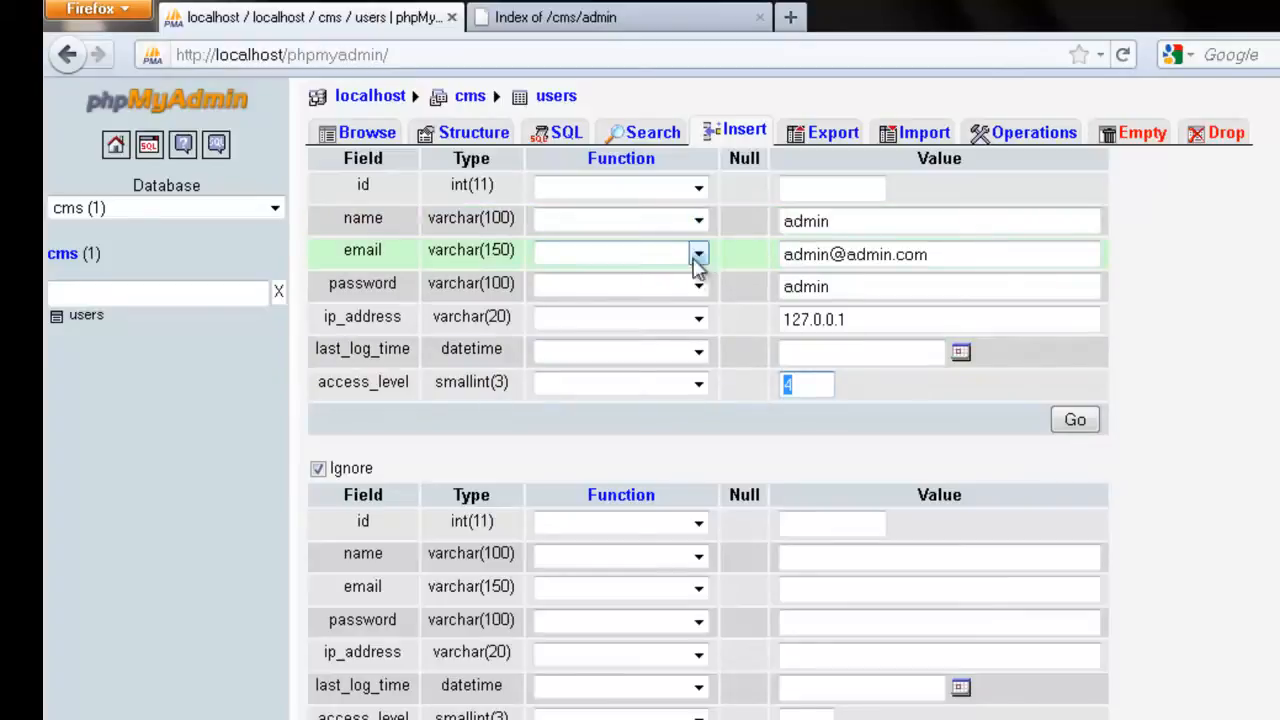
pyautogui.click(698, 284)
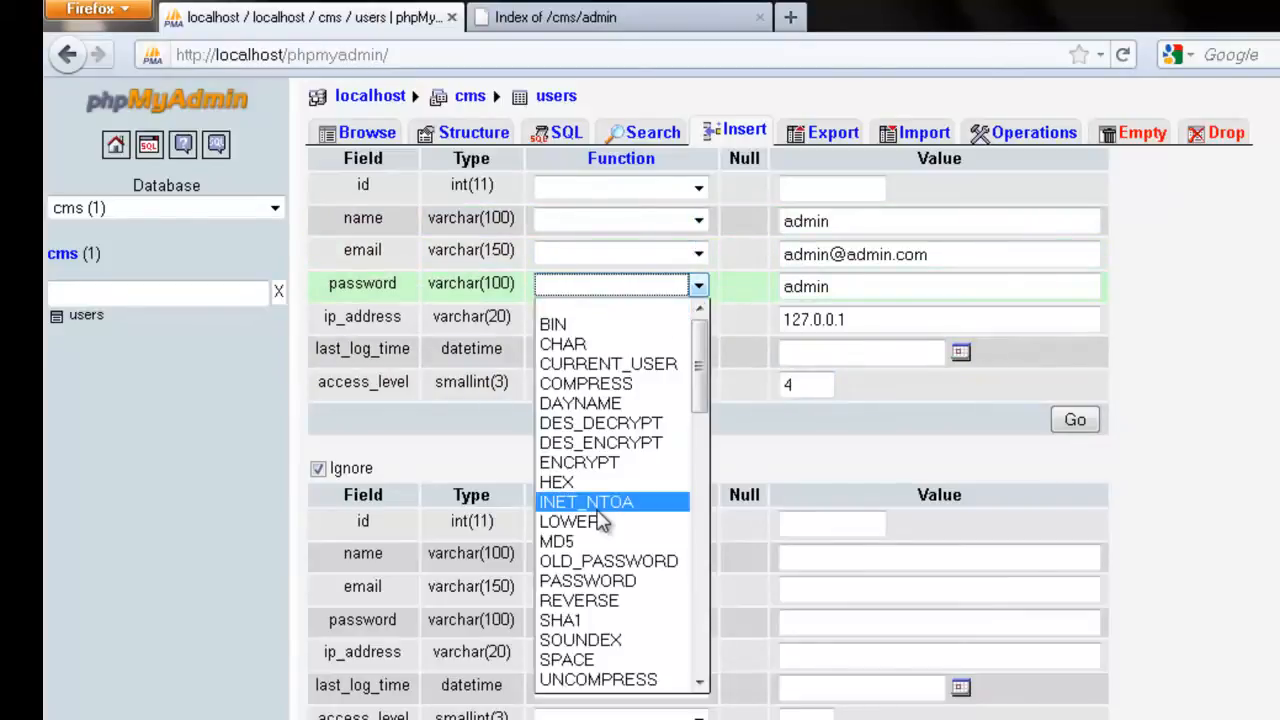
pyautogui.click(558, 540)
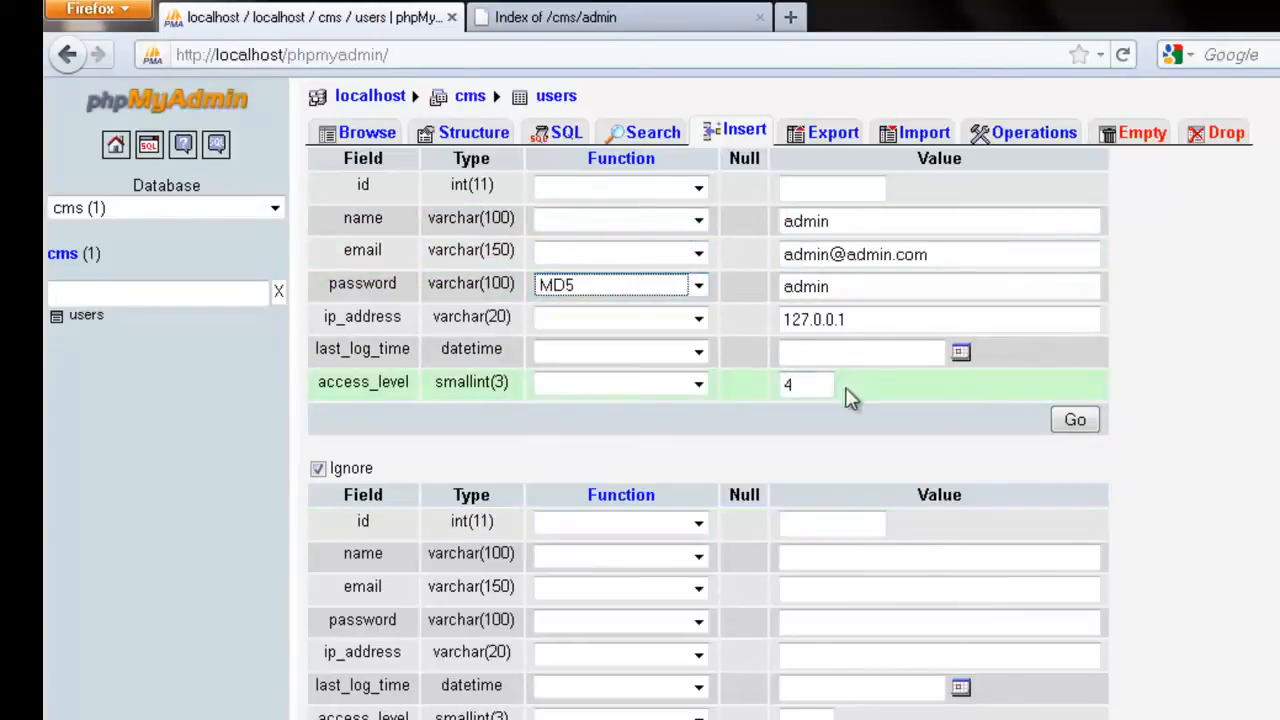
pyautogui.click(1074, 420)
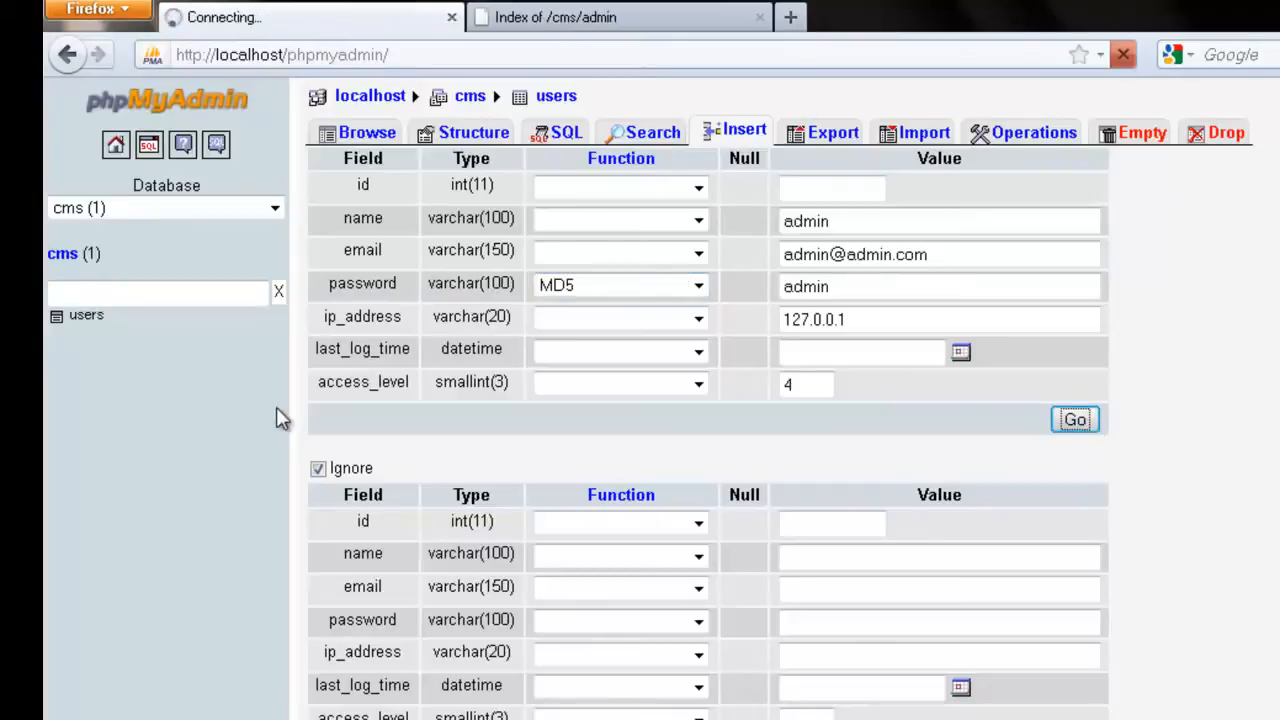
# Step: Confirm the admin row is inserted and return to the users table
pyautogui.click(1076, 420)
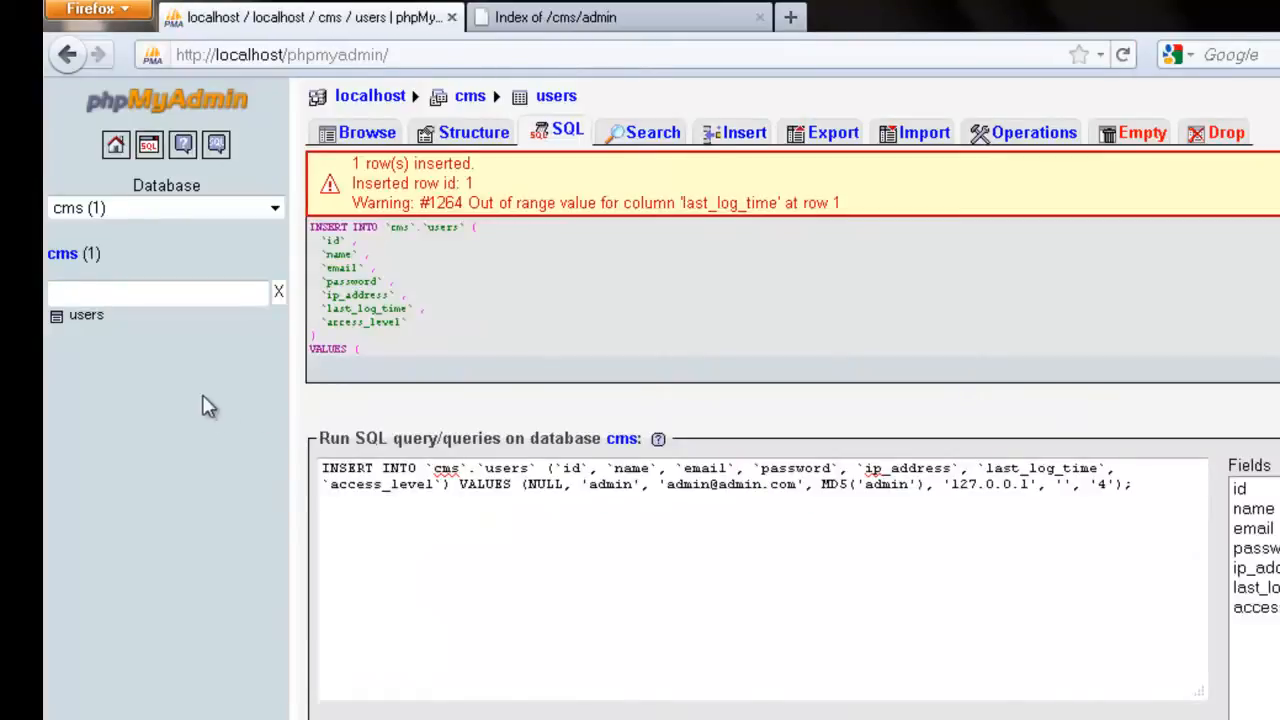
pyautogui.click(86, 316)
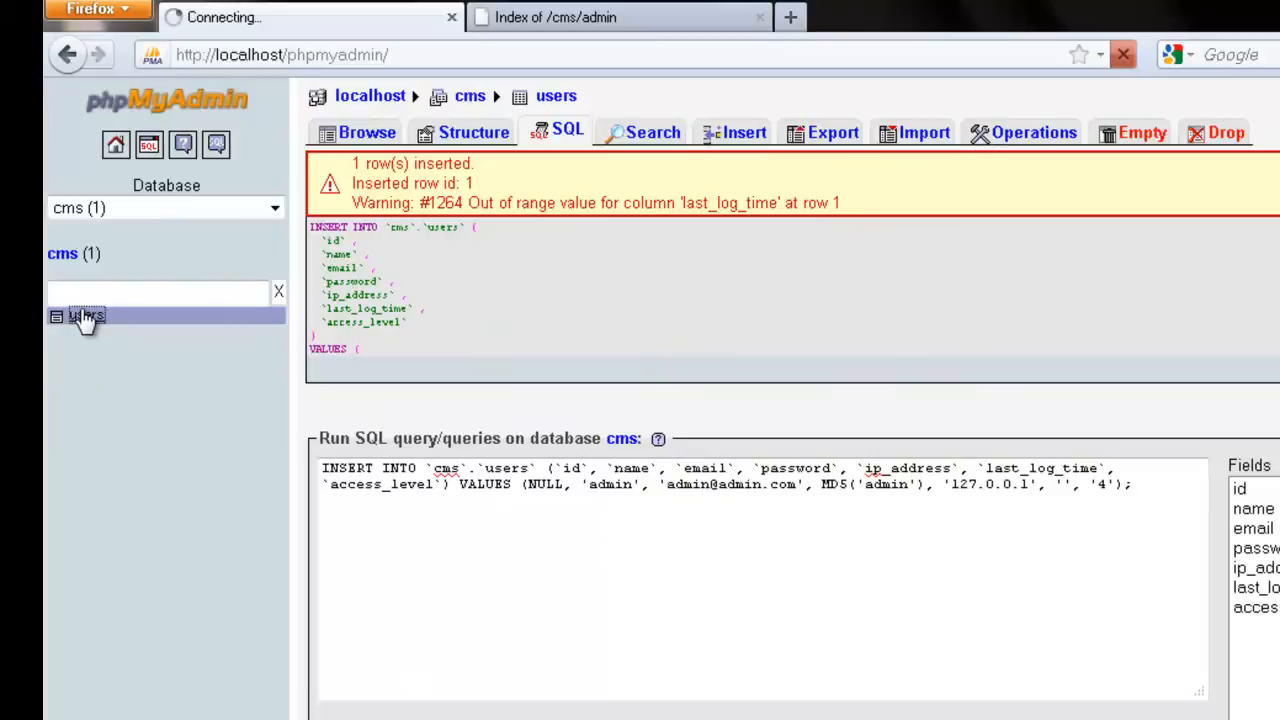
pyautogui.click(86, 316)
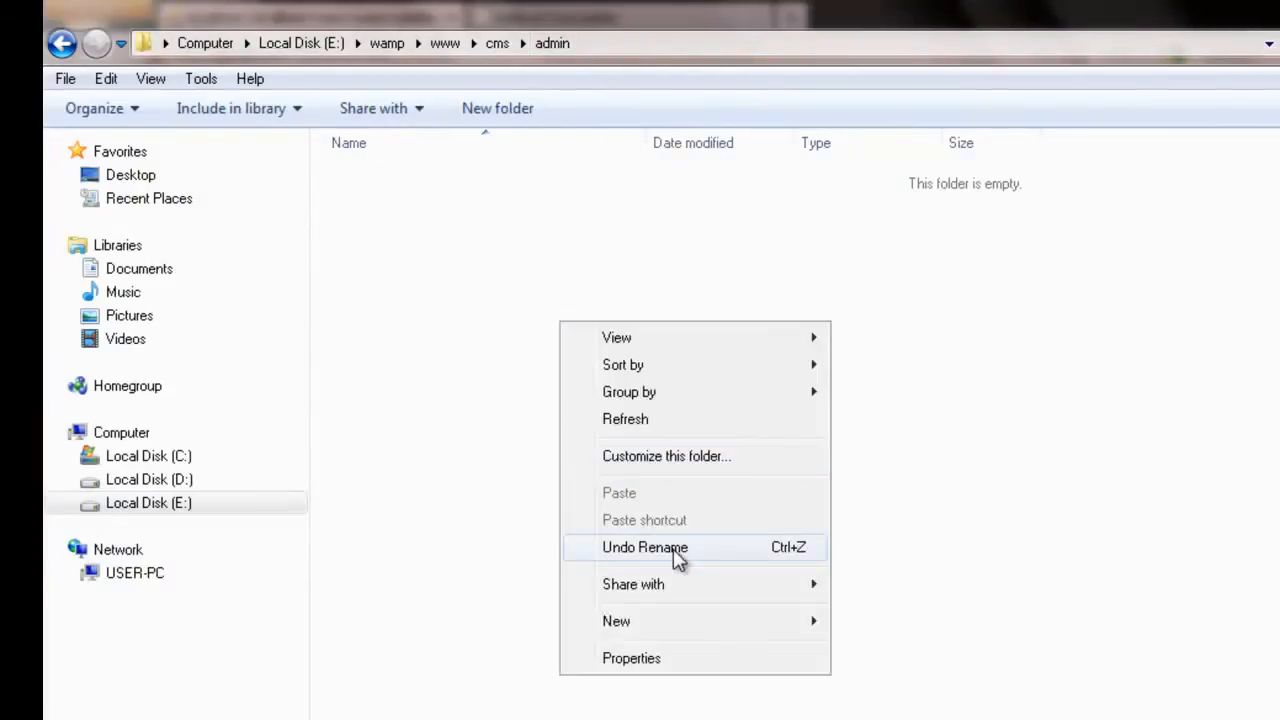
pyautogui.moveTo(616, 620)
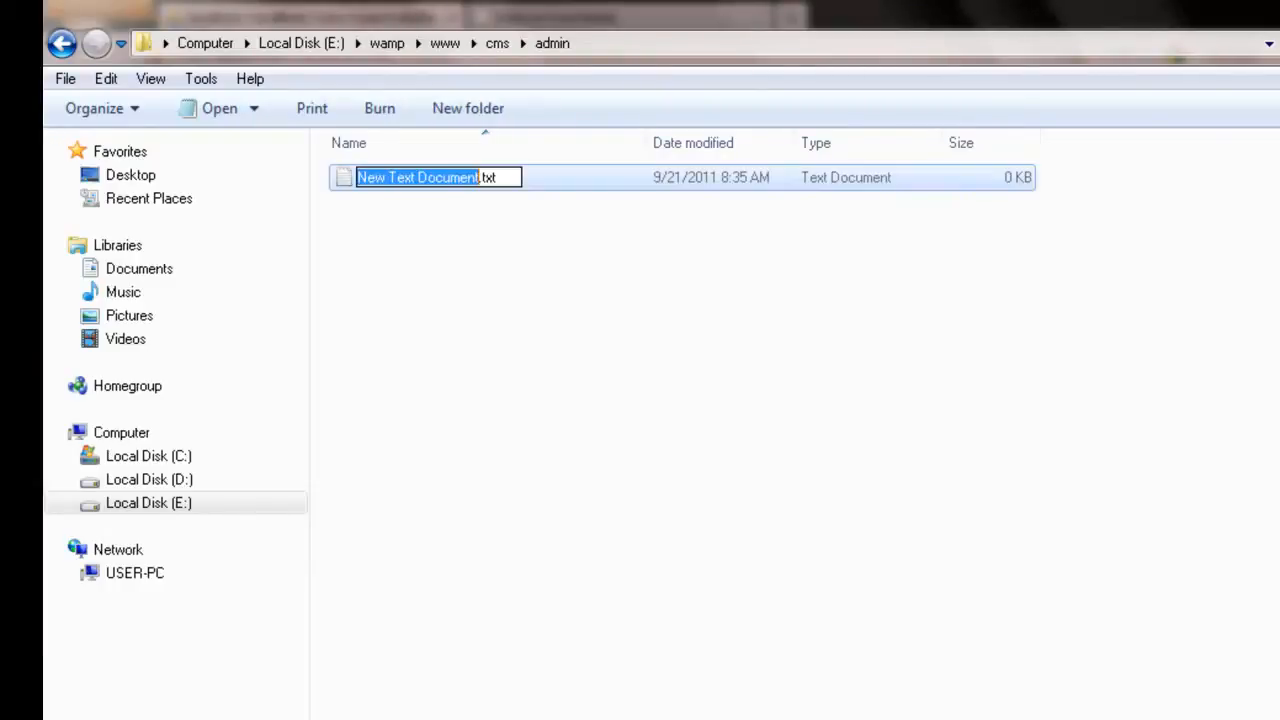
# Step: Rename the text document to login.php and add css, scripts and js folders to admin
pyautogui.write('login.txt')
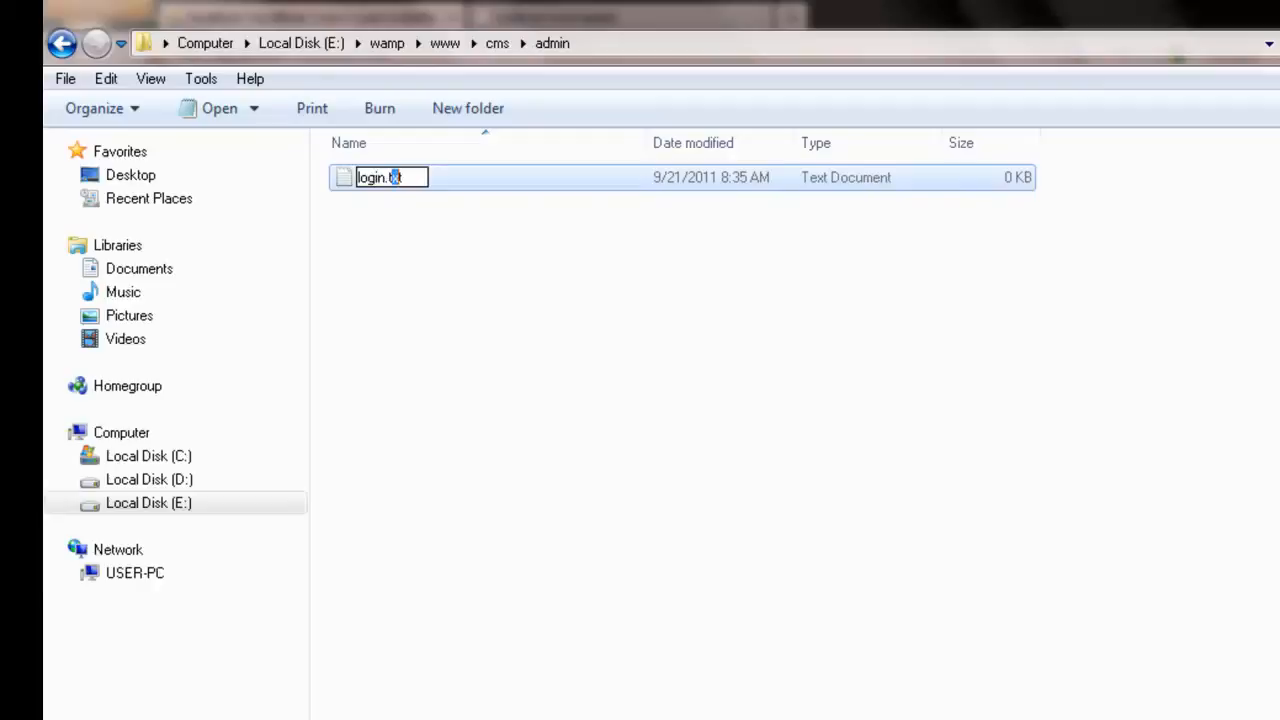
pyautogui.write('php')
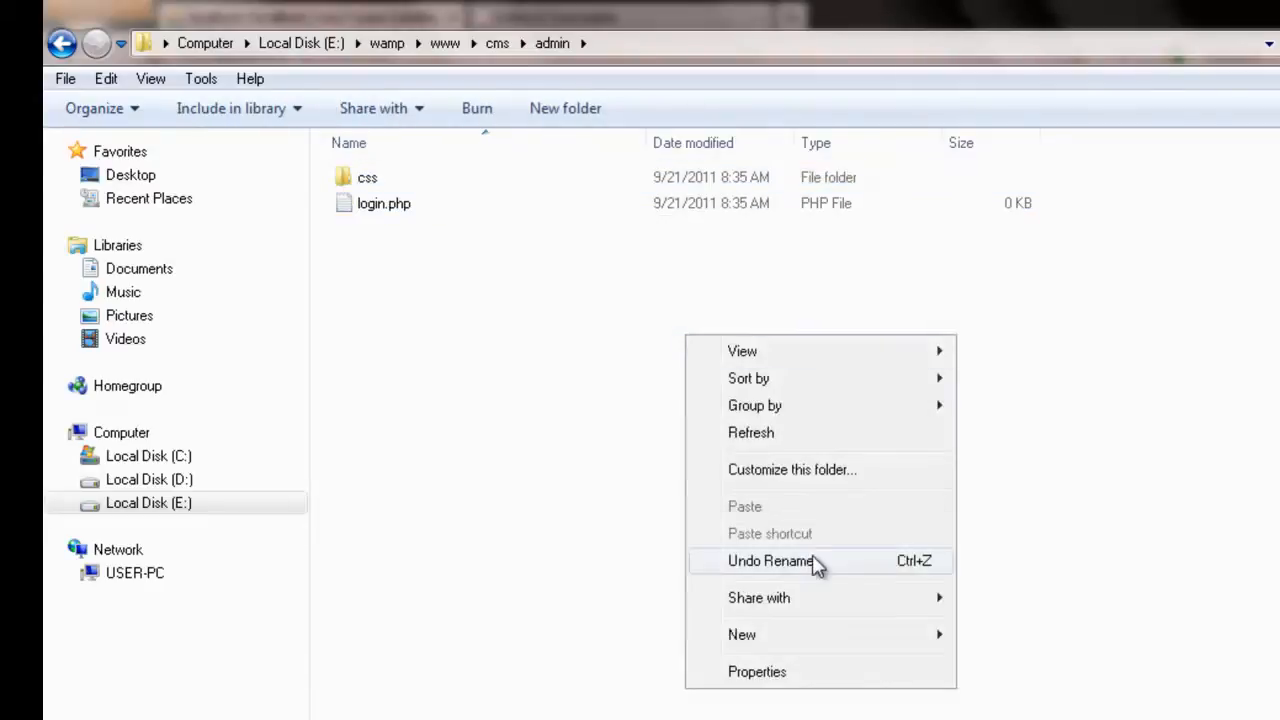
pyautogui.moveTo(742, 636)
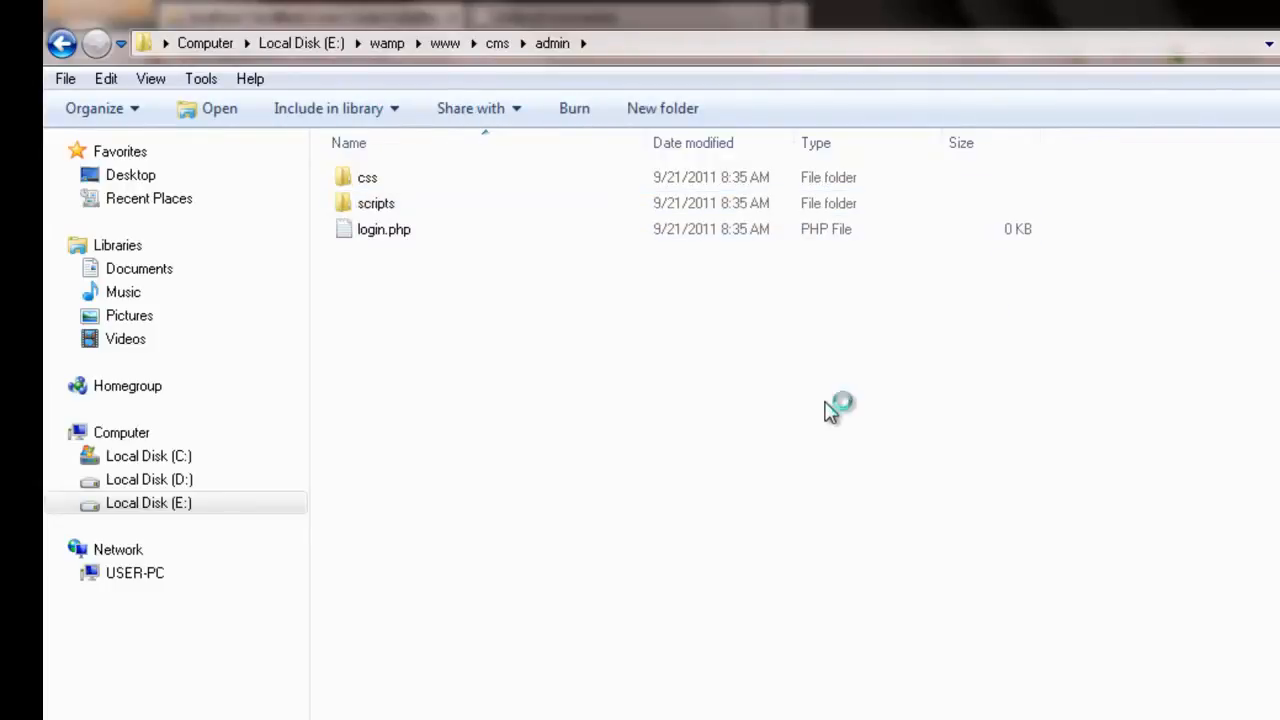
pyautogui.rightClick(832, 410)
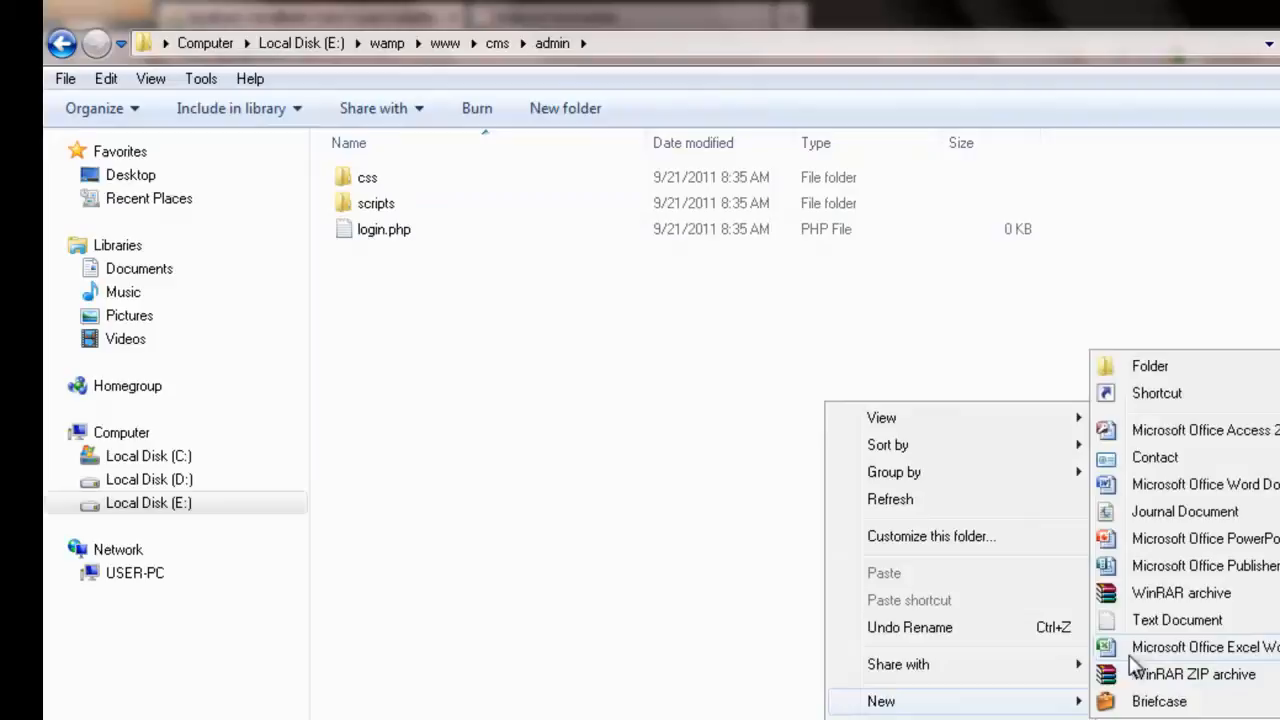
pyautogui.click(1148, 366)
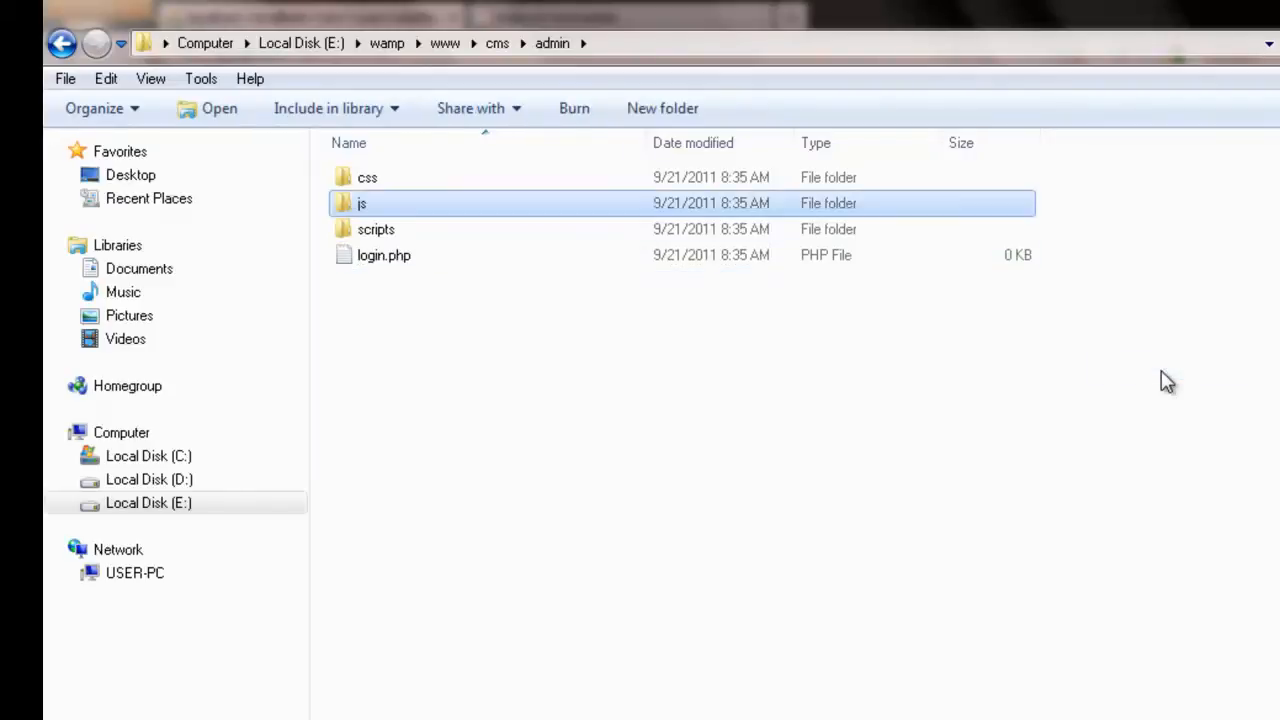
pyautogui.moveTo(372, 222)
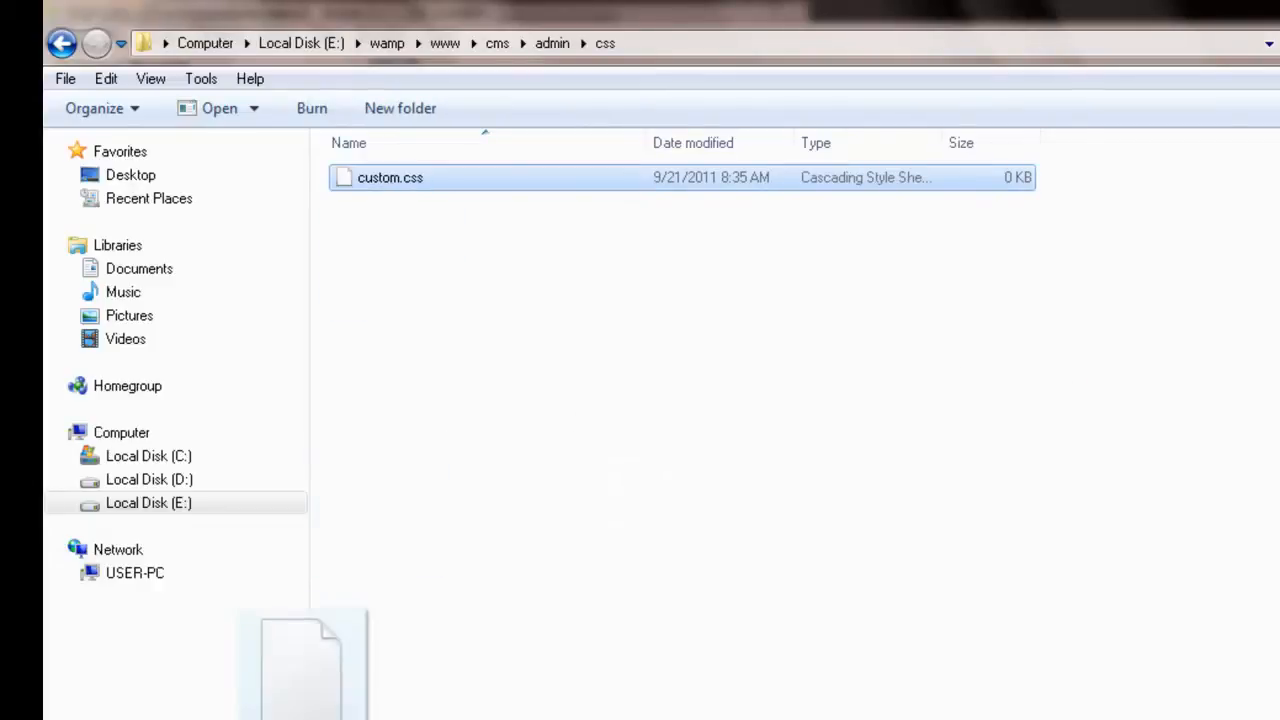
# Step: Point login.php's stylesheet link to css/custom.css
pyautogui.doubleClick(388, 176)
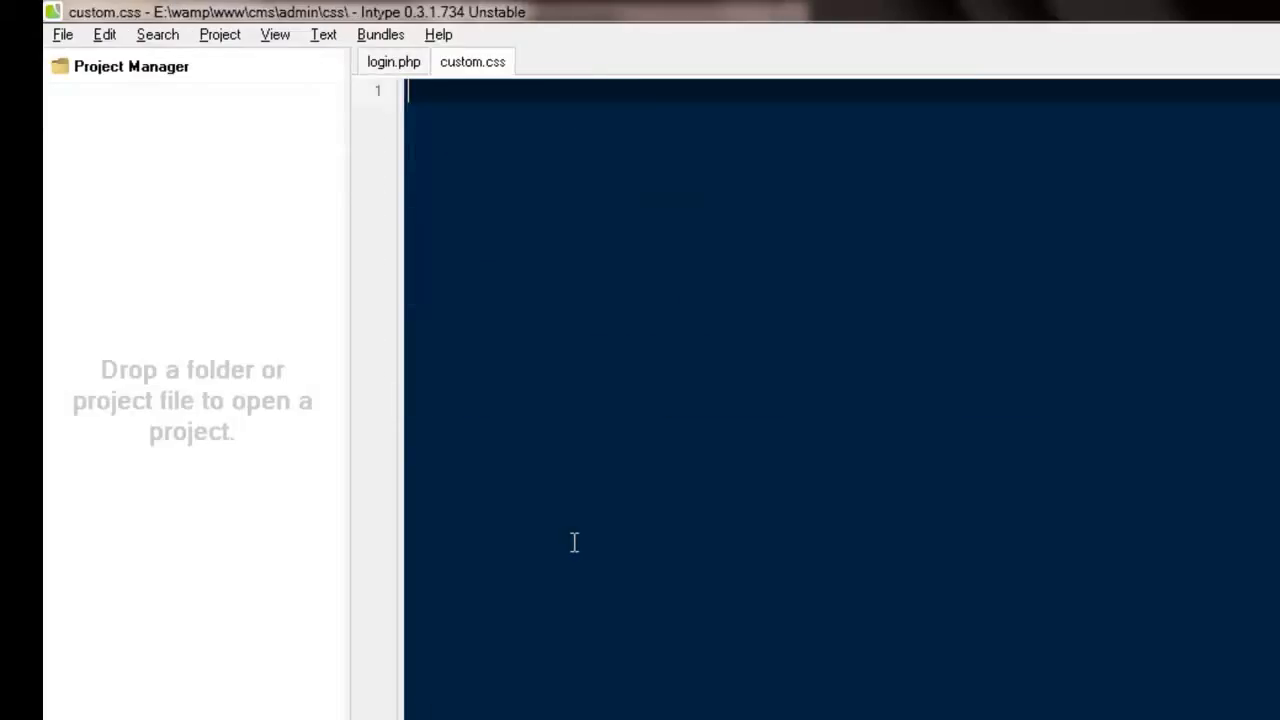
pyautogui.click(396, 60)
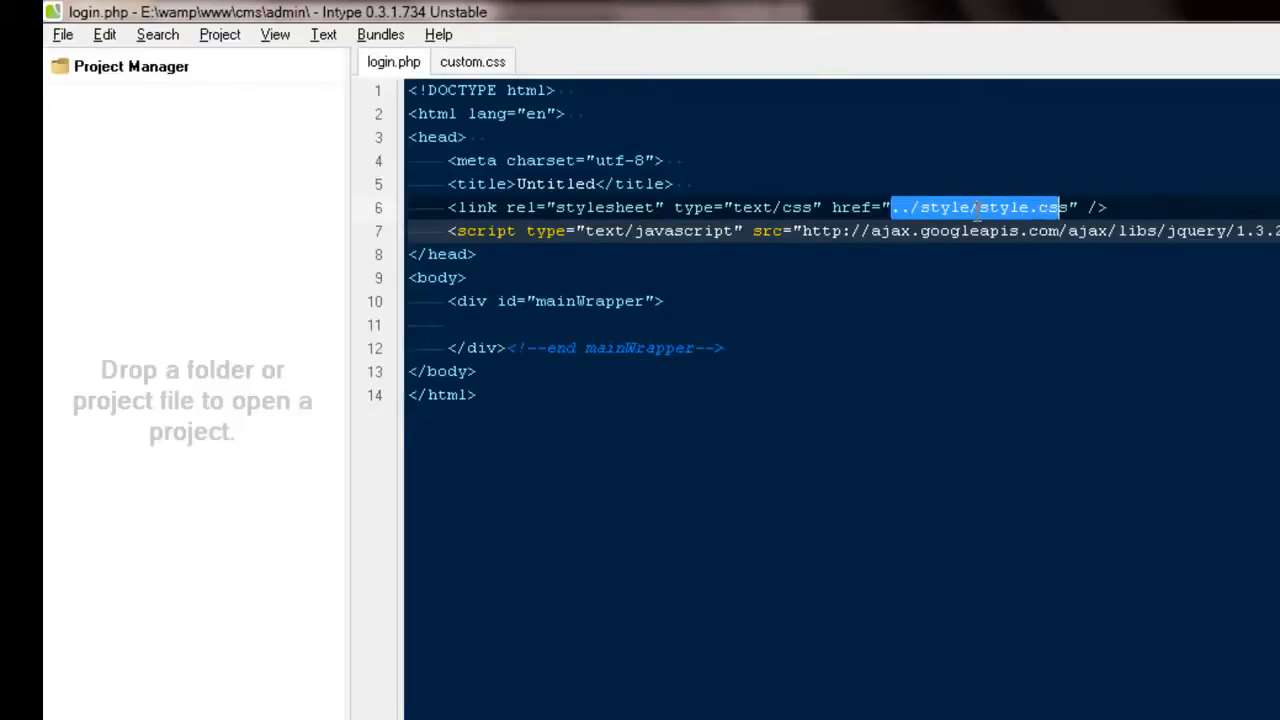
pyautogui.write('css/')
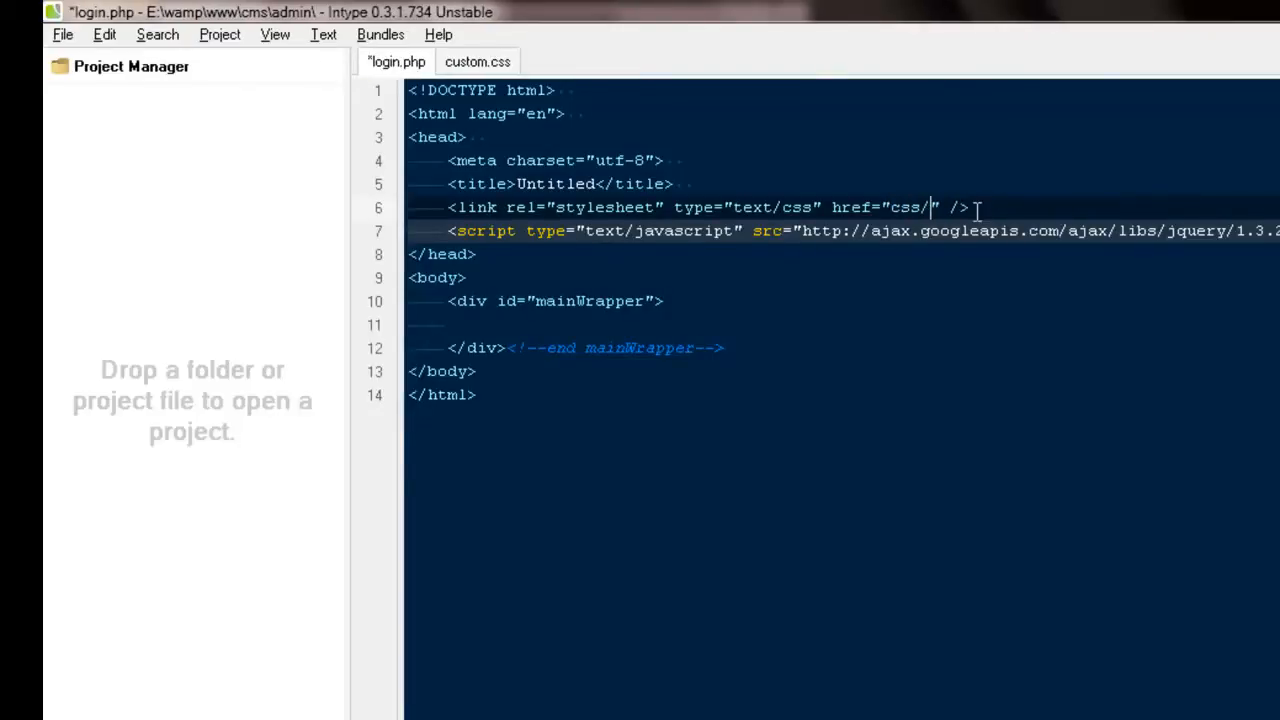
pyautogui.write('custom.css')
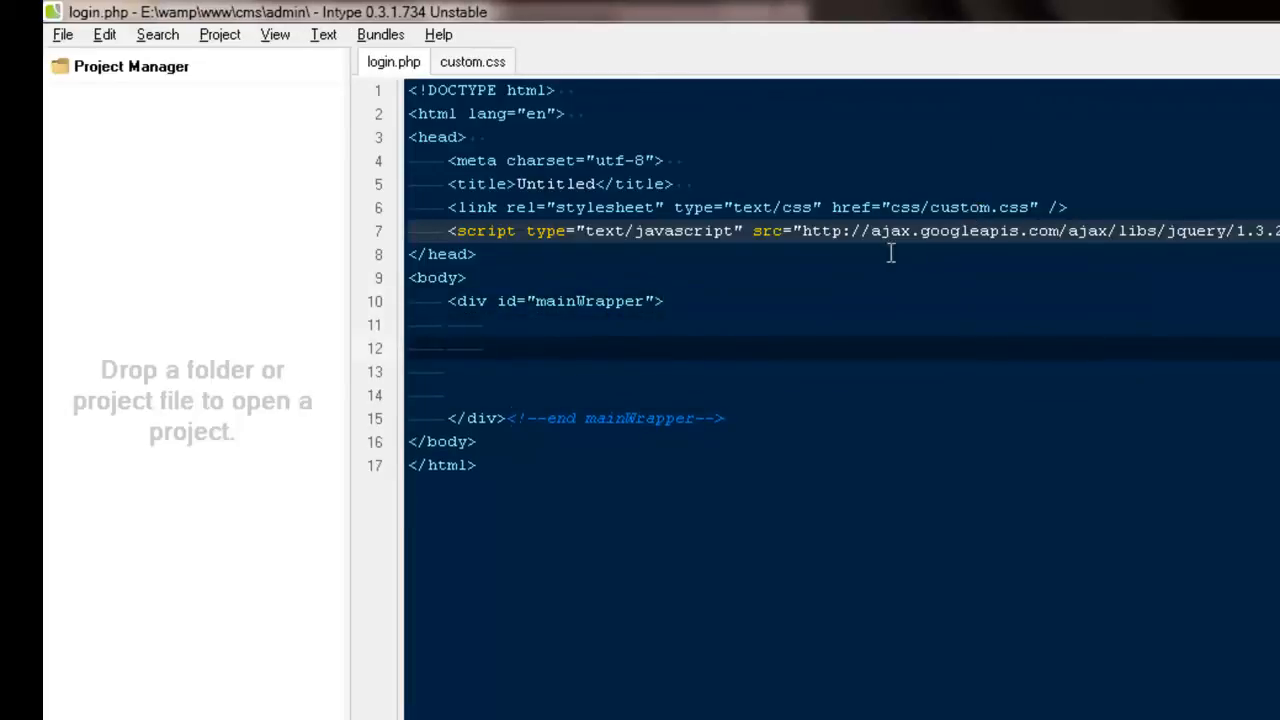
pyautogui.moveTo(834, 630)
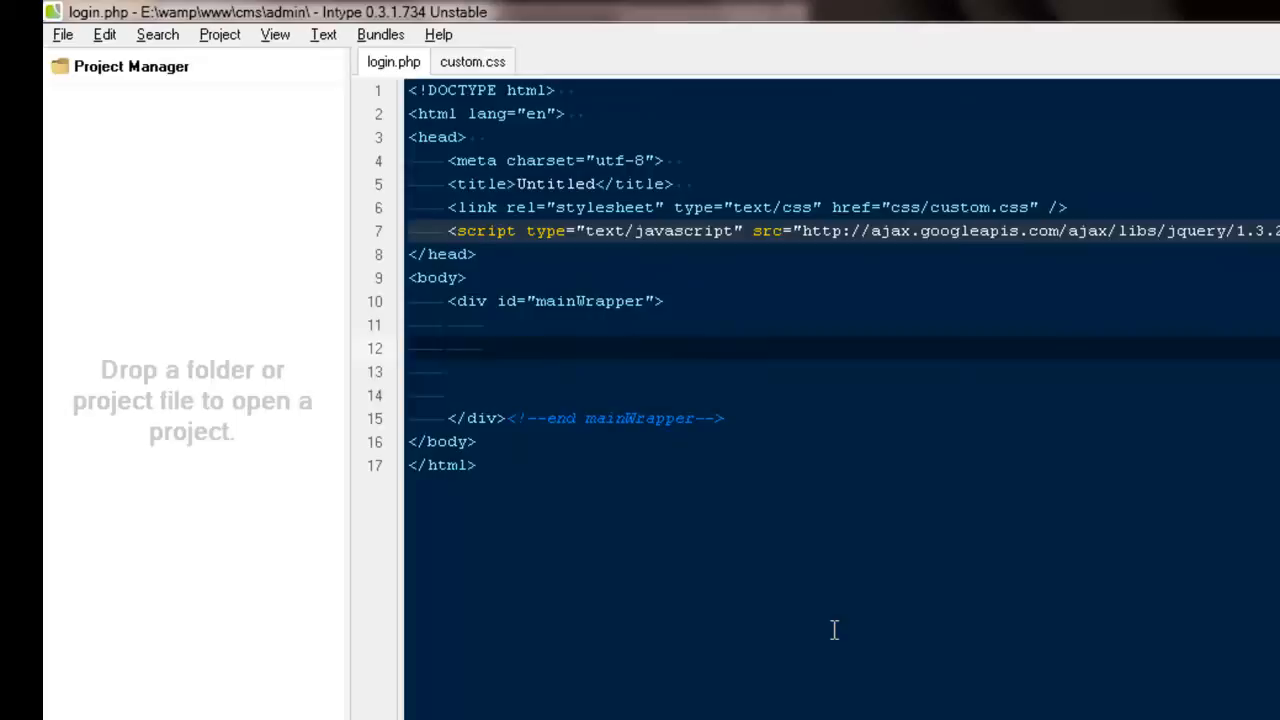
# Step: Add a loginform div with an &nbsp; placeholder inside mainWrapper
pyautogui.write('<div id="l" class="test">')
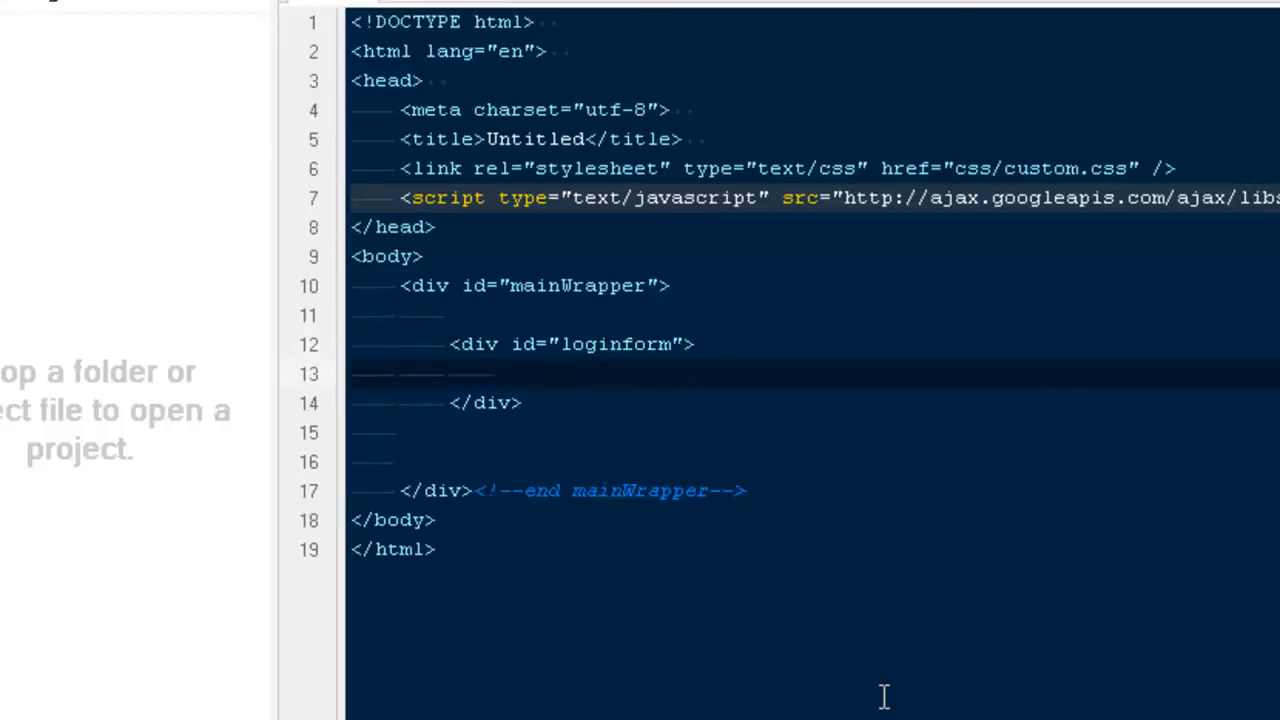
pyautogui.write('&n')
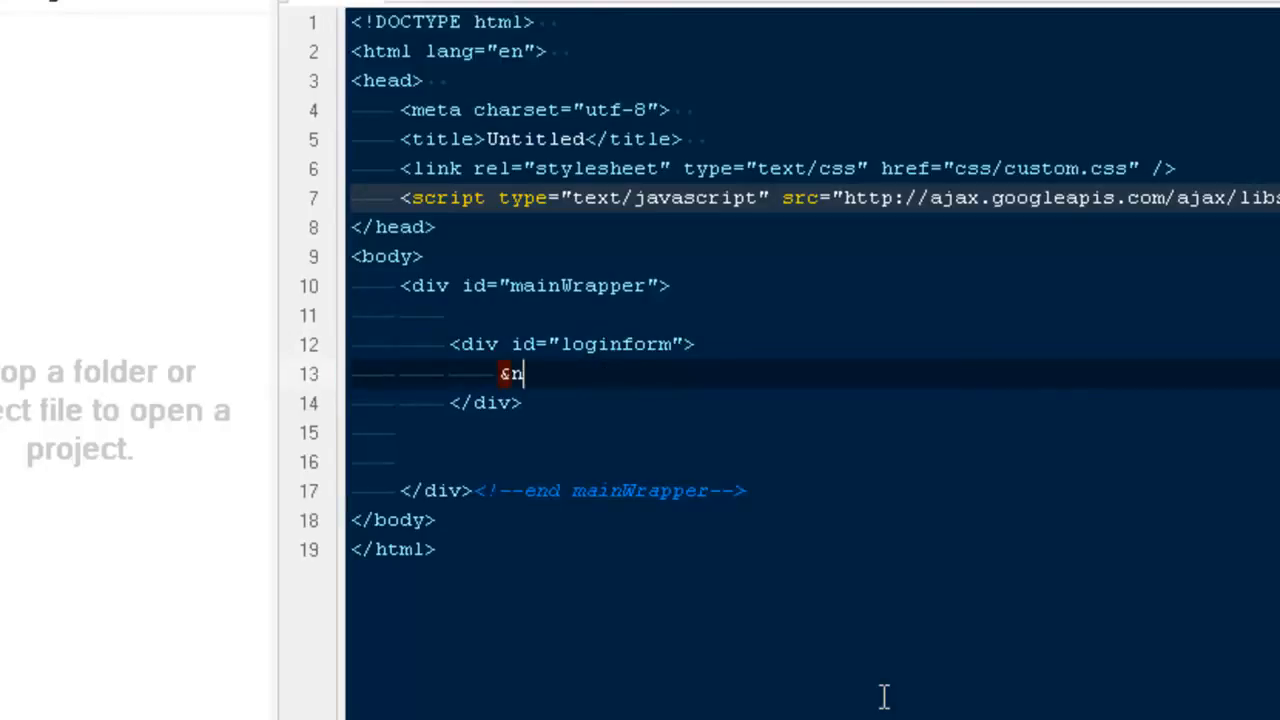
pyautogui.write('bsp;')
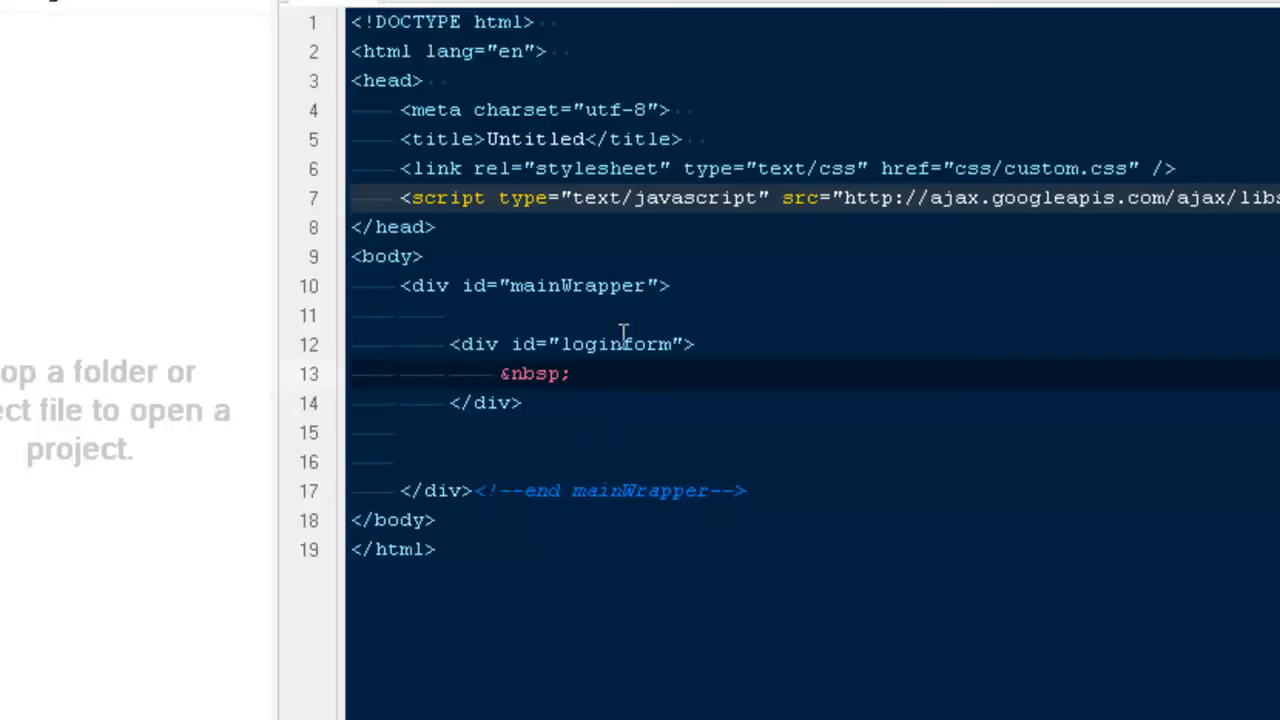
pyautogui.doubleClick(616, 344)
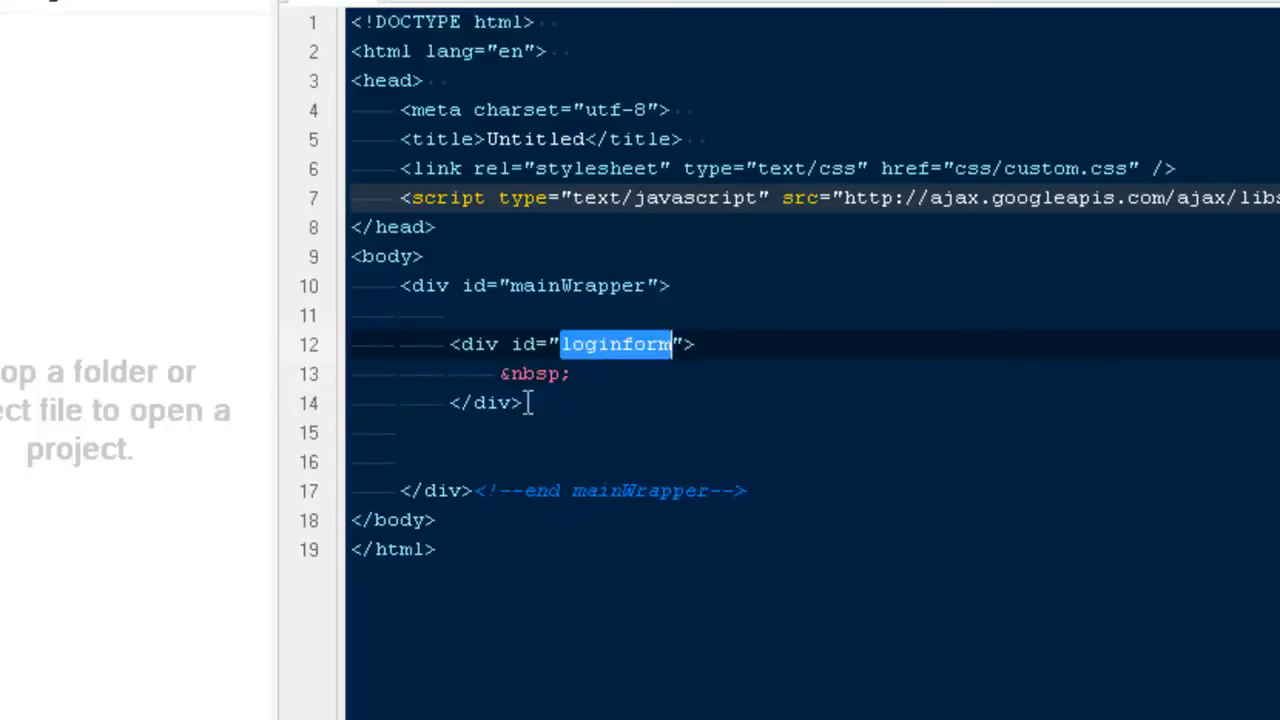
pyautogui.moveTo(472, 20)
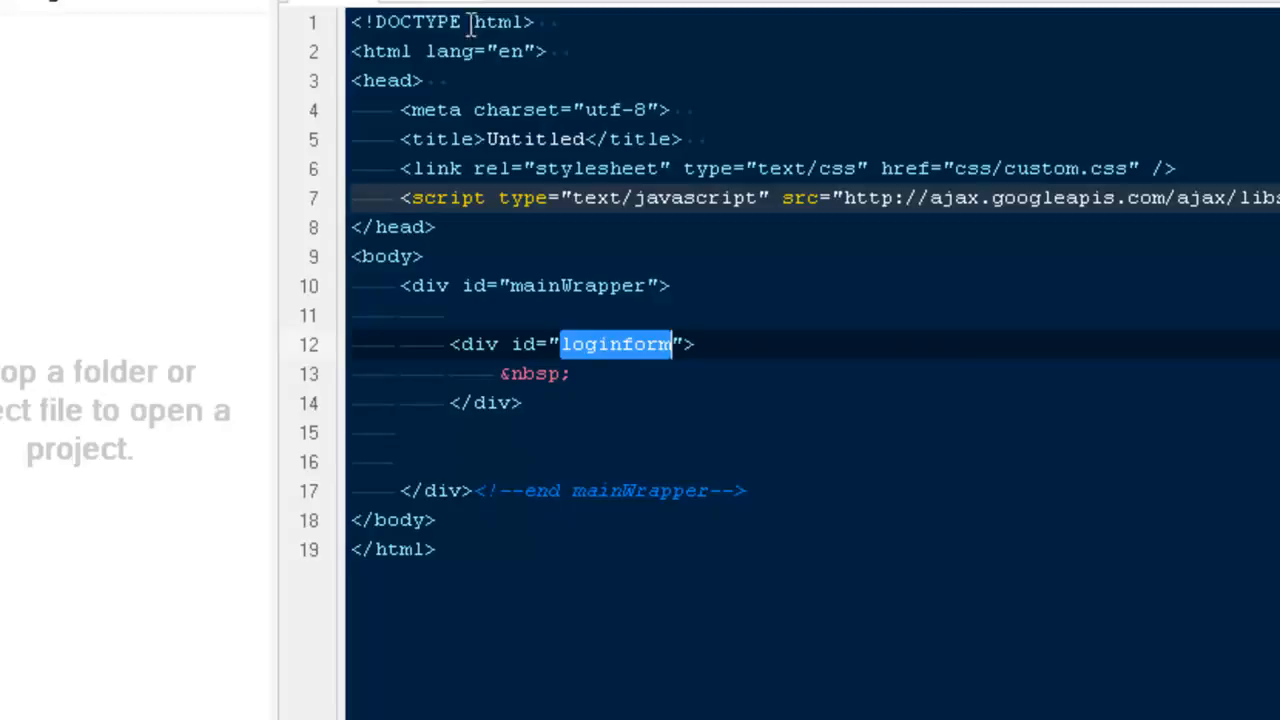
pyautogui.moveTo(450, 10)
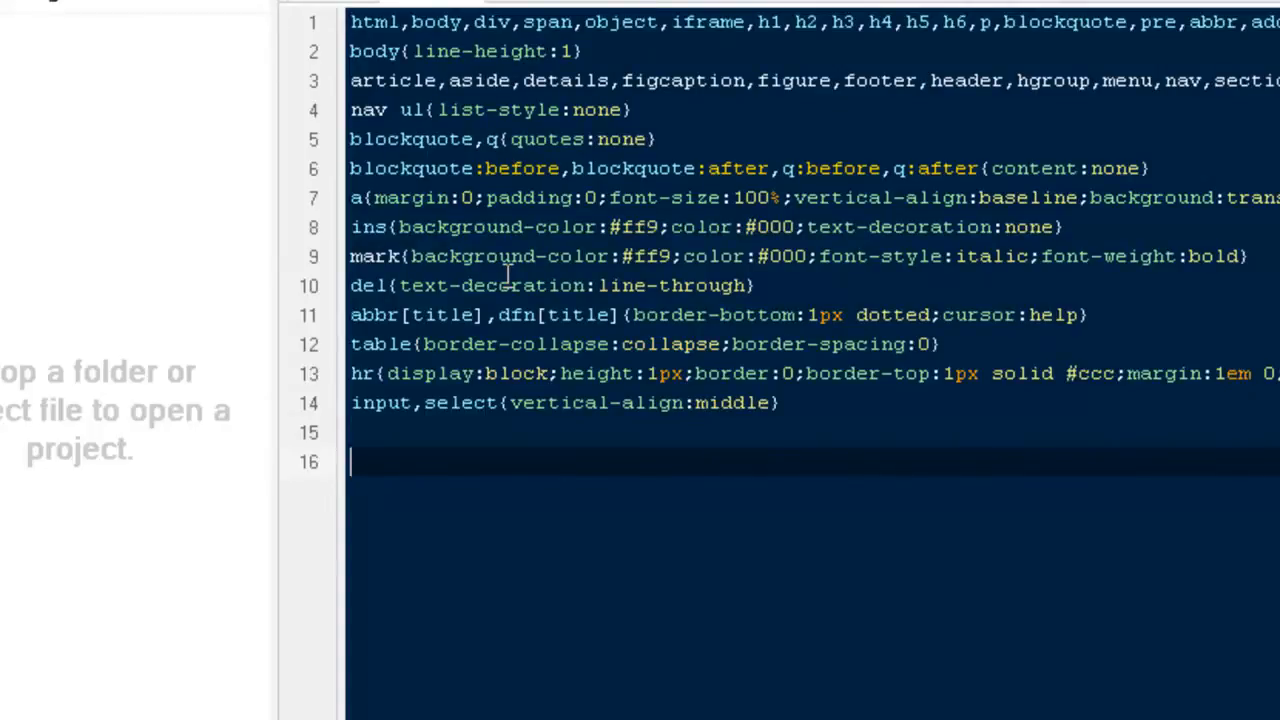
pyautogui.write('!')
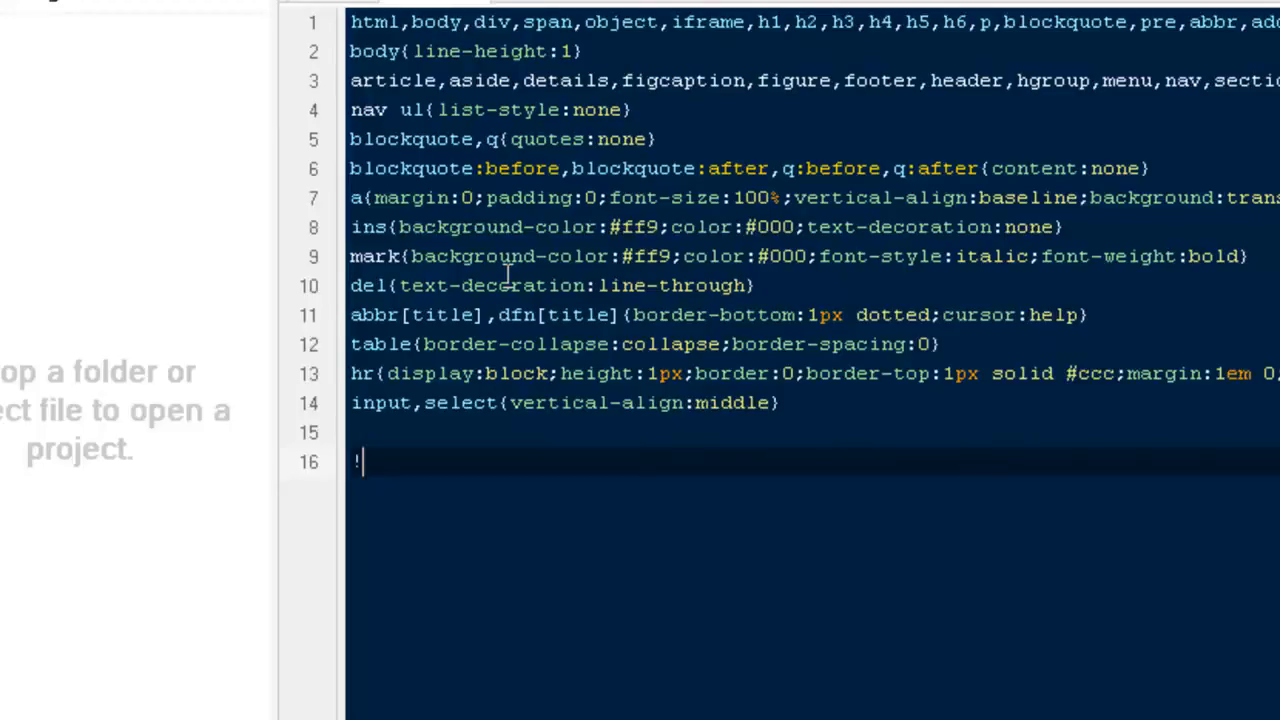
pyautogui.moveTo(380, 516)
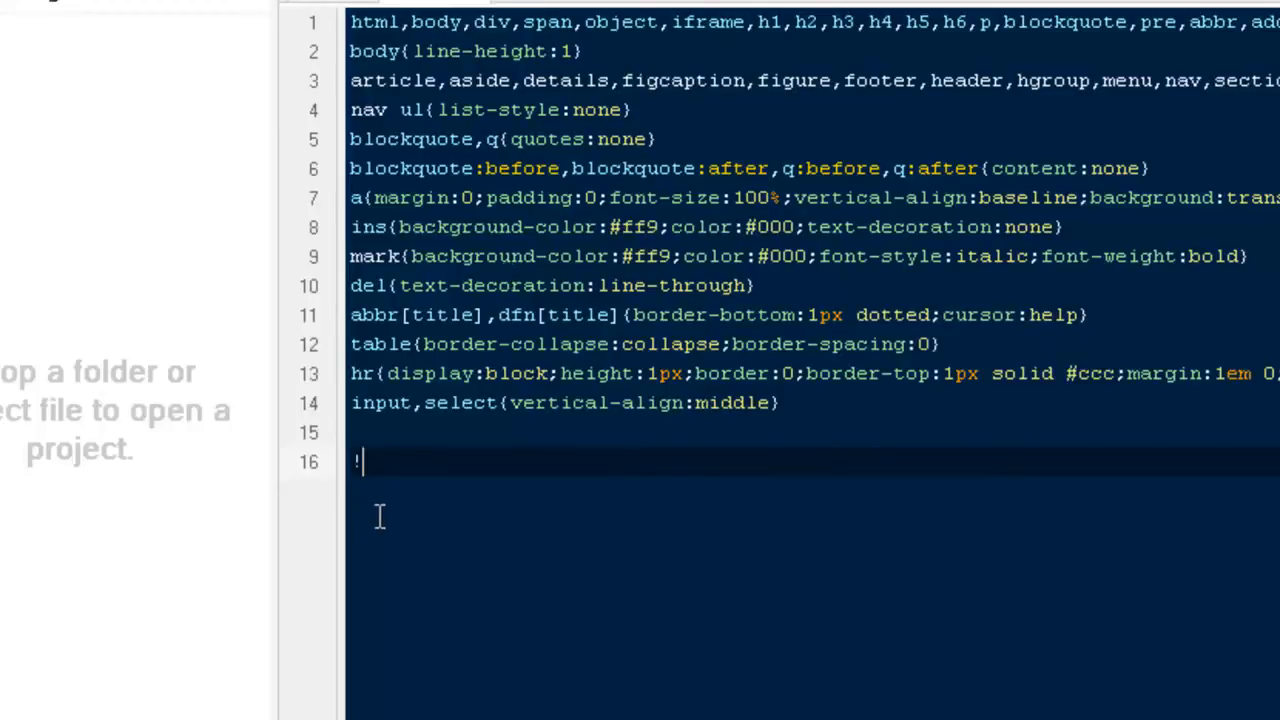
pyautogui.moveTo(454, 584)
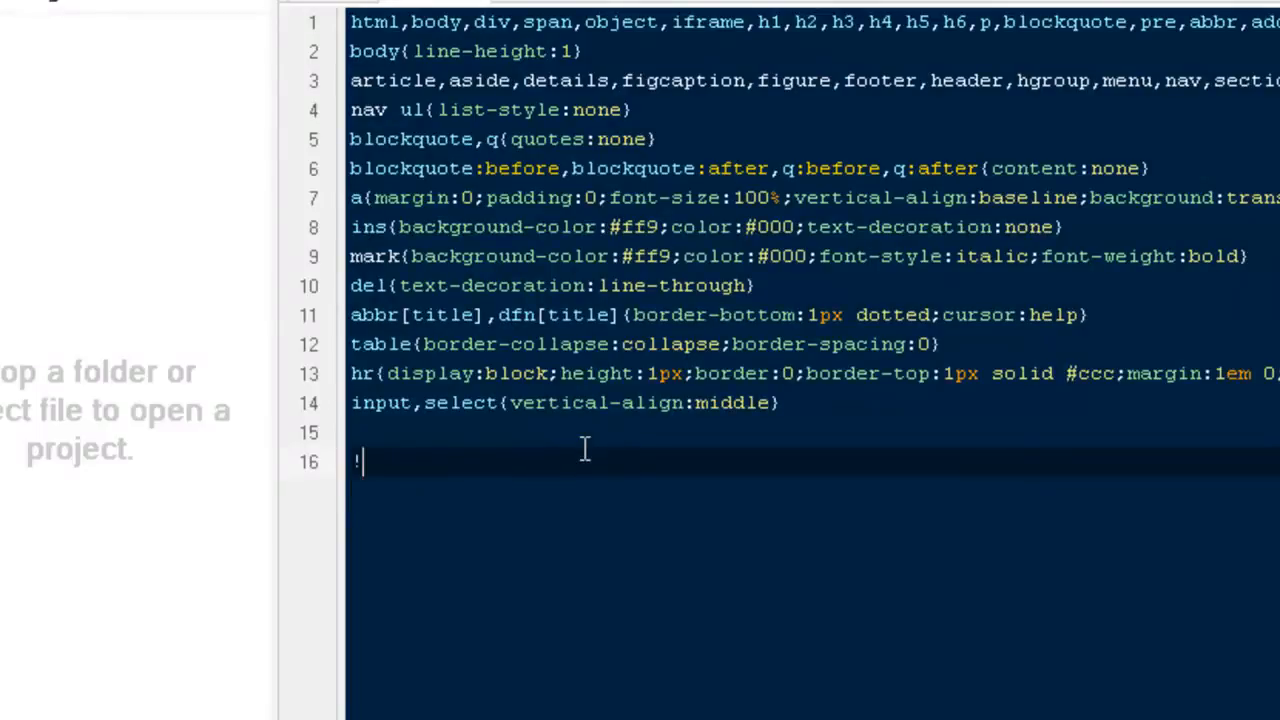
pyautogui.press('Backspace')
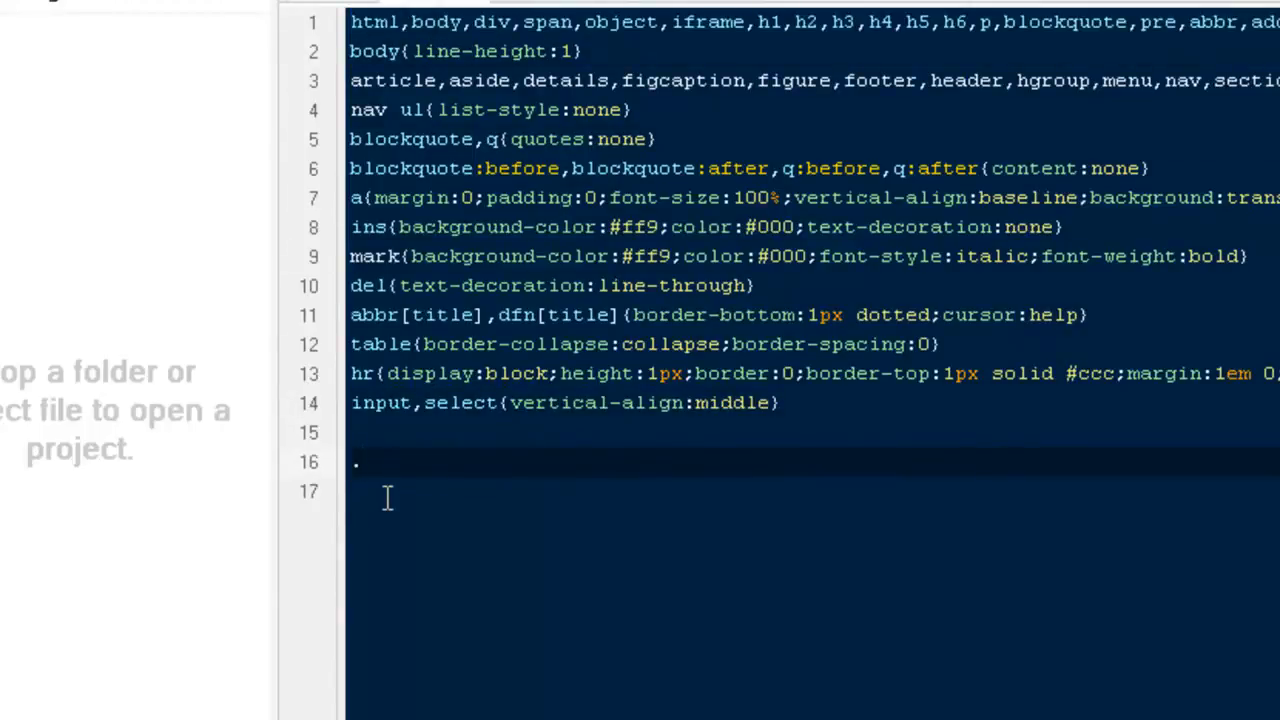
# Step: Start custom.css with a styles comment and a body rule: background #fff, color #303030
pyautogui.write('/* main st')
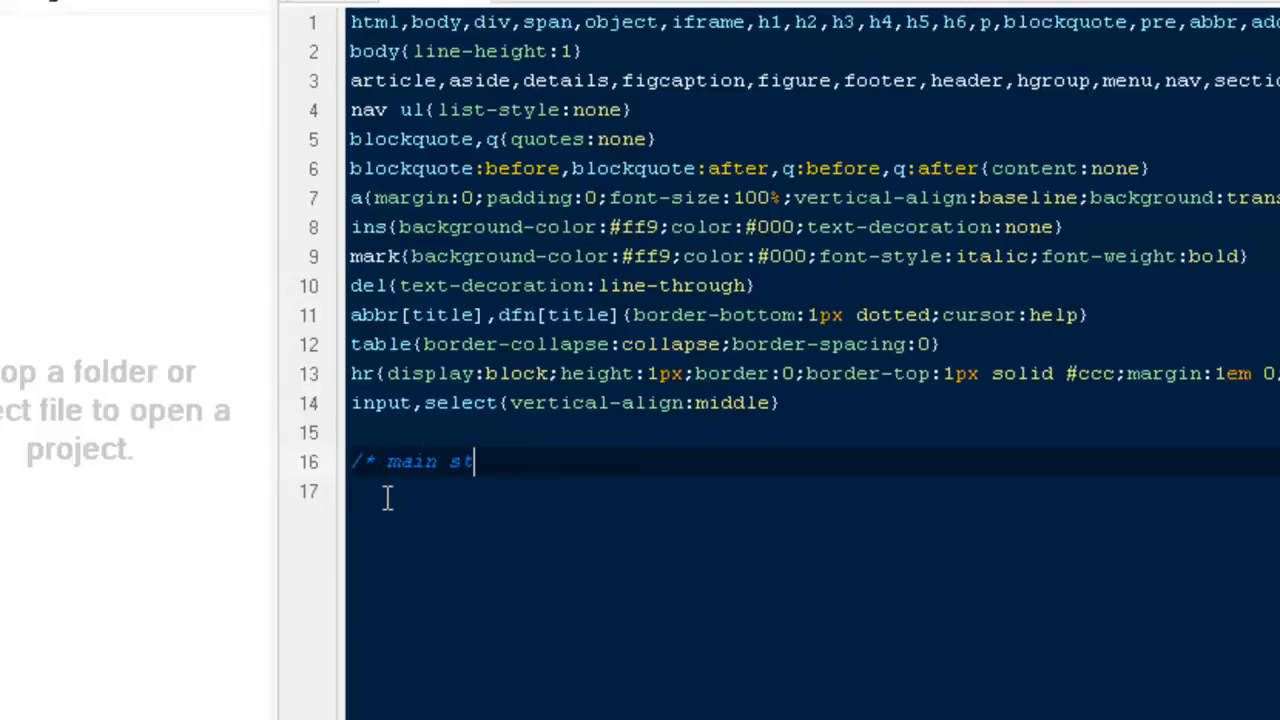
pyautogui.write('yles starts here')
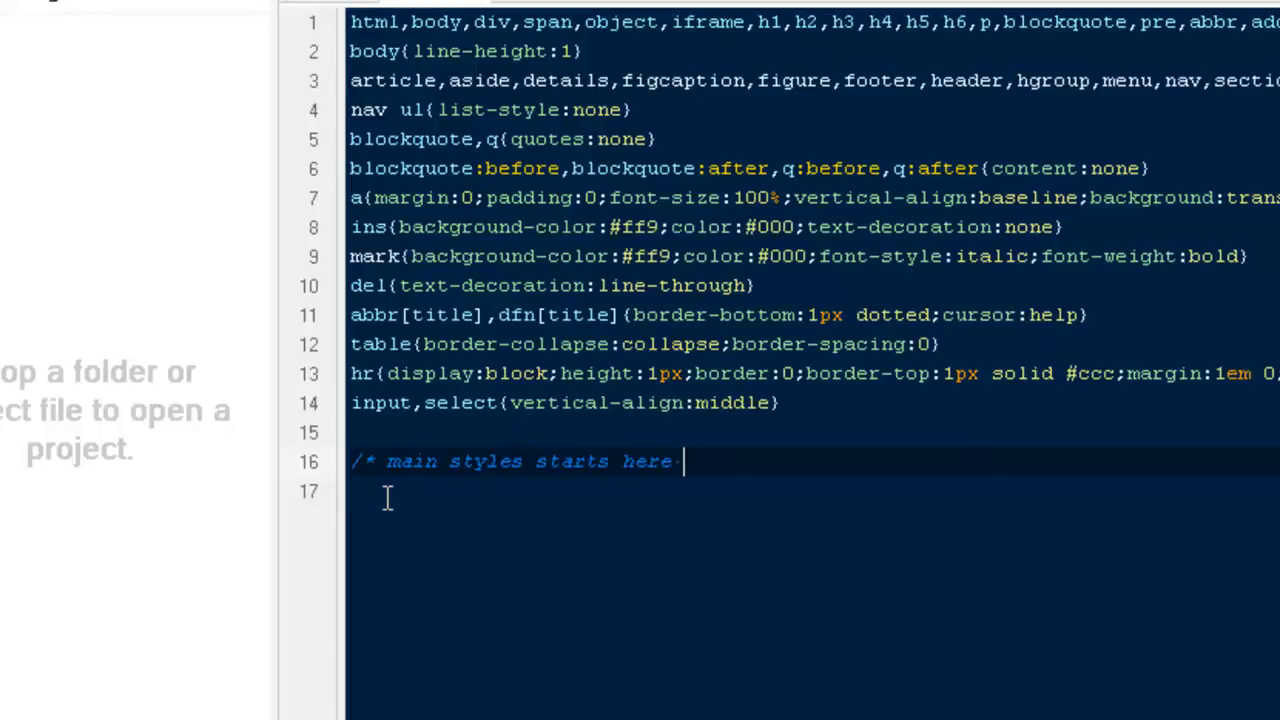
pyautogui.write('*/')
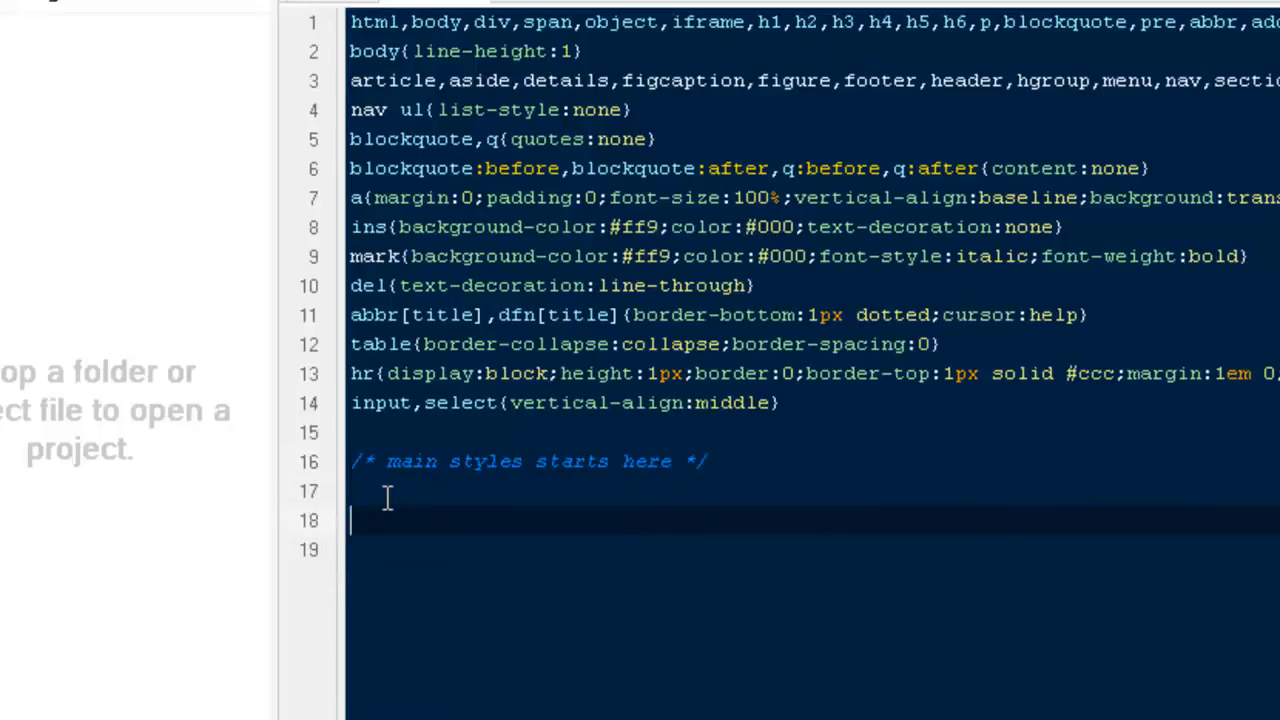
pyautogui.write('body{')
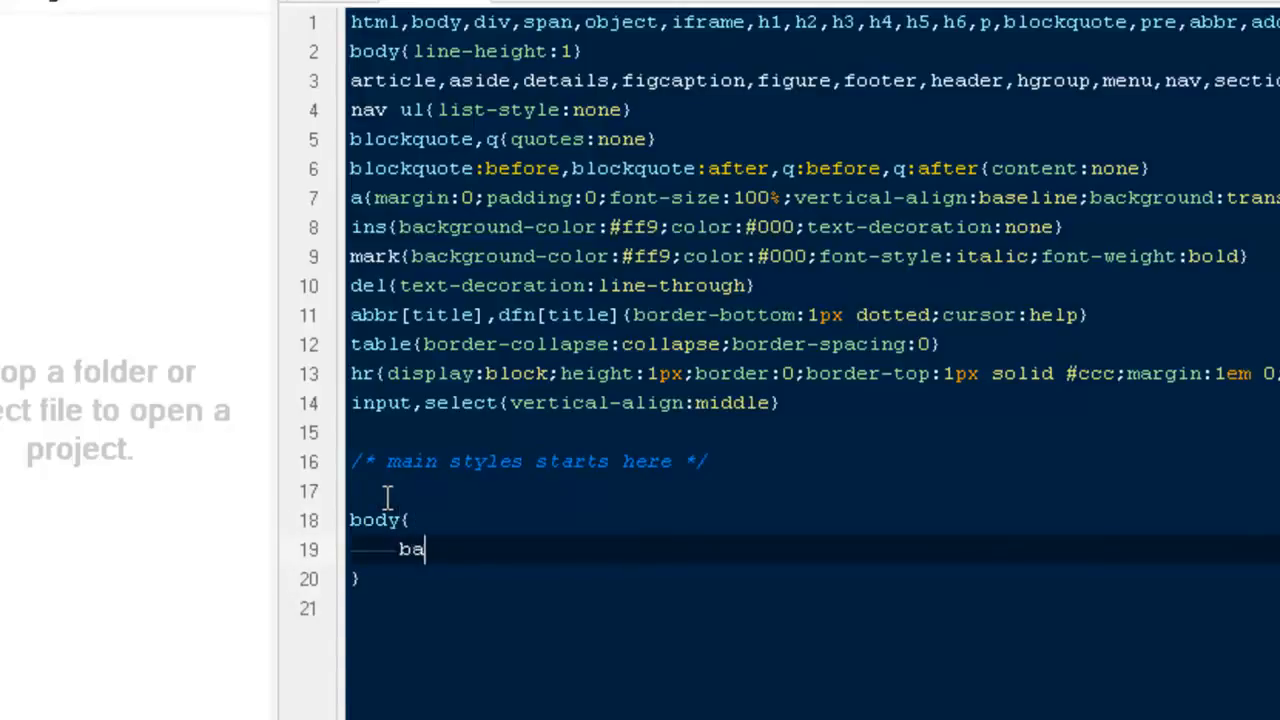
pyautogui.write('ckground: #')
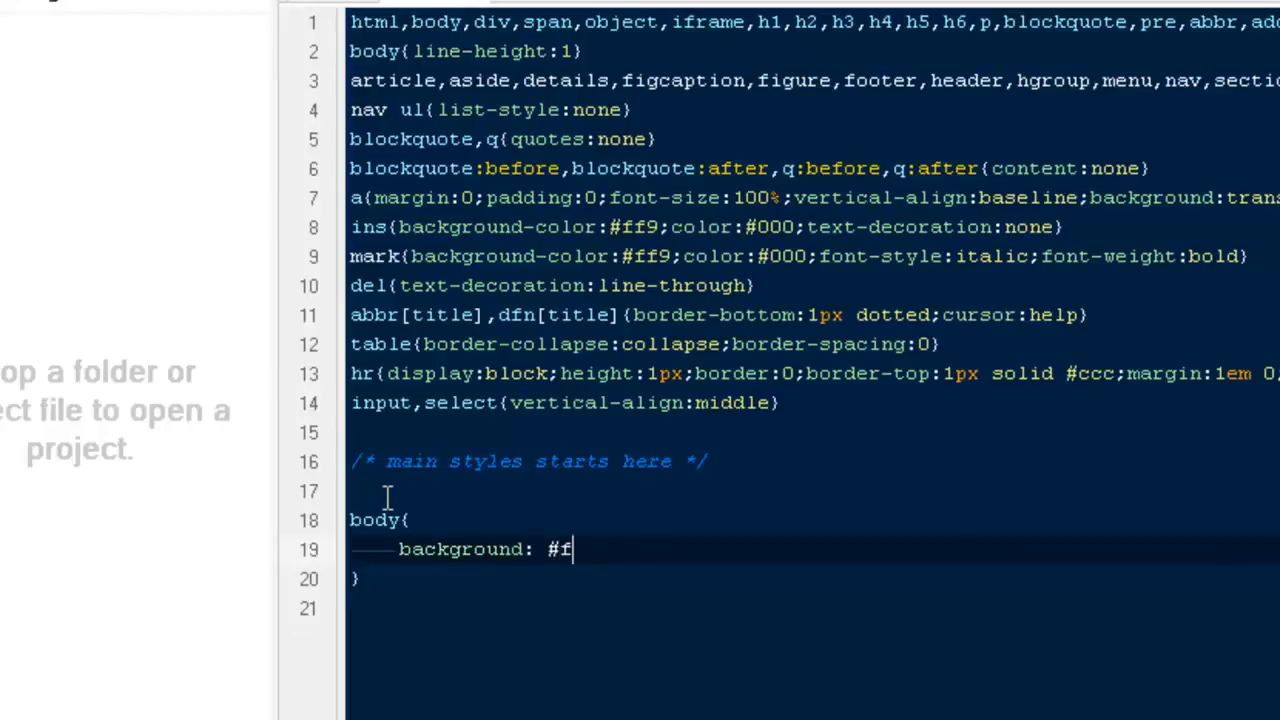
pyautogui.write('ff;')
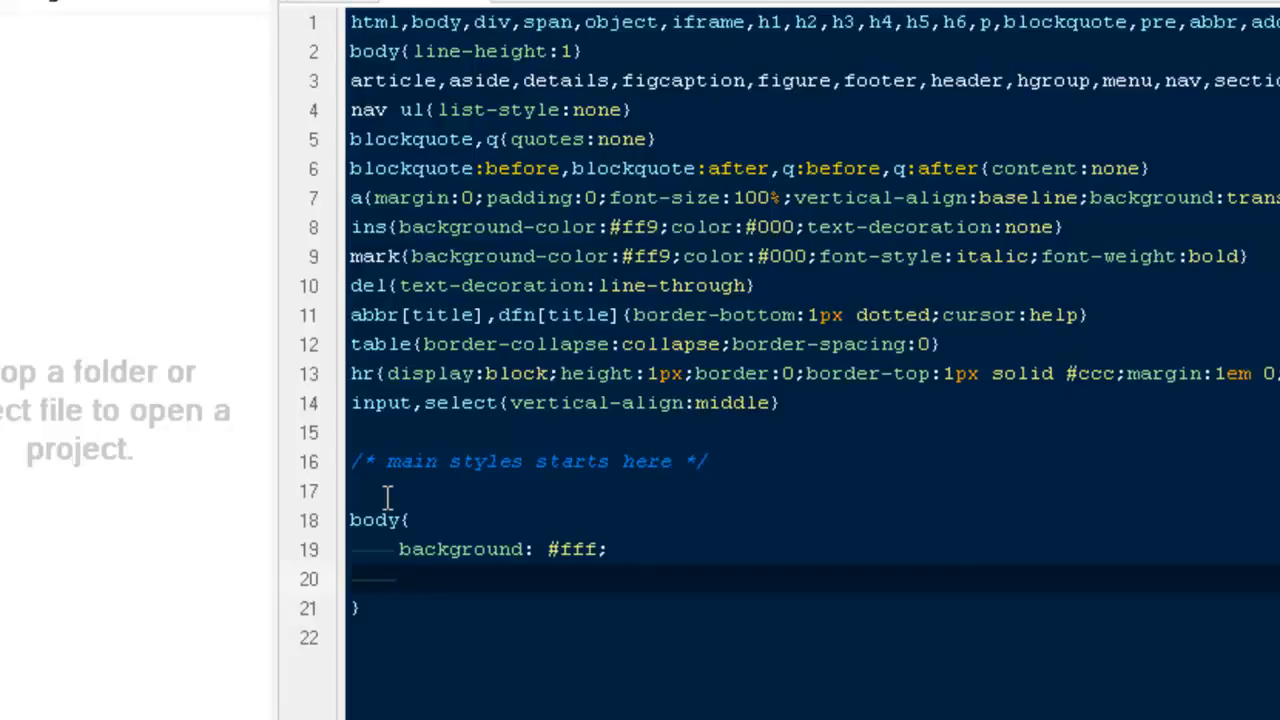
pyautogui.write('color')
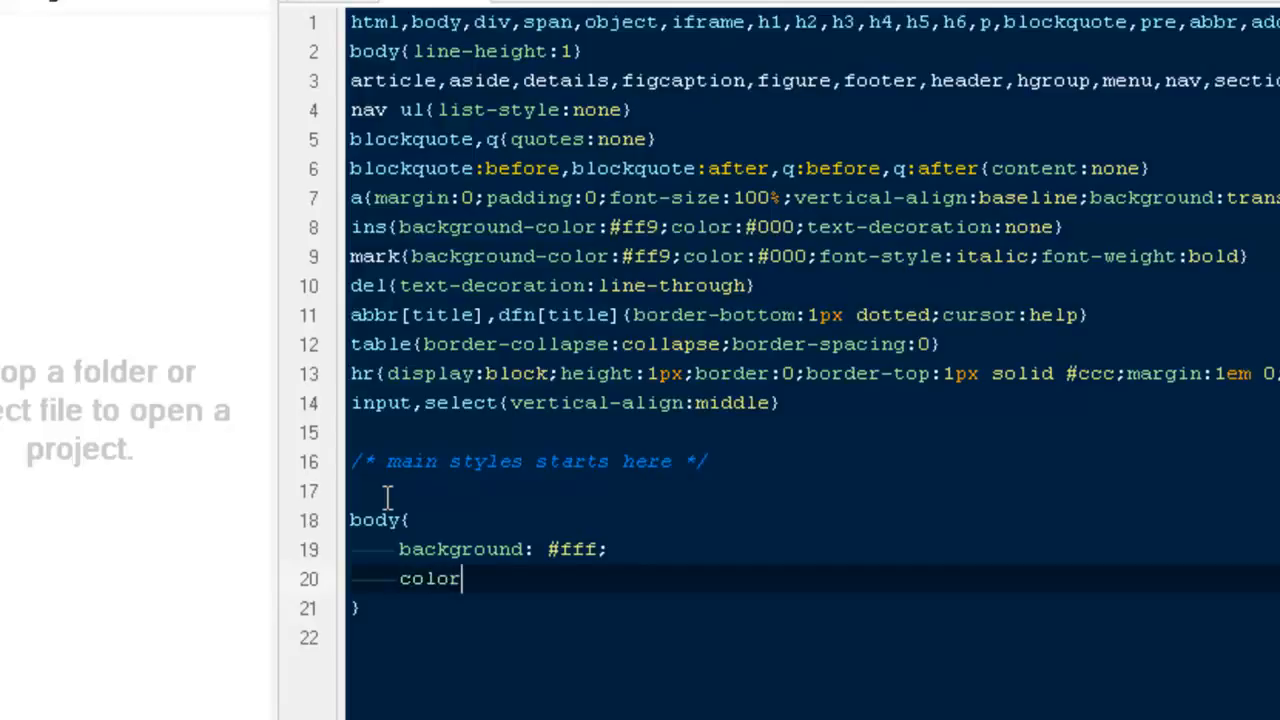
pyautogui.write(': #303030;')
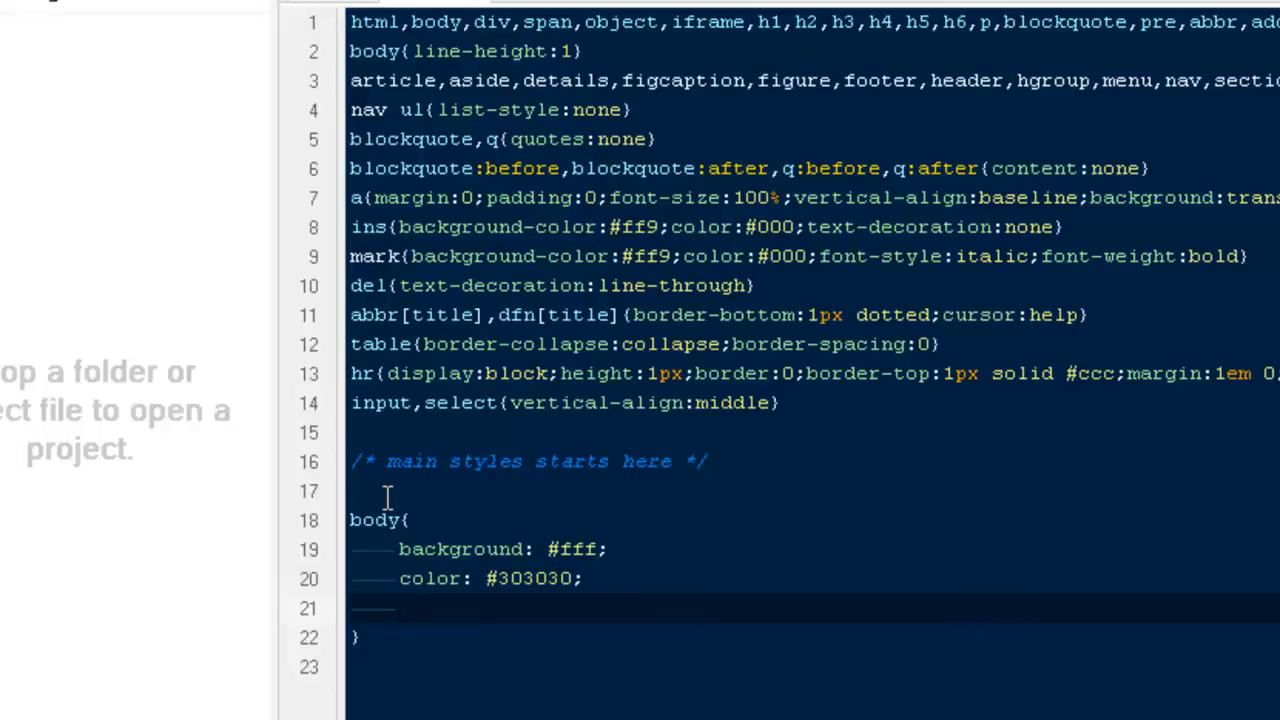
# Step: Give body font-family Arial, "MS Trebuchet", sans-serif and font-size 11px, then begin a * rule
pyautogui.write('font-')
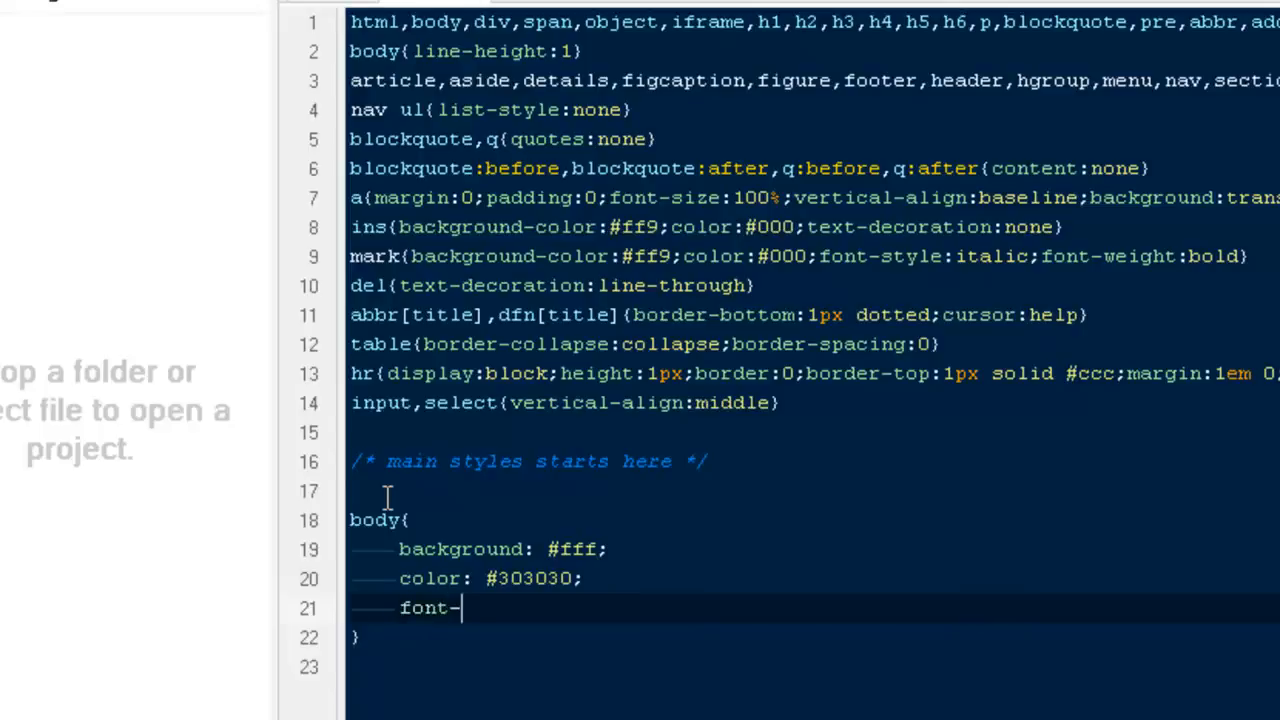
pyautogui.write('faml')
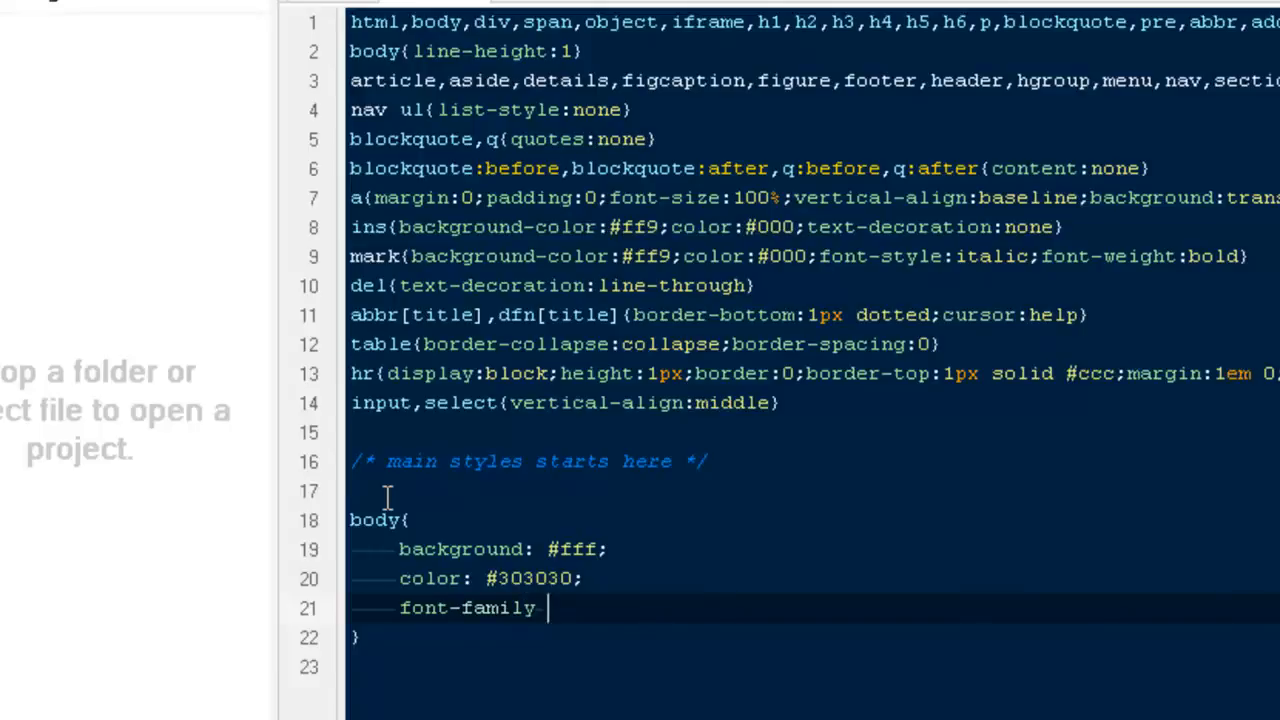
pyautogui.press('BackSpace')
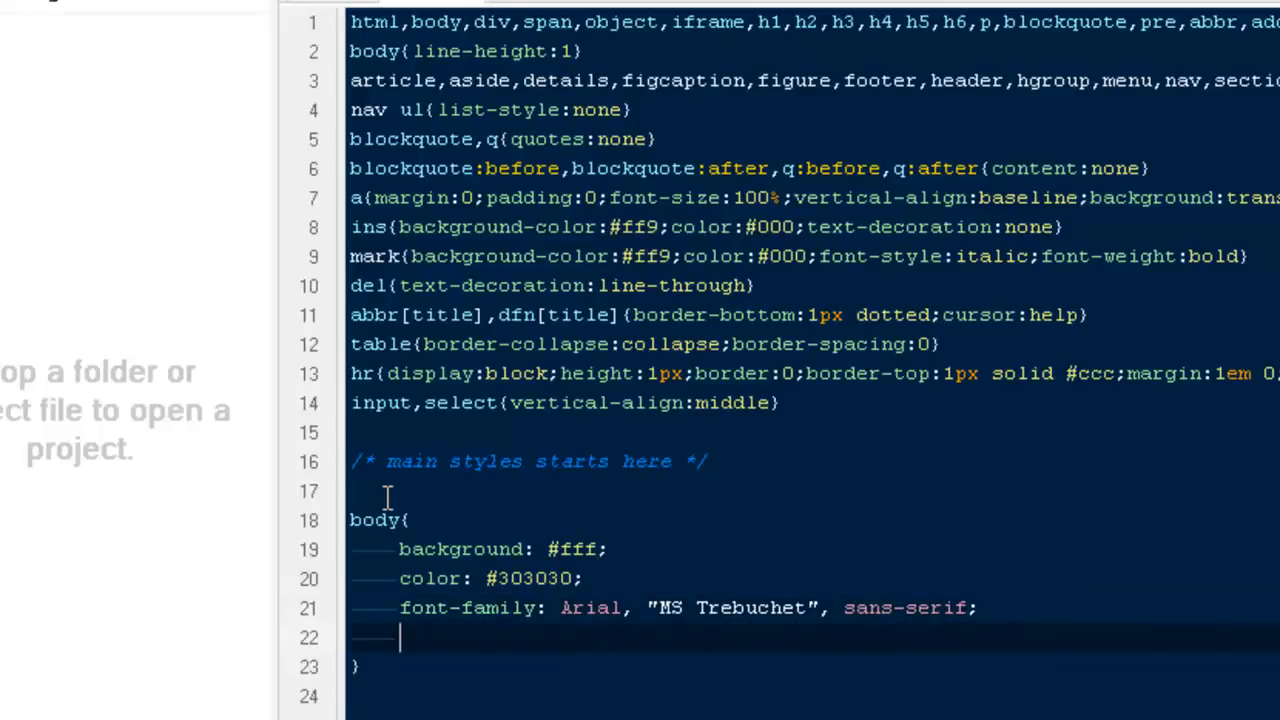
pyautogui.write('font-')
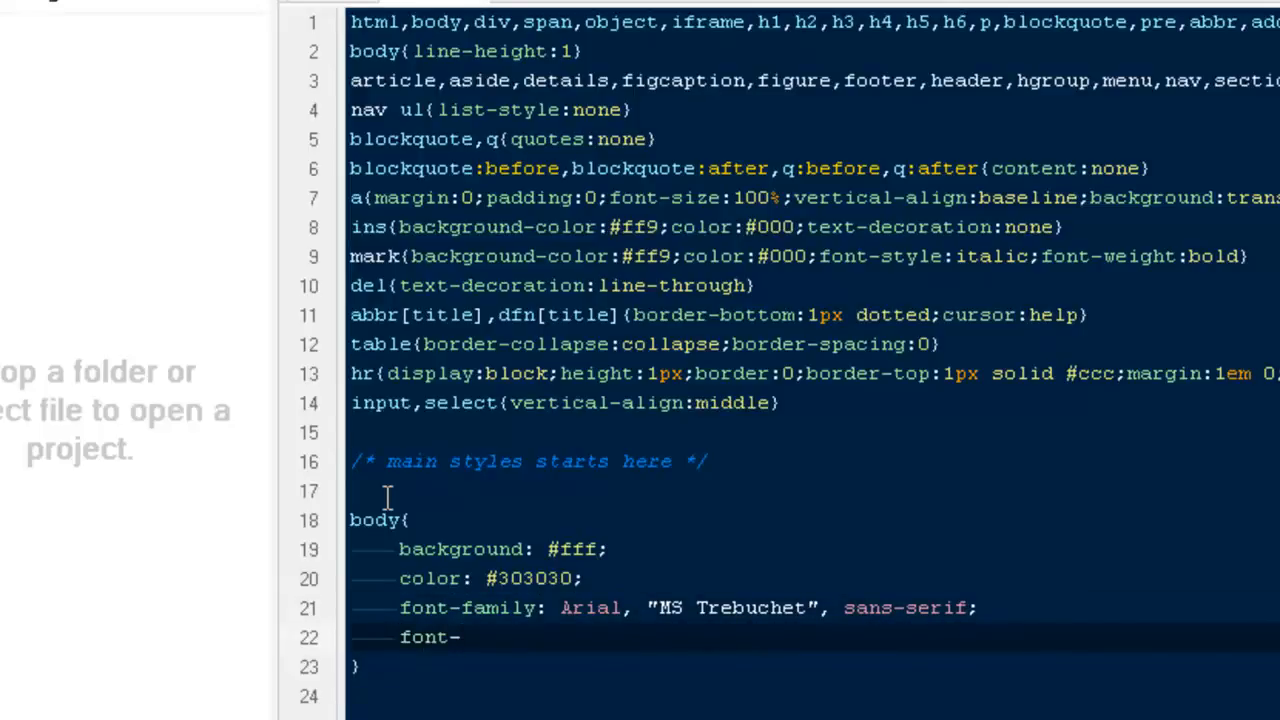
pyautogui.write('size: 11')
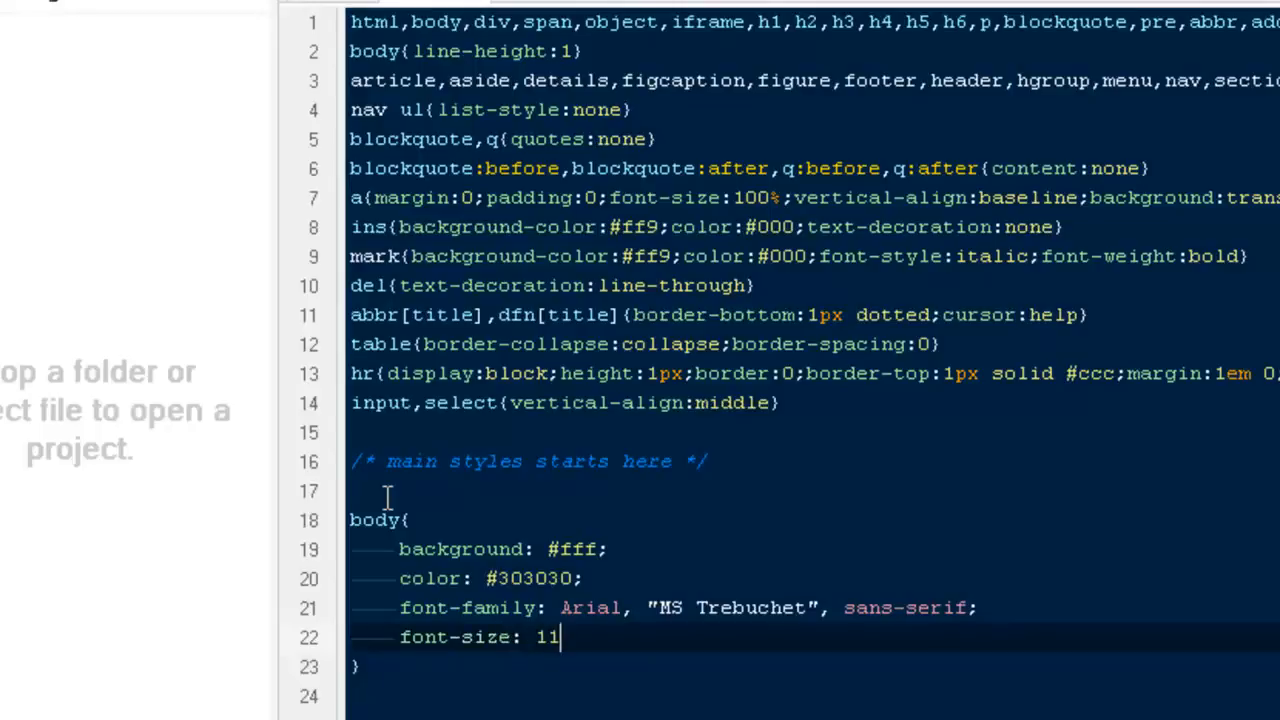
pyautogui.write('px;')
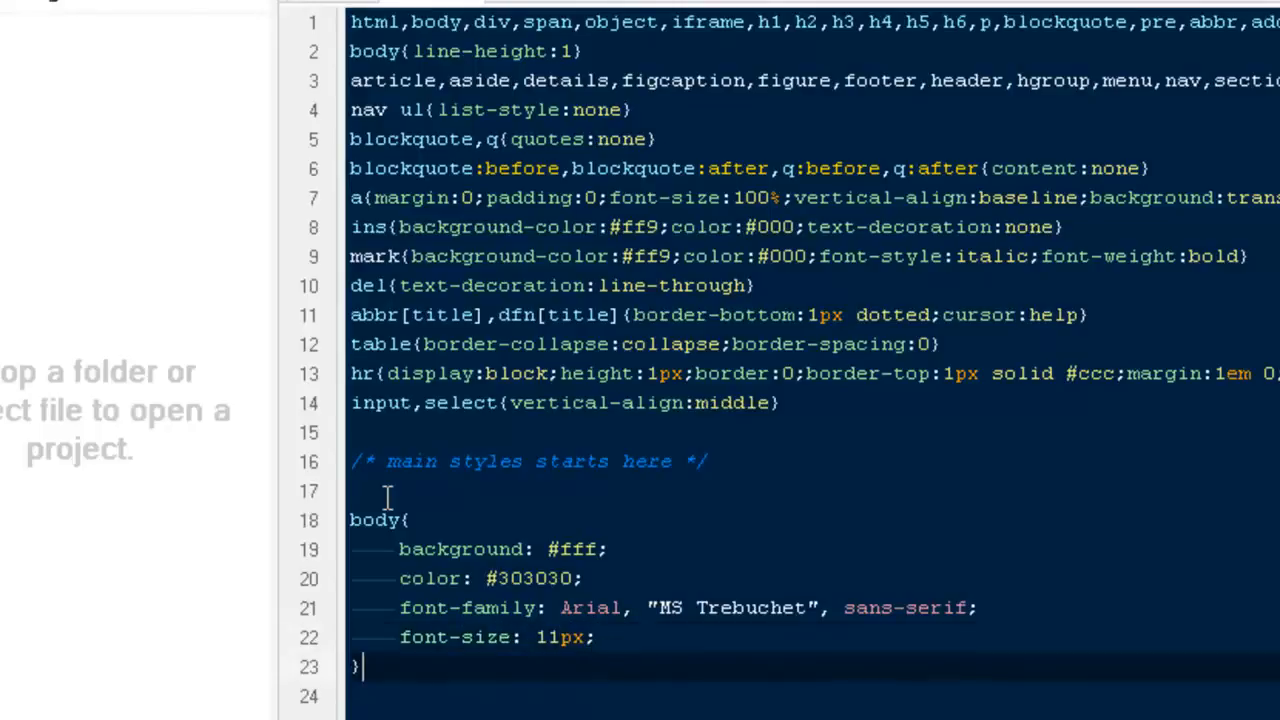
pyautogui.press('Enter')
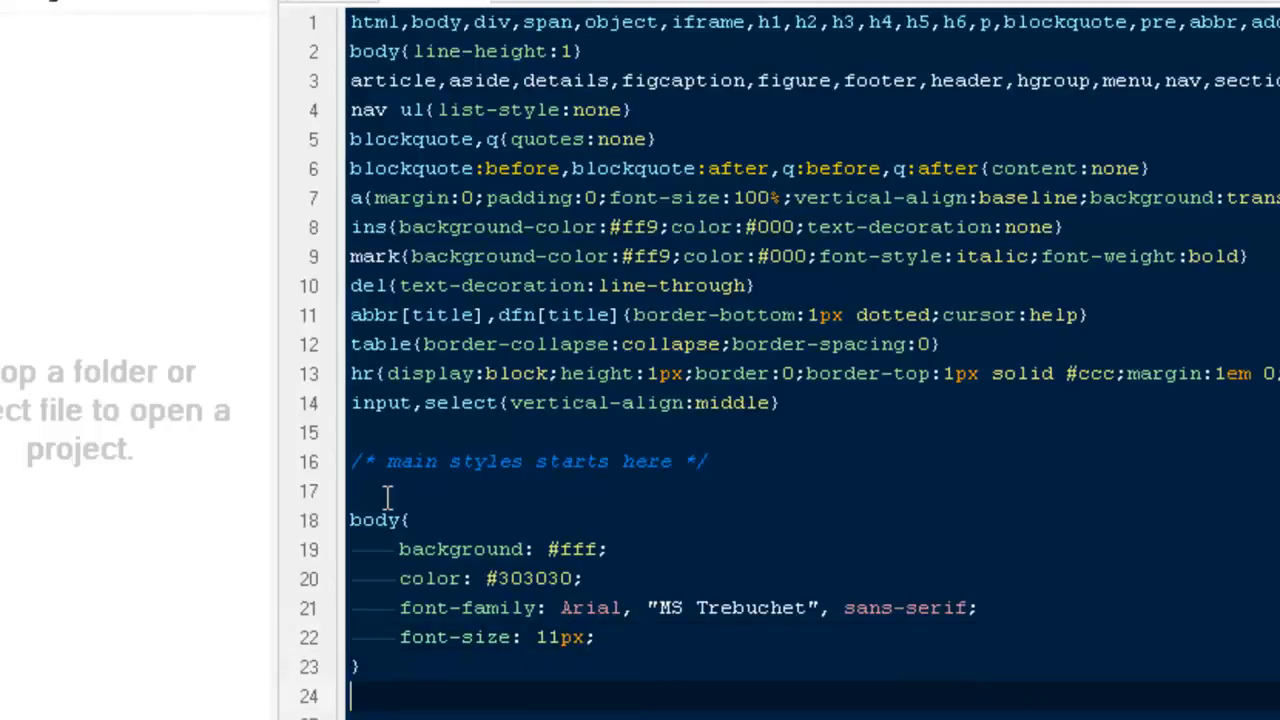
pyautogui.write('*')
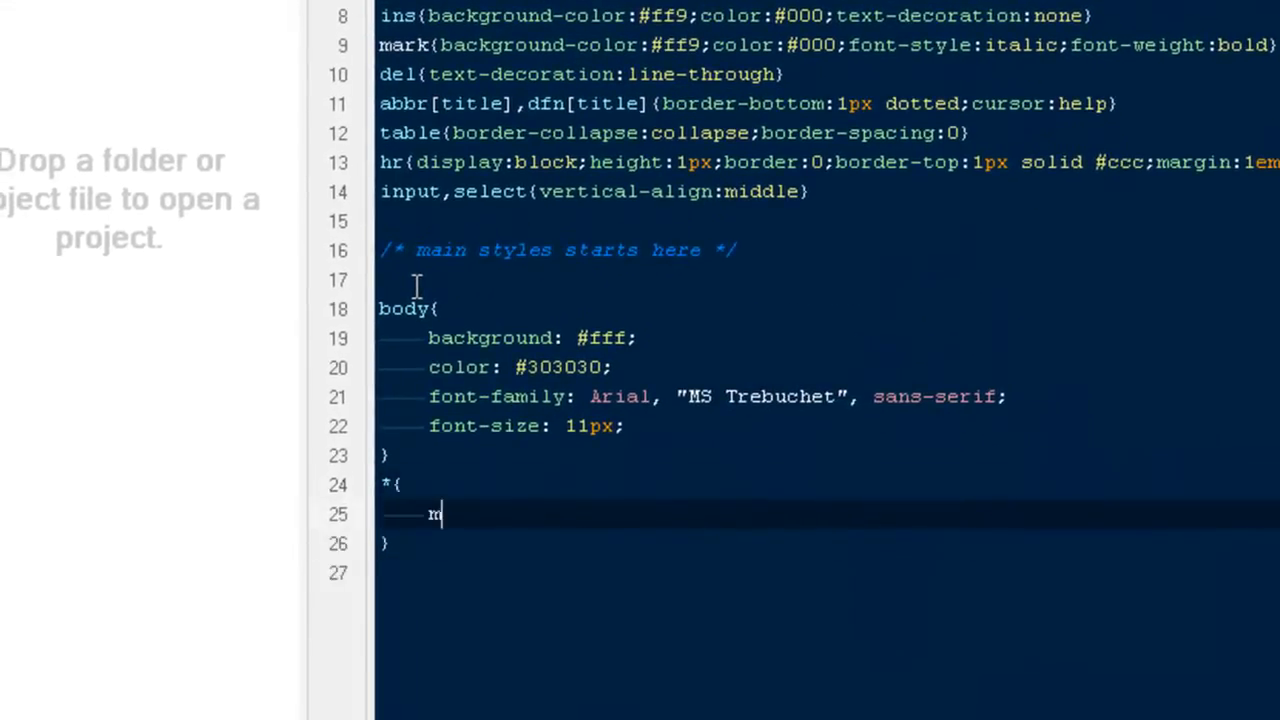
# Step: Set margin 0px and padding 0px in the universal * rule
pyautogui.write('argin:')
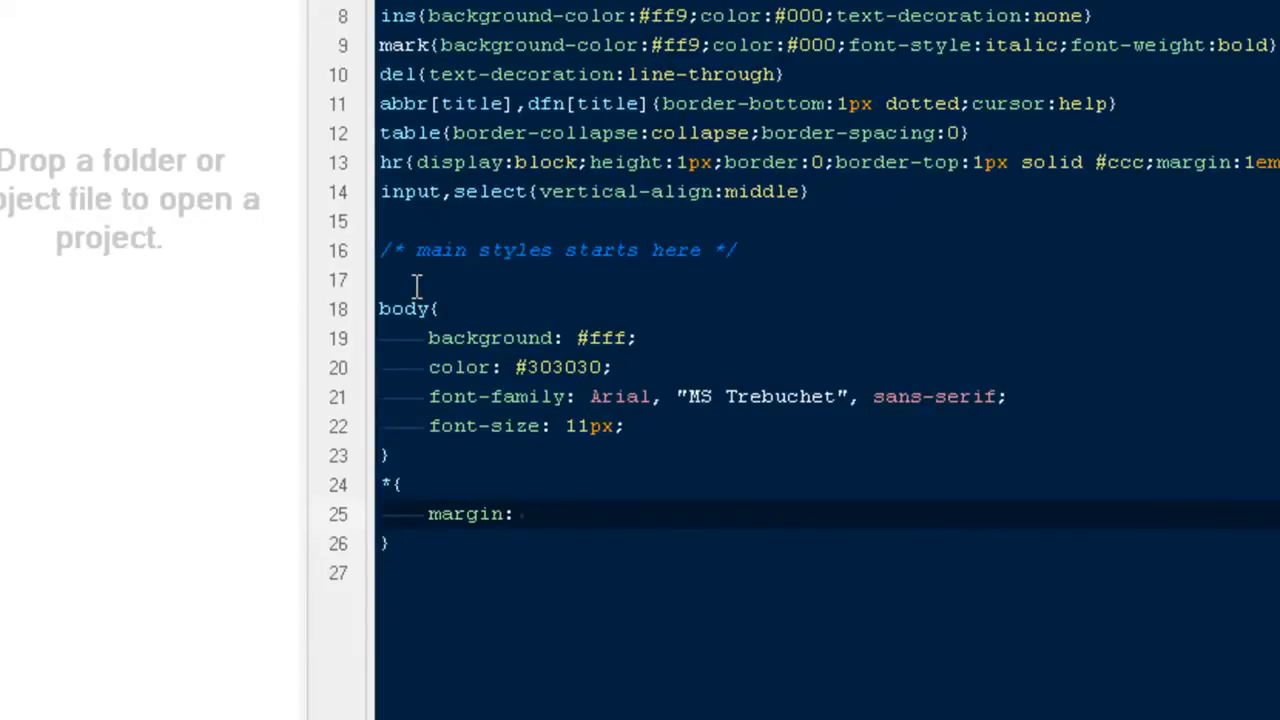
pyautogui.write('0')
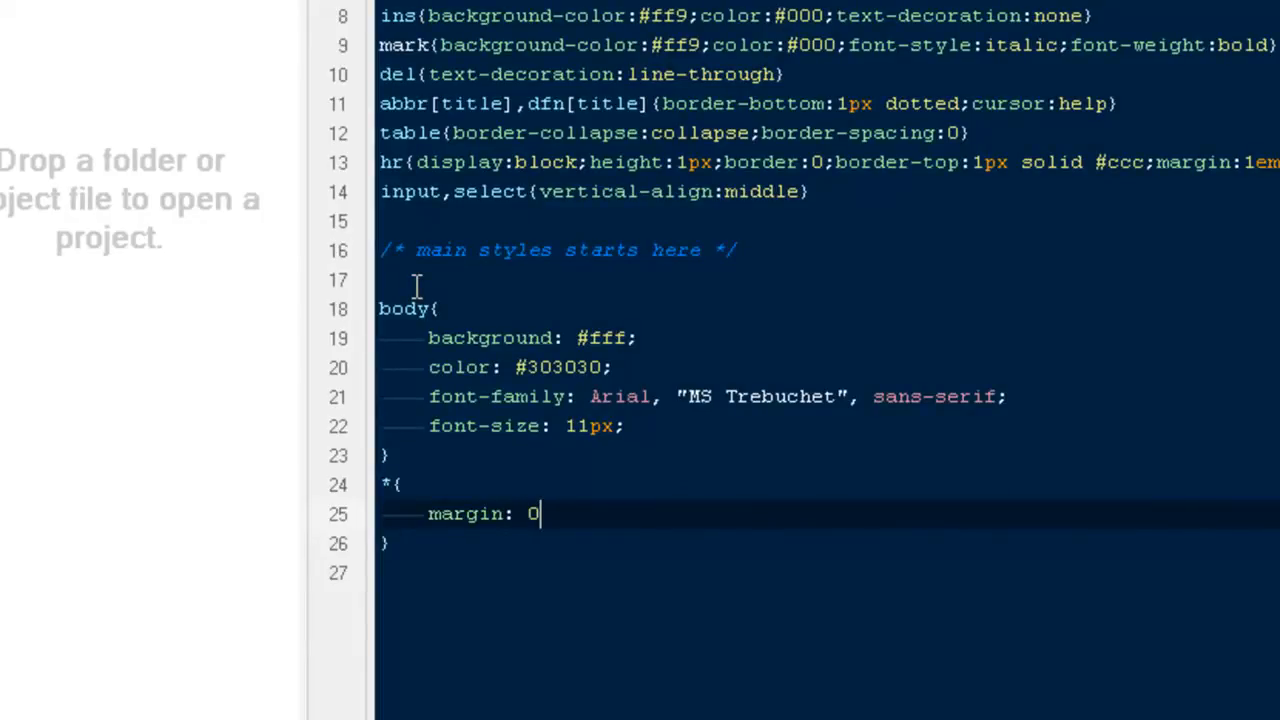
pyautogui.write('px;')
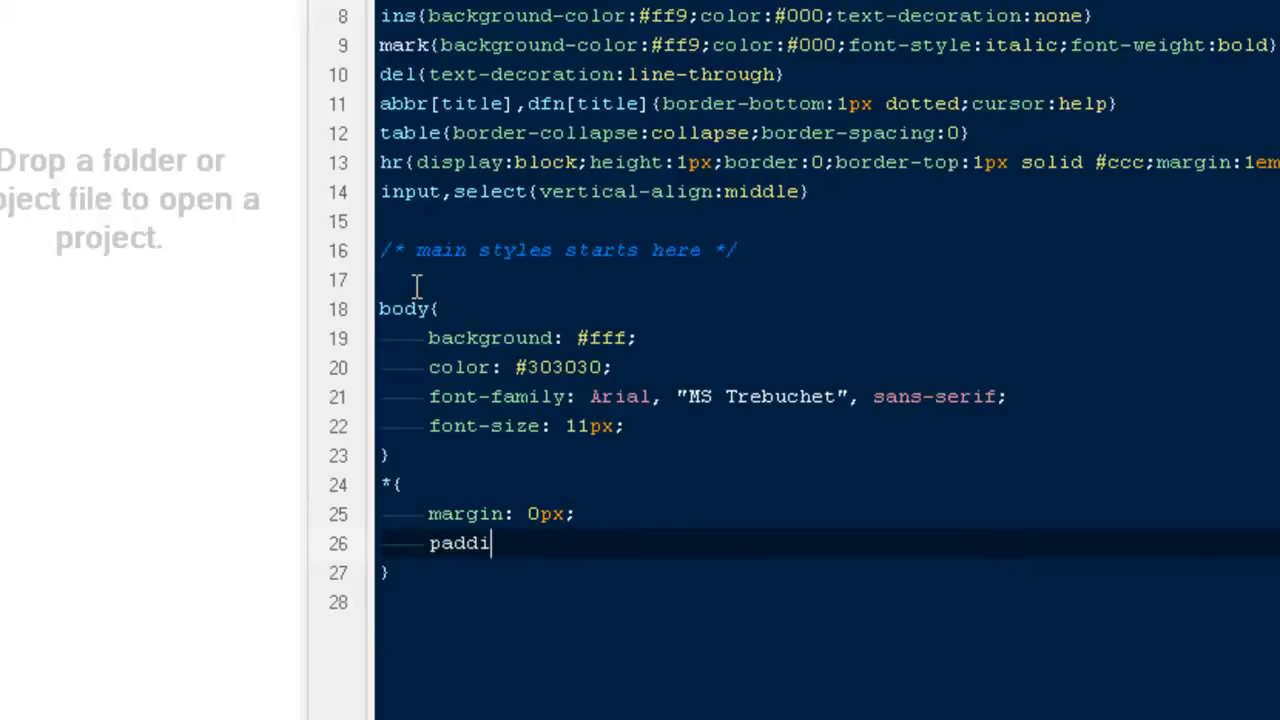
pyautogui.write('ng: 0p')
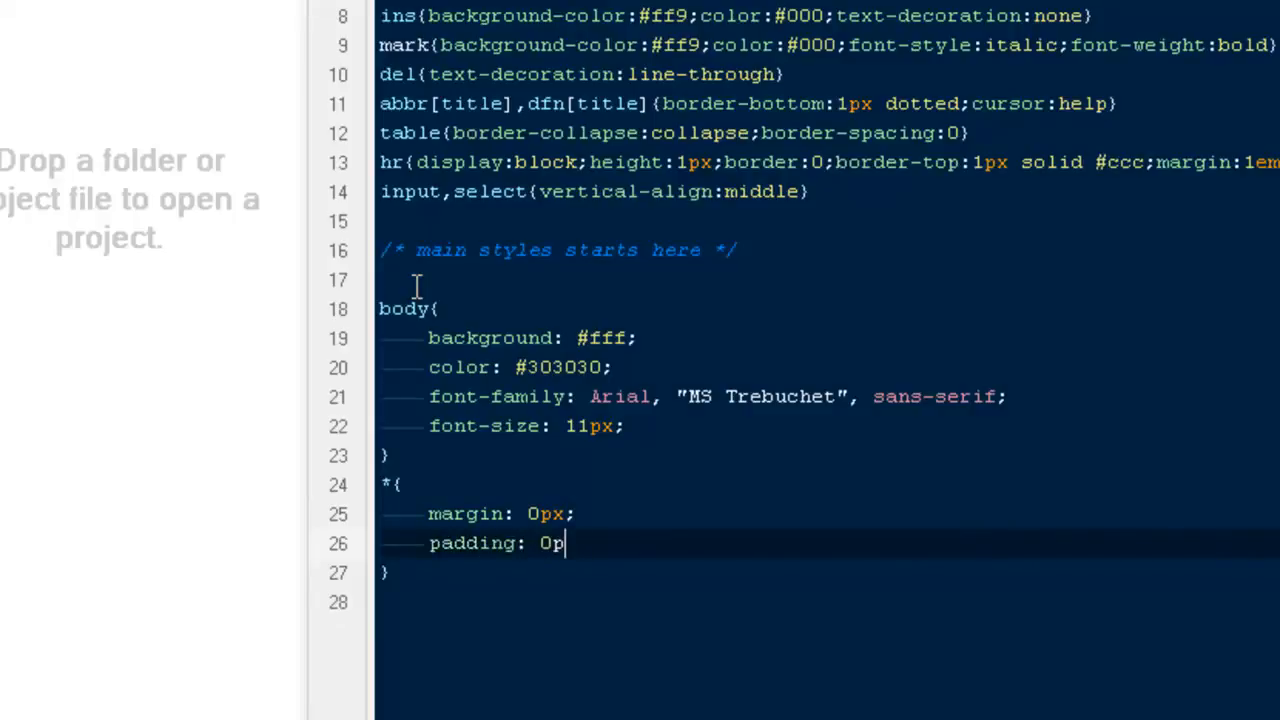
pyautogui.write('x;')
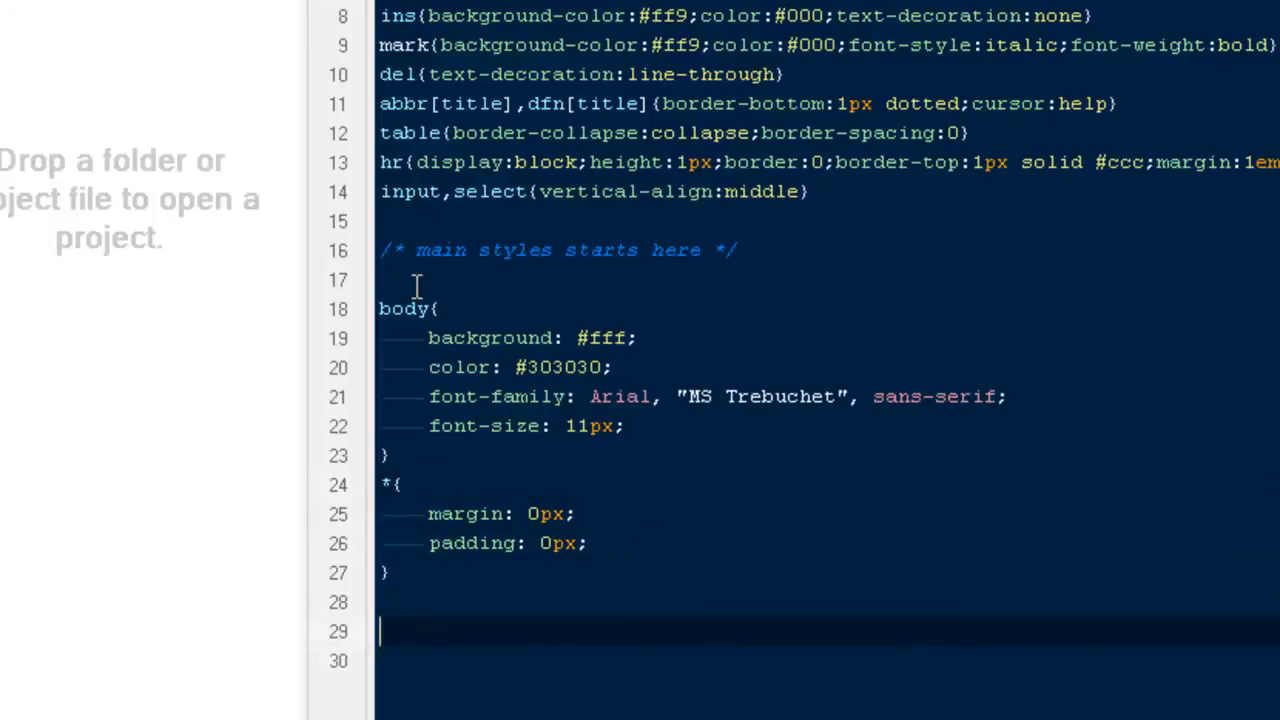
# Step: Add a div#mainWrapper rule with width 100%
pyautogui.write('div#')
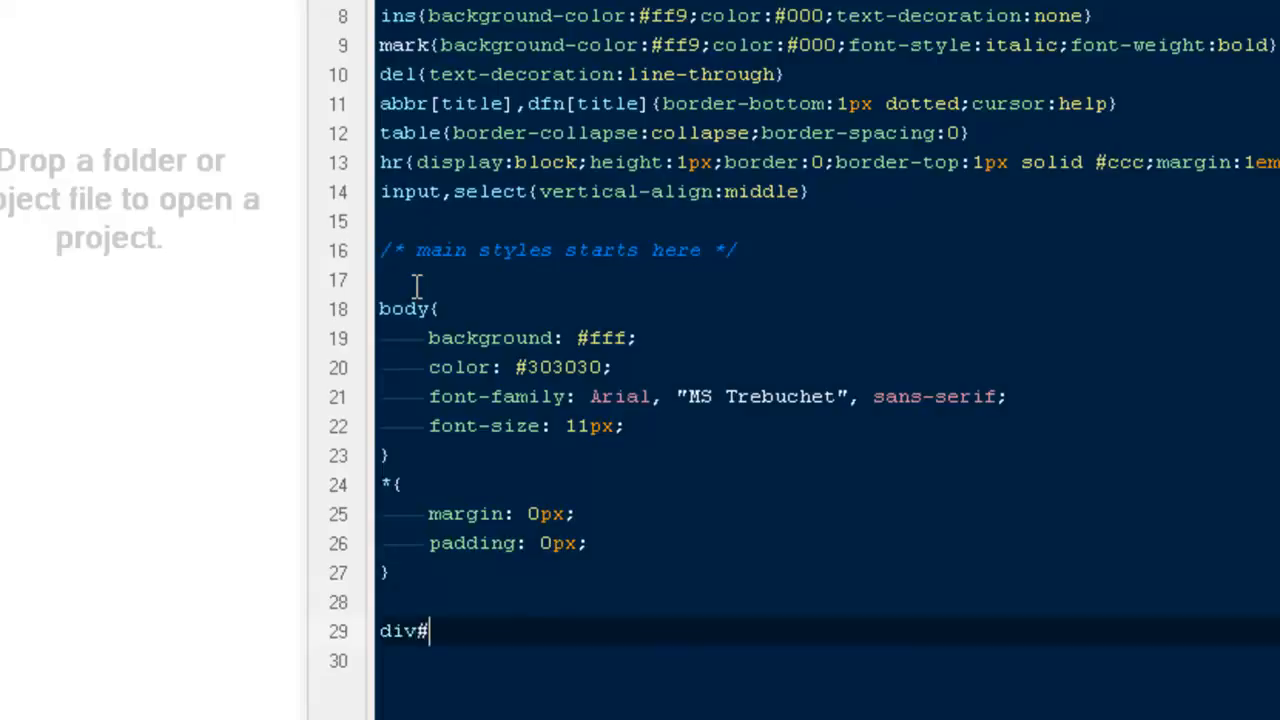
pyautogui.write('mainWrpae')
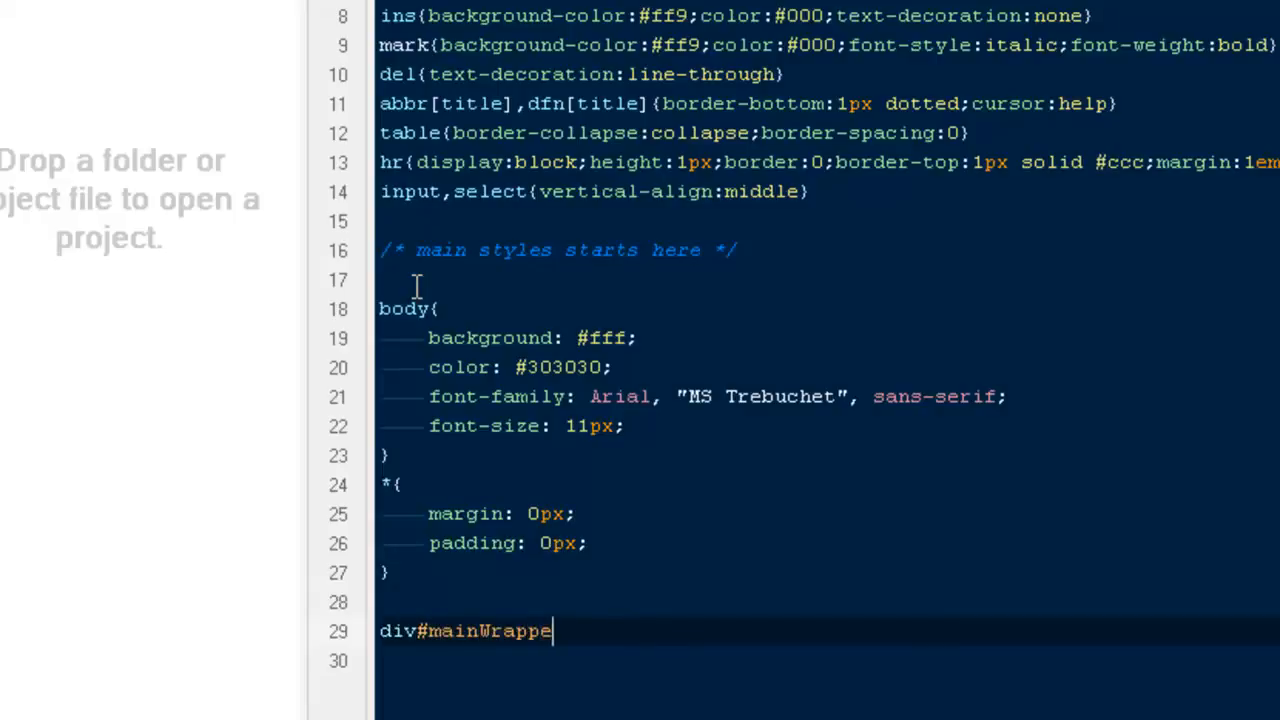
pyautogui.write('r{')
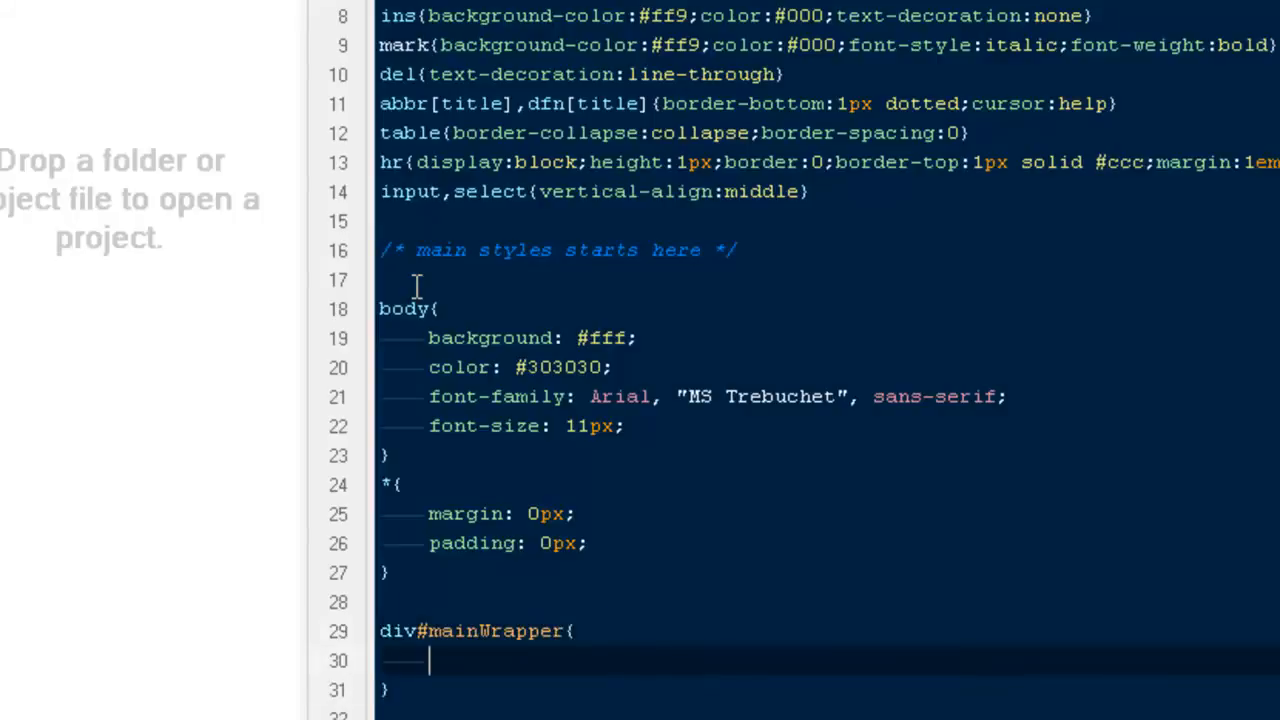
pyautogui.write('width: 100')
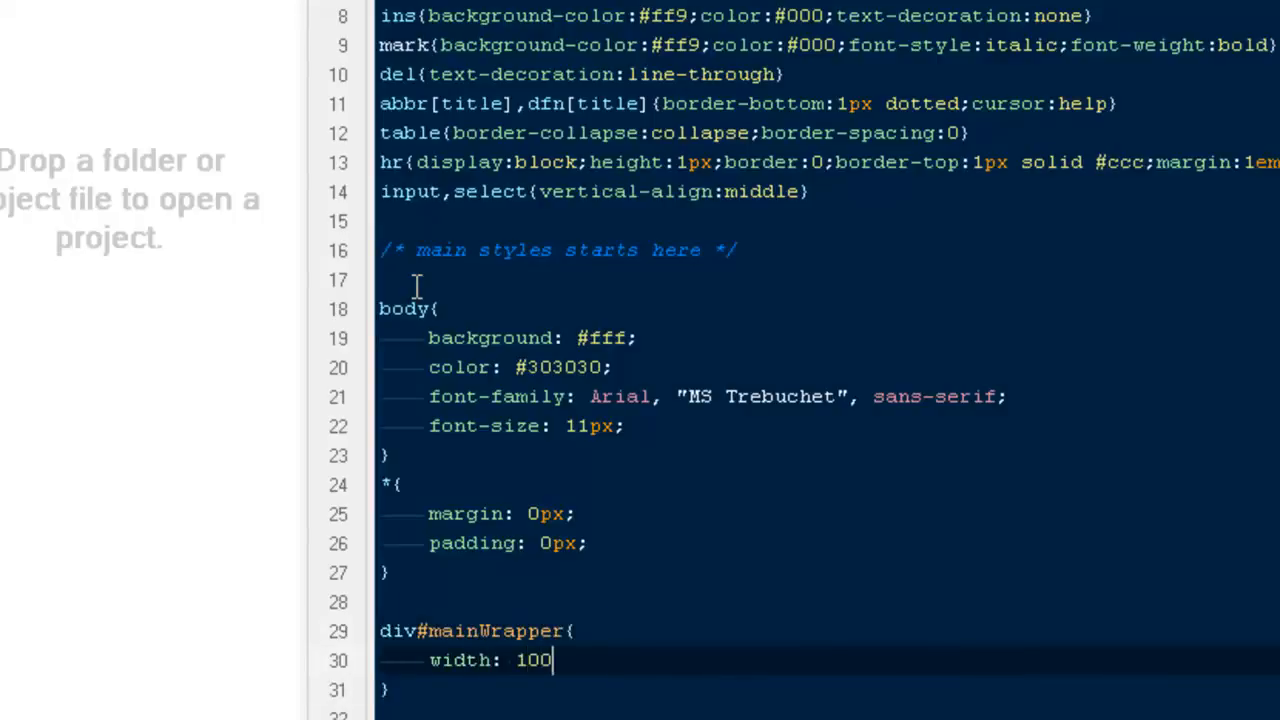
pyautogui.write('%;')
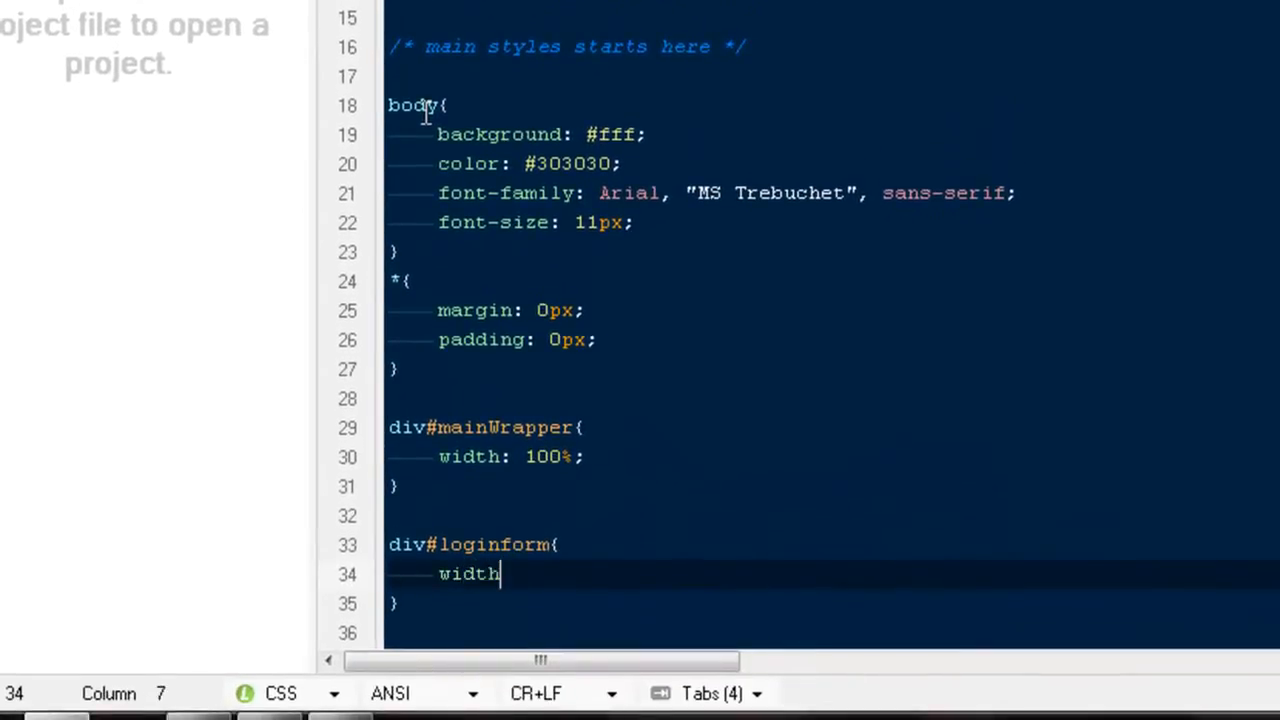
# Step: Style div#loginform: width 400px, margin auto, margin-top 200px, background #c8c8c8
pyautogui.write(': 400px;')
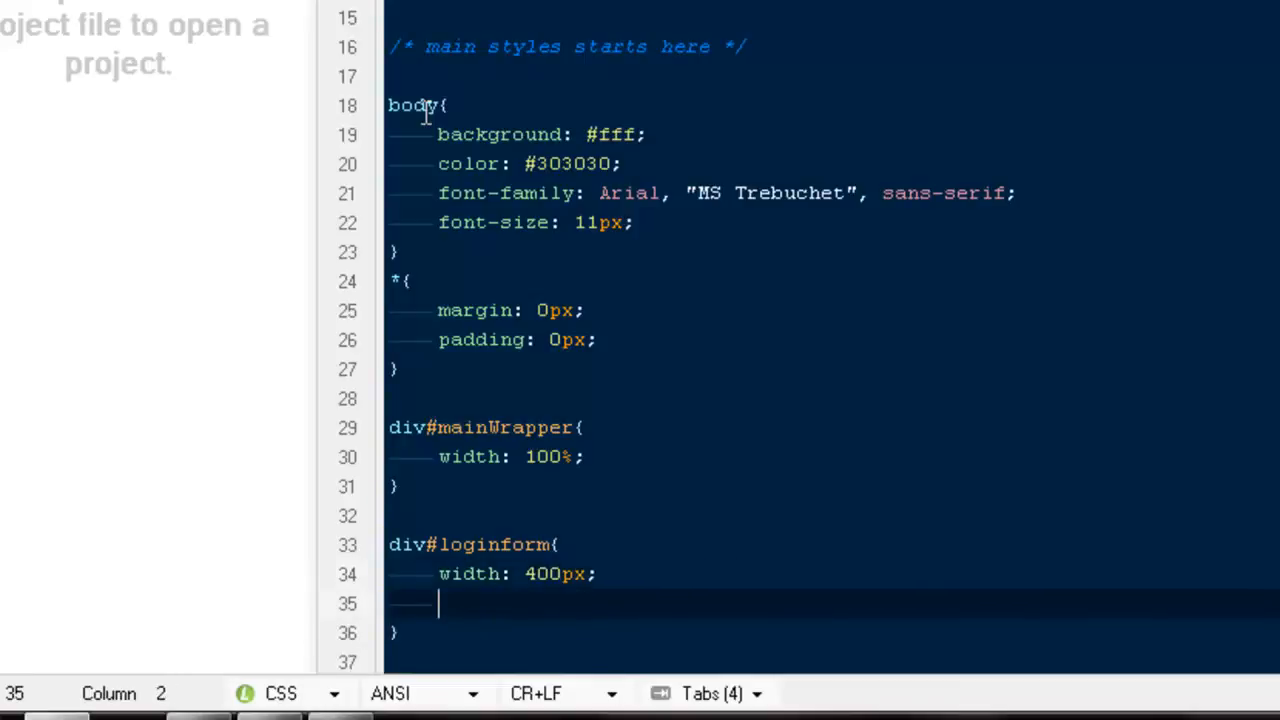
pyautogui.write('ma')
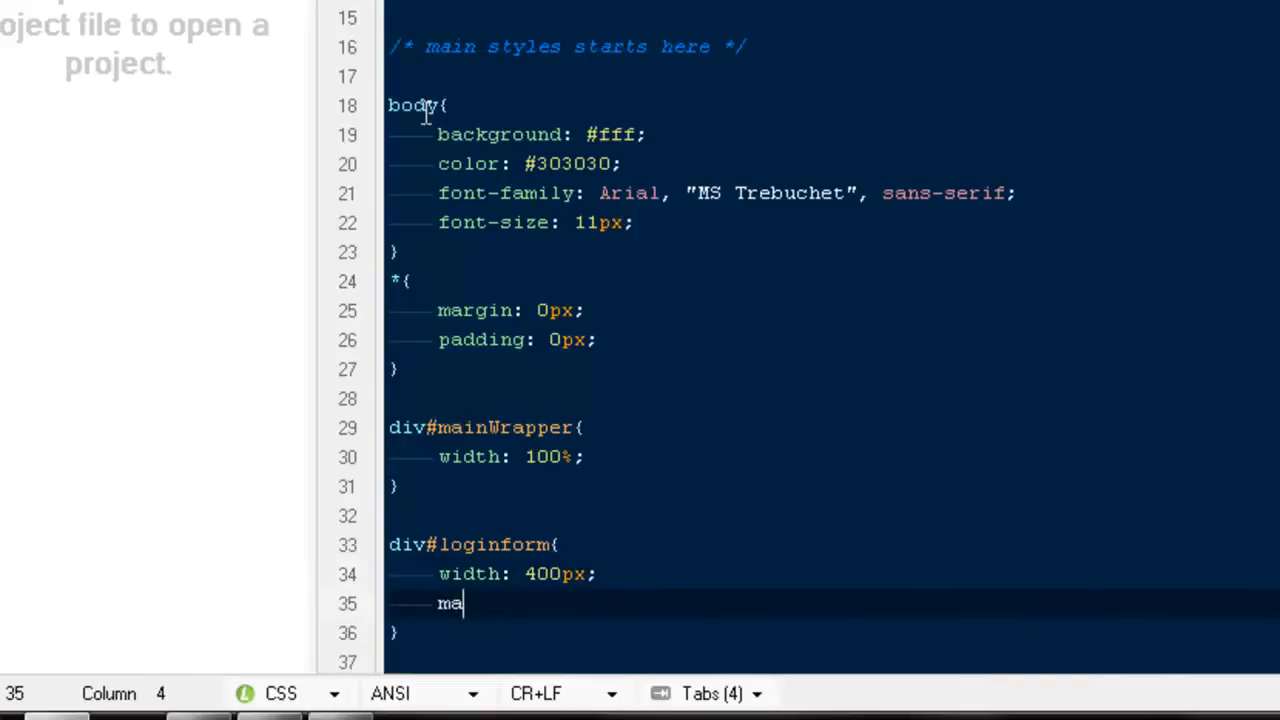
pyautogui.write('rgin: au')
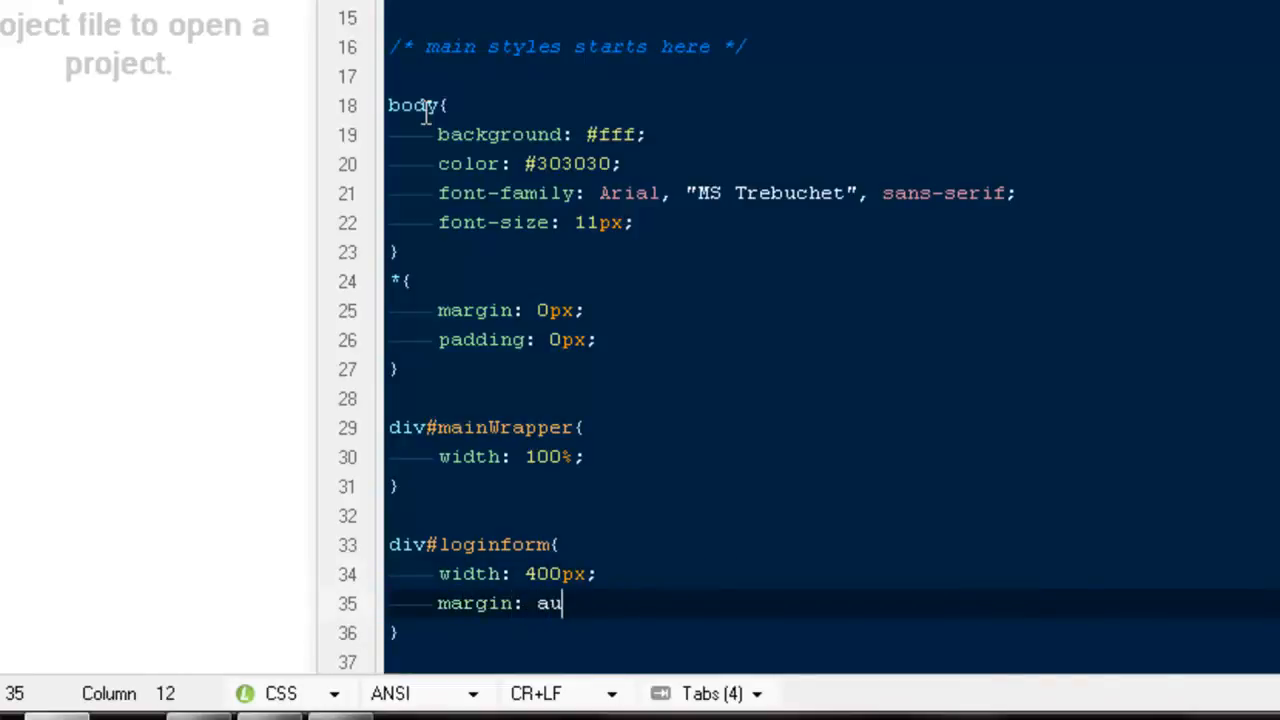
pyautogui.write('to;')
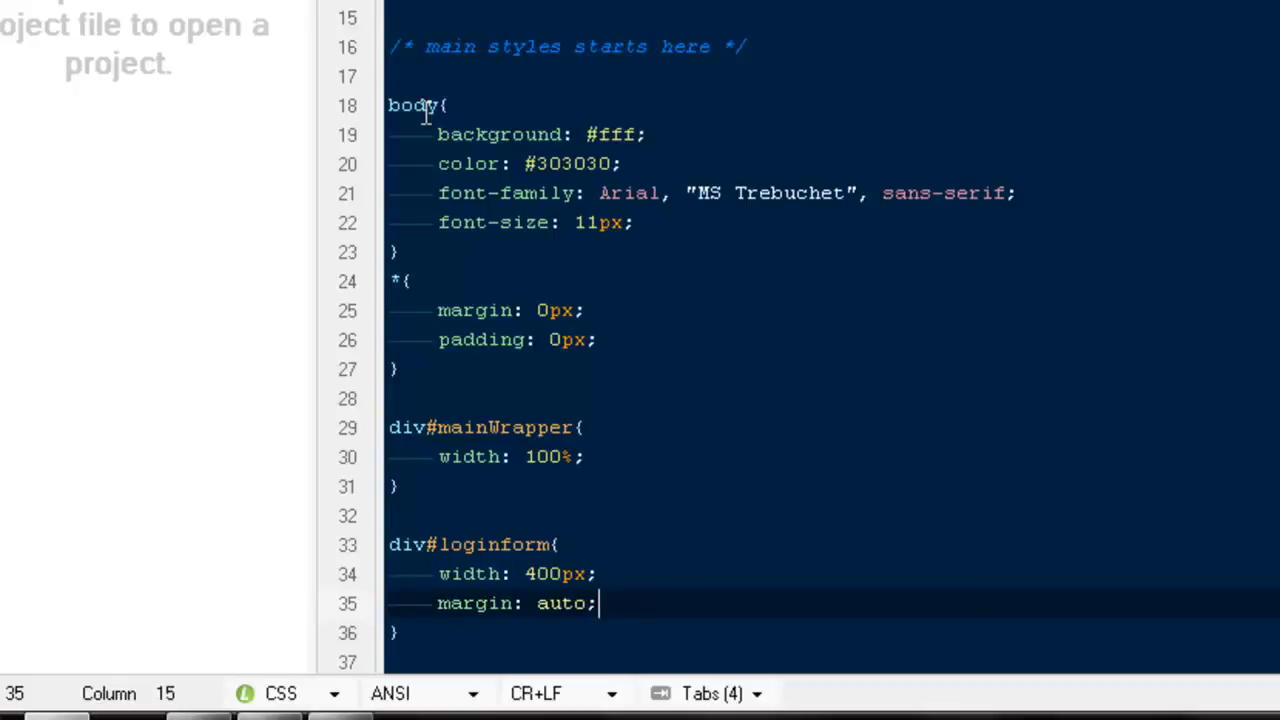
pyautogui.write('mar')
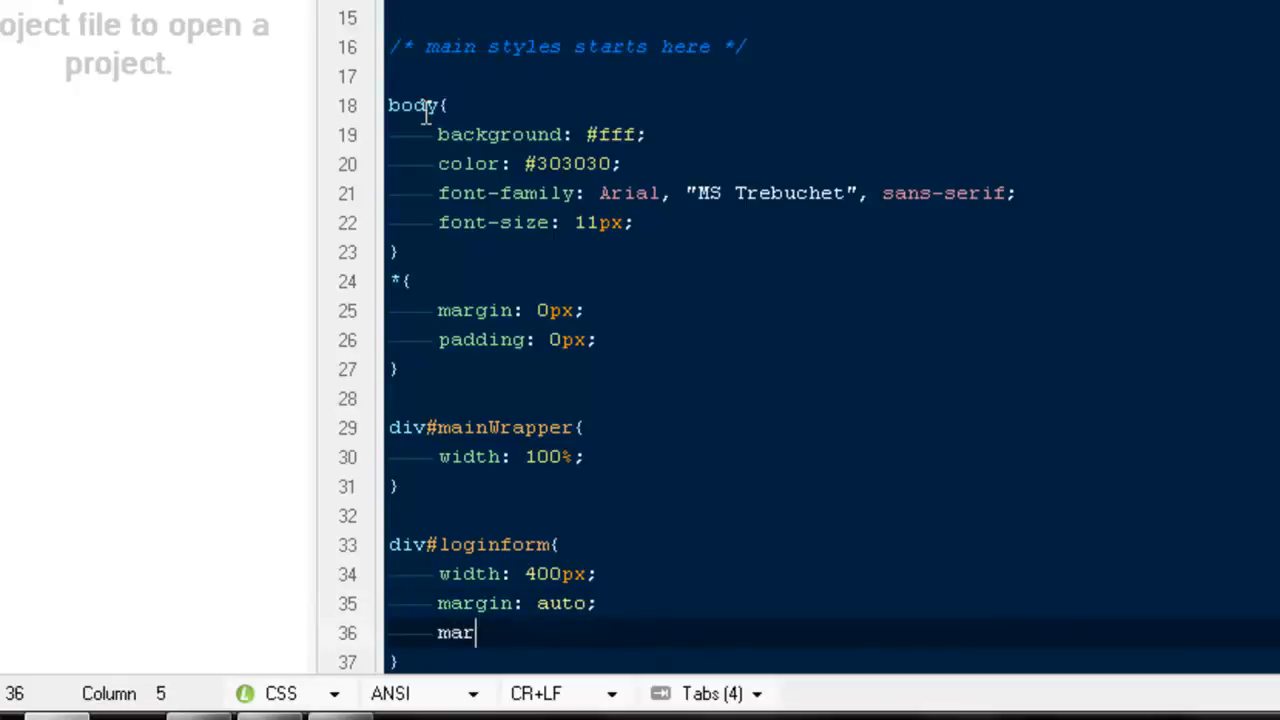
pyautogui.write('gin-top')
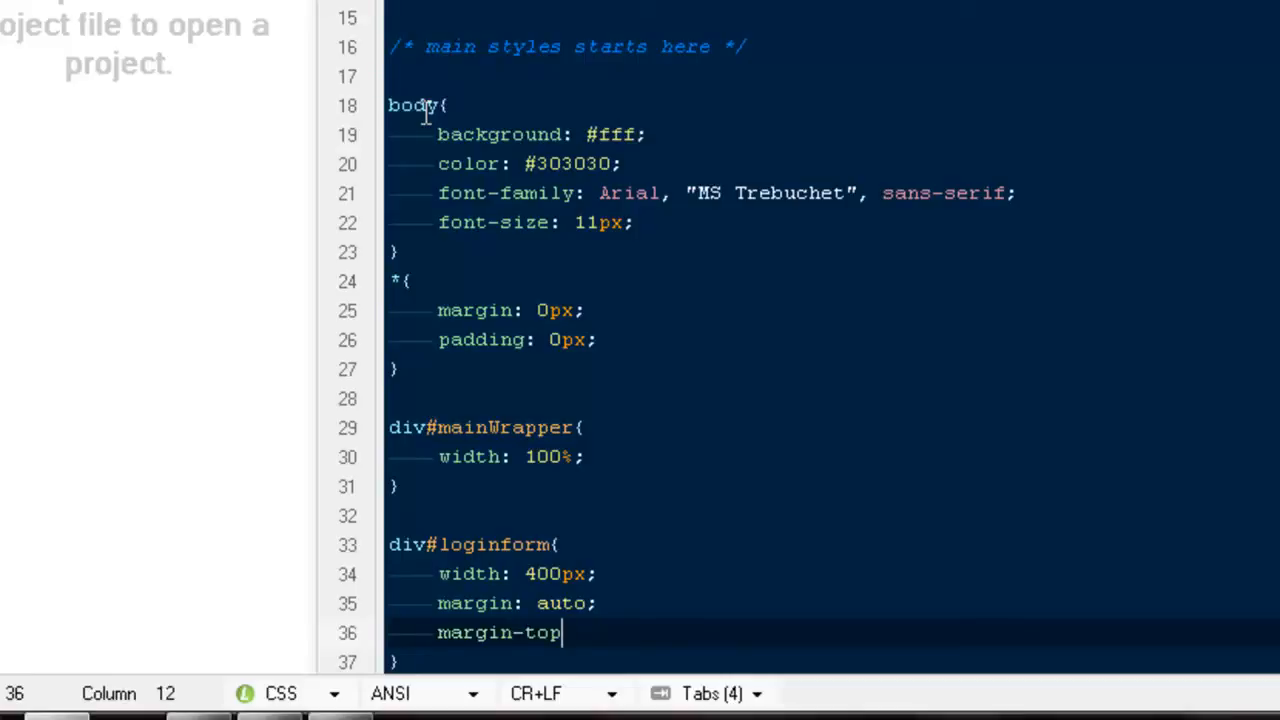
pyautogui.write(': 200px;')
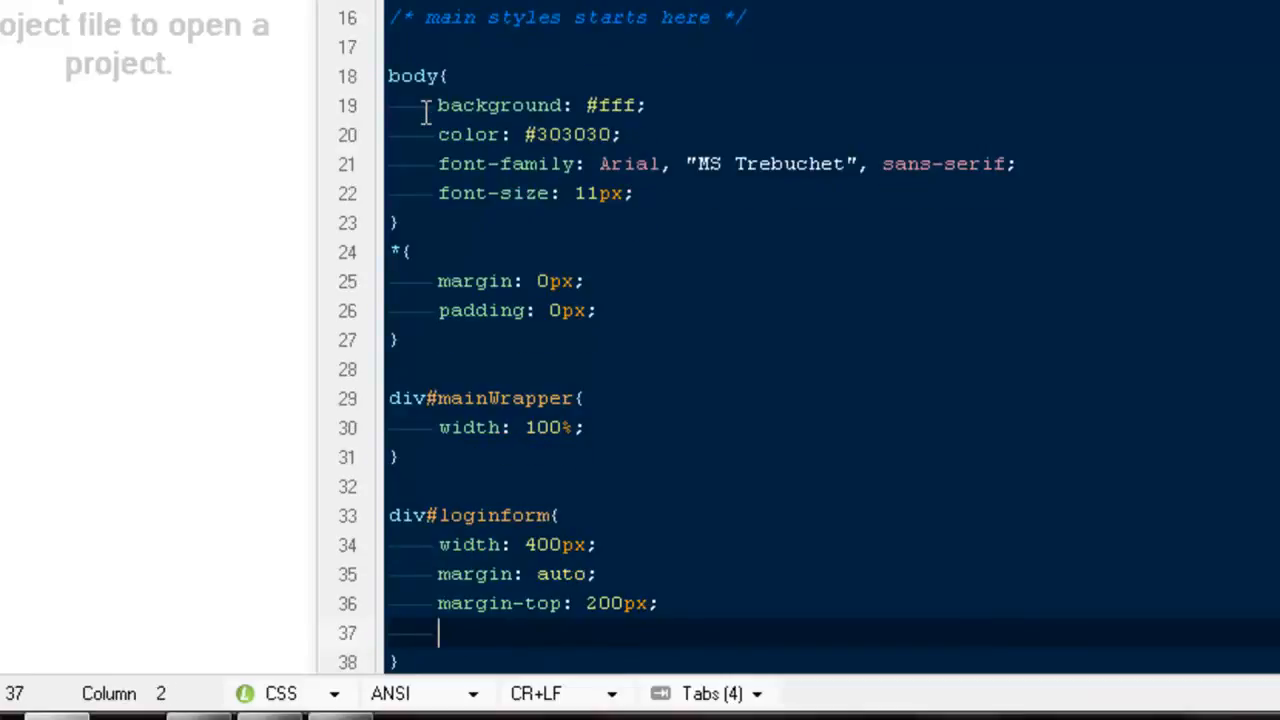
pyautogui.write('backgro')
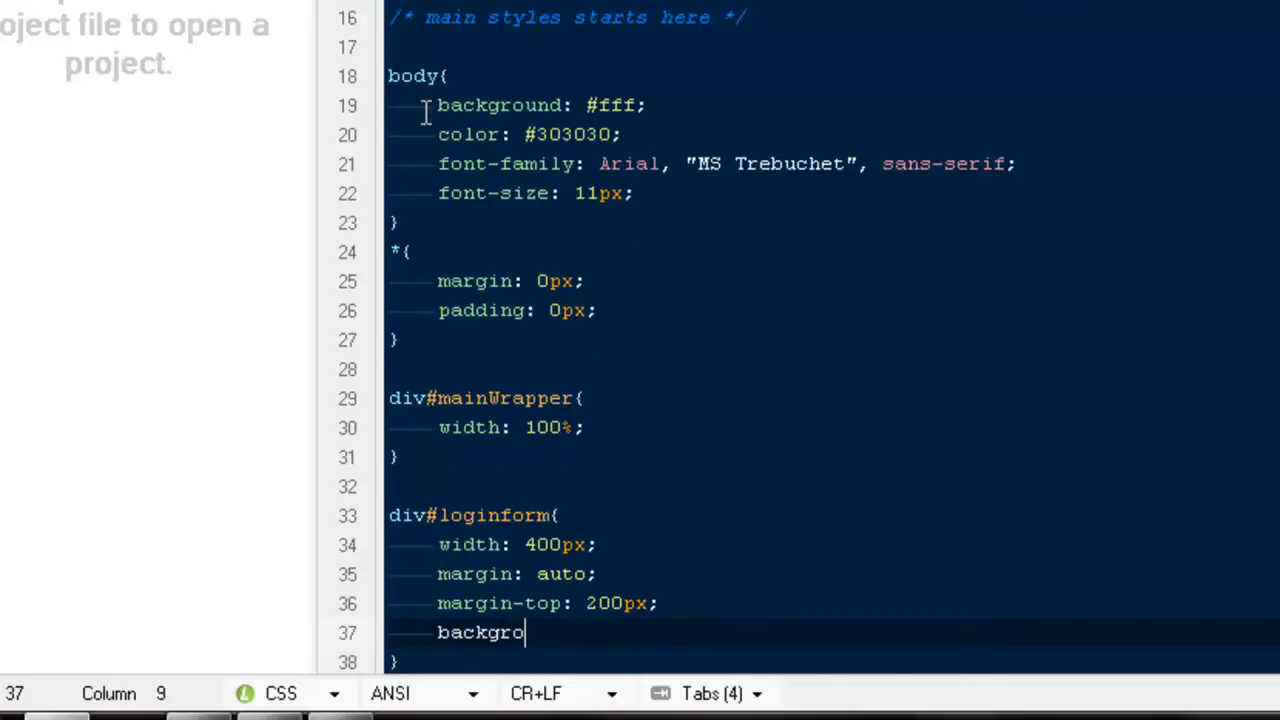
pyautogui.write('und: #')
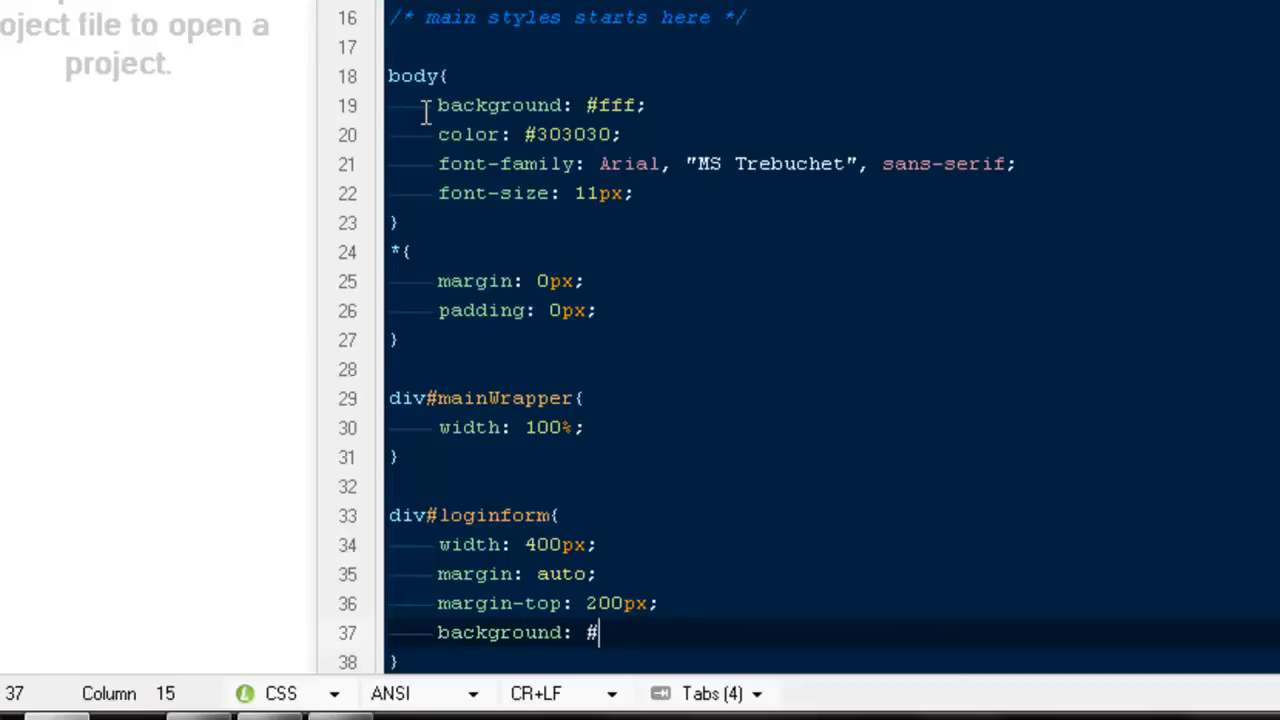
pyautogui.write('c8c8c8')
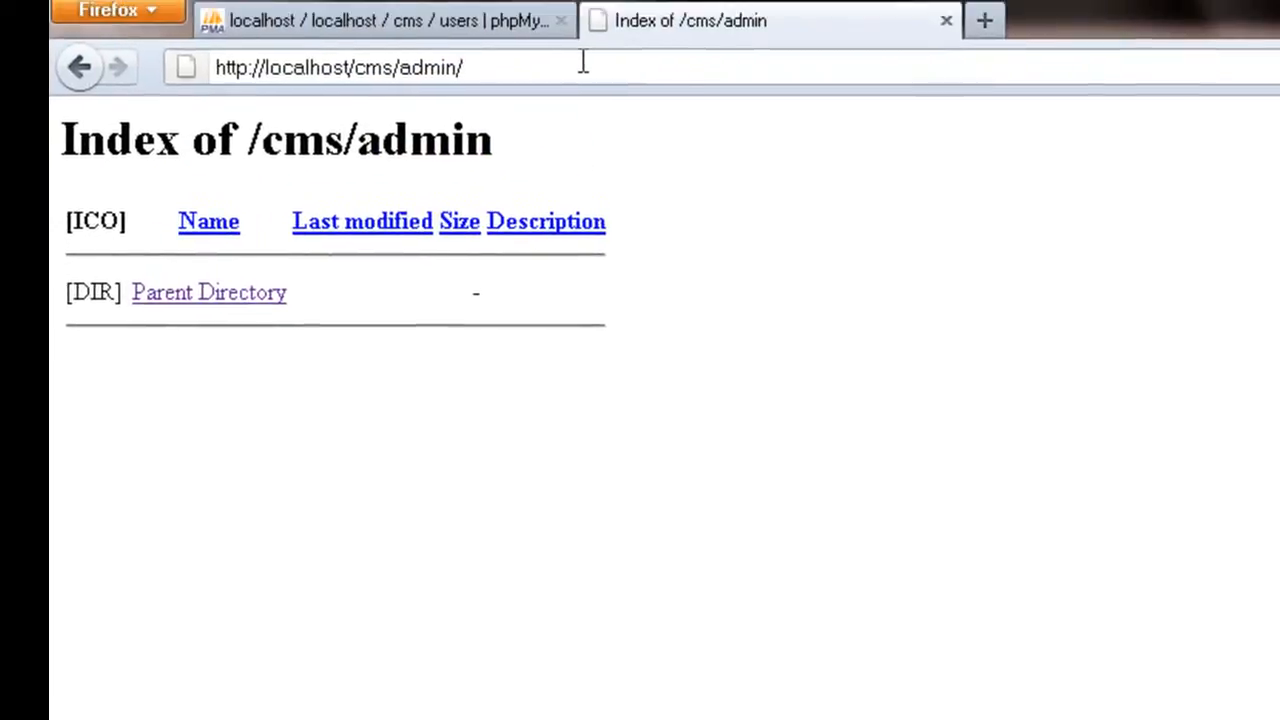
pyautogui.write('login.php')
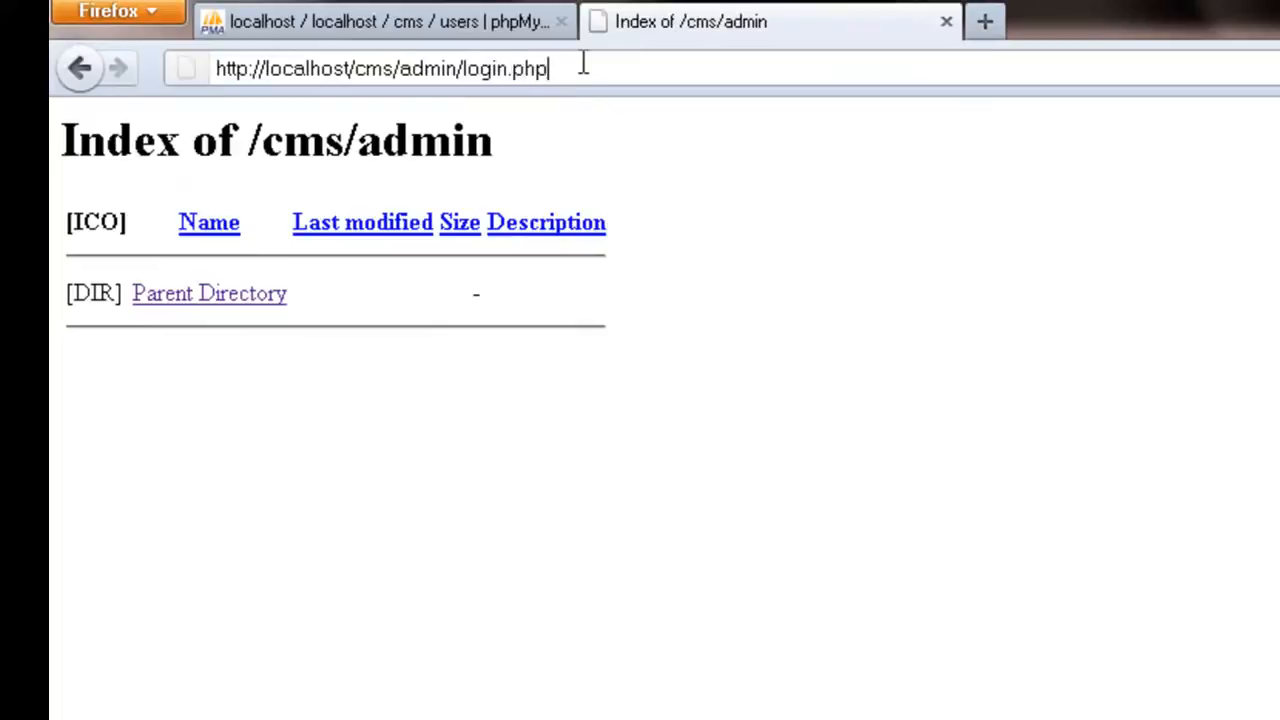
pyautogui.press('alt+tab')
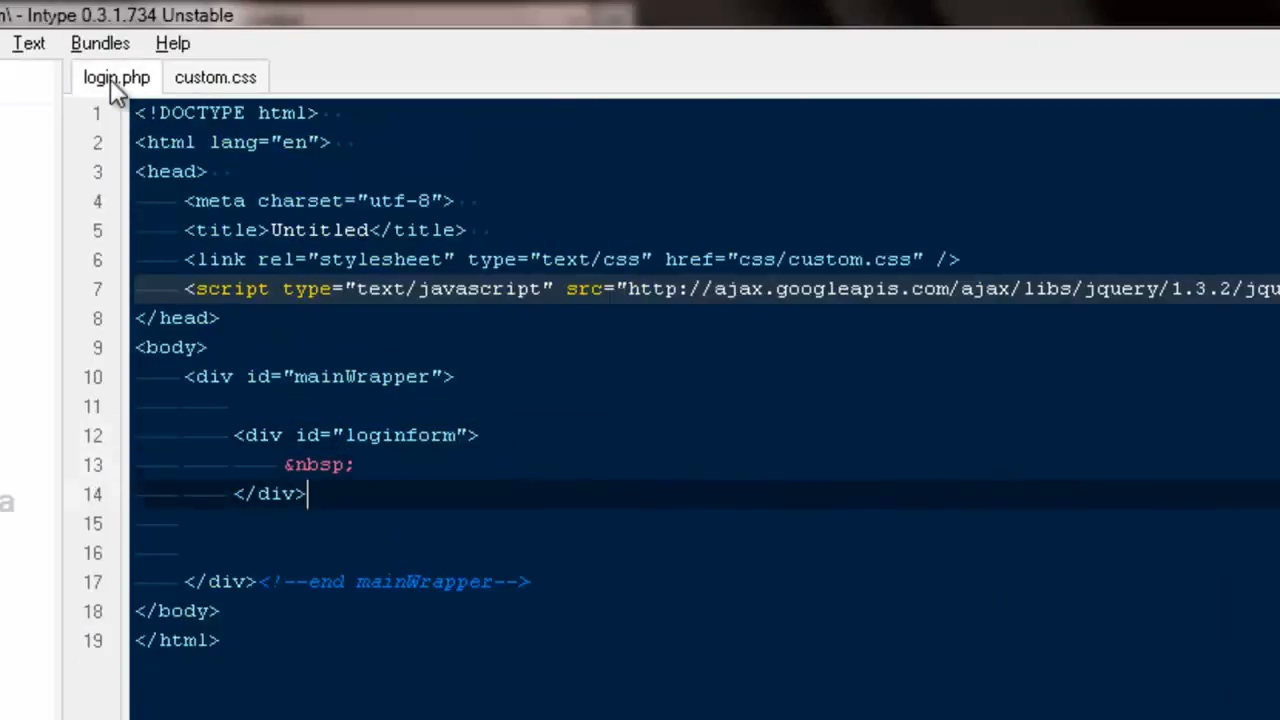
# Step: Add an h2 heading reading Login Area inside the loginform div
pyautogui.press('Backspace')
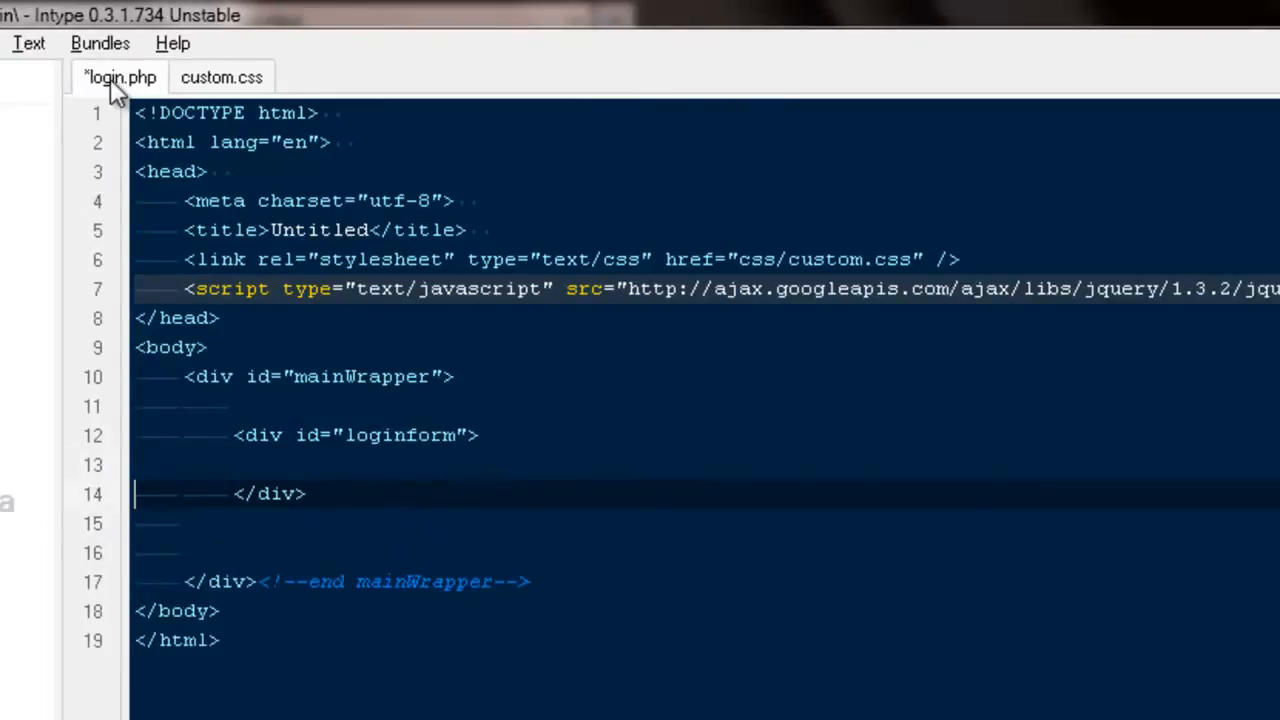
pyautogui.write('he')
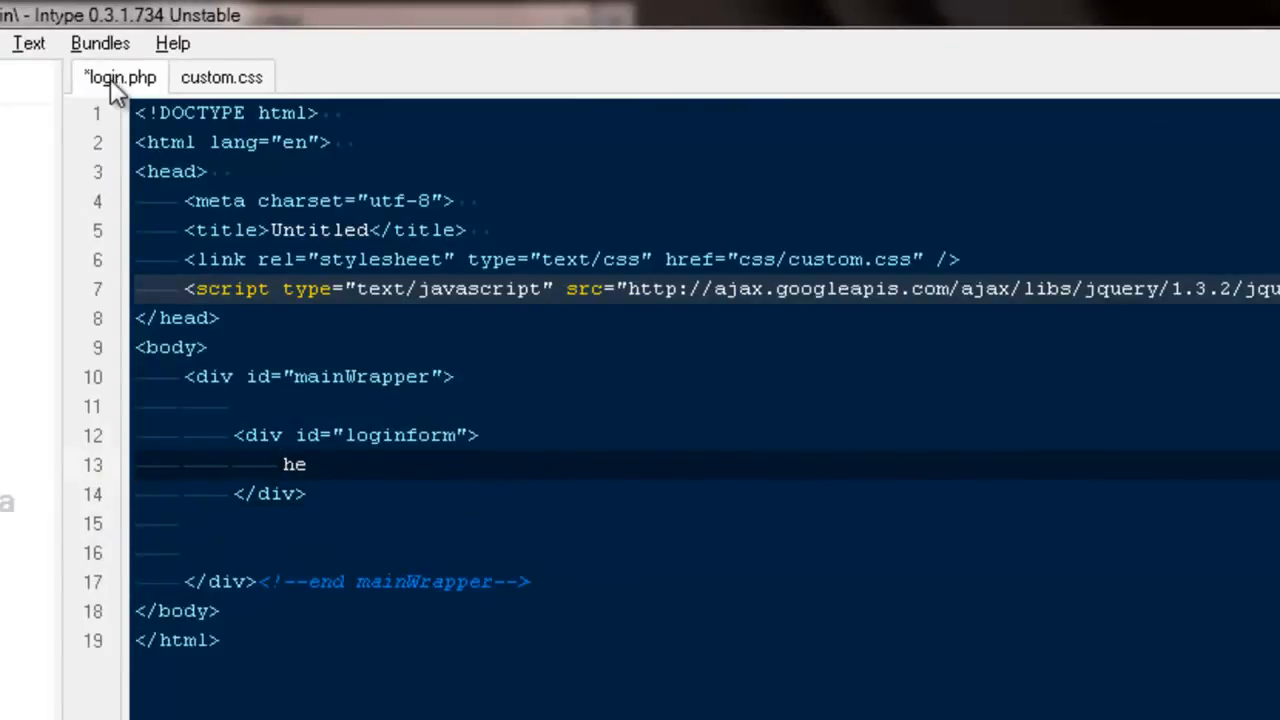
pyautogui.write('<h1></h1>')
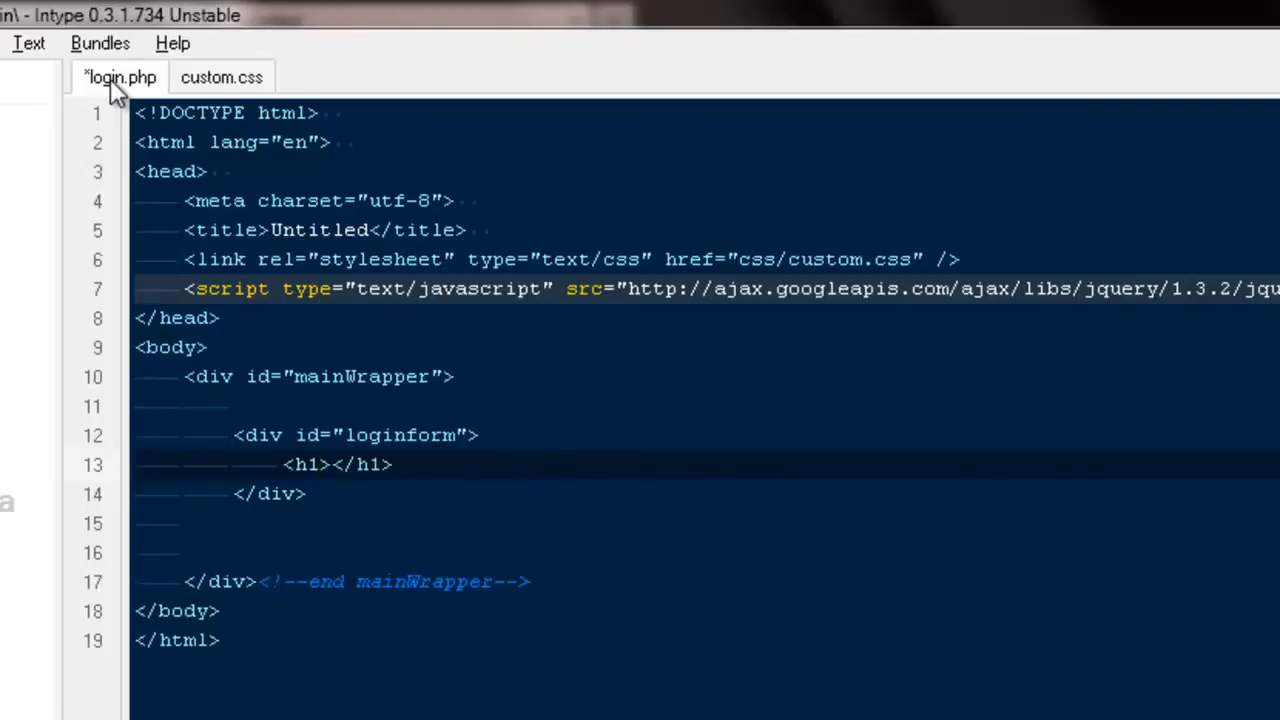
pyautogui.write('2')
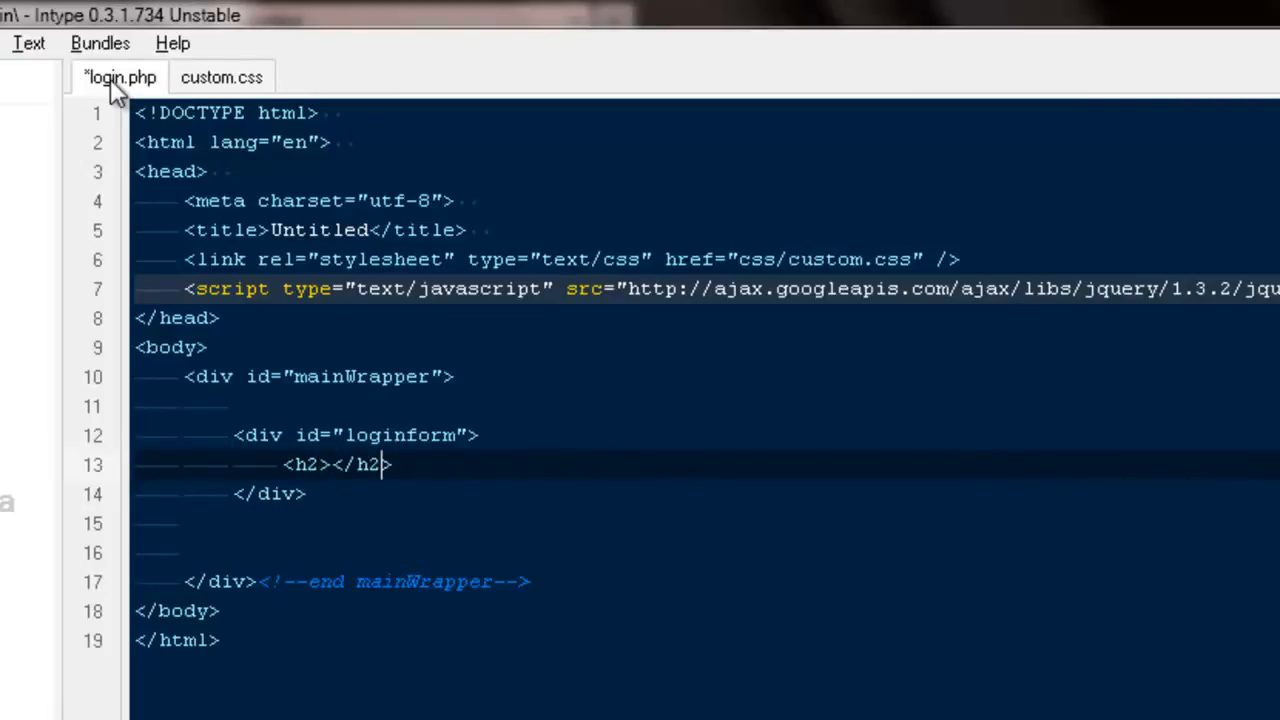
pyautogui.write('L')
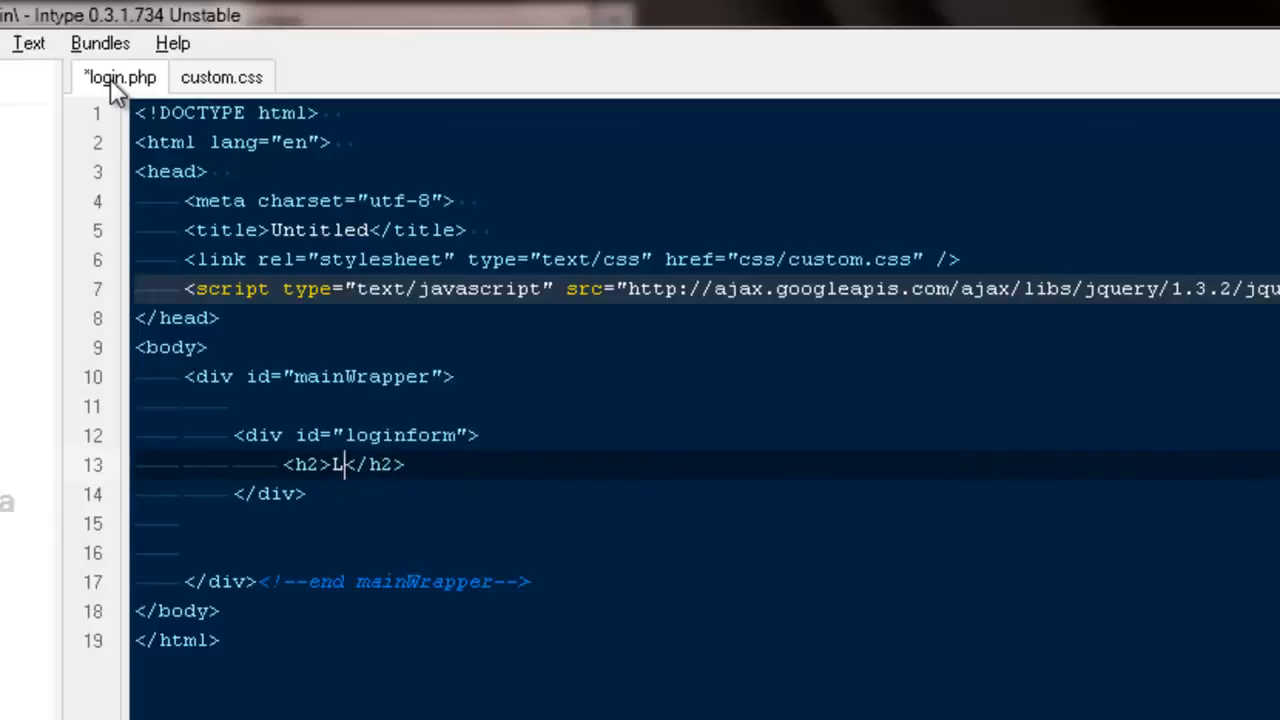
pyautogui.write('ogin Area')
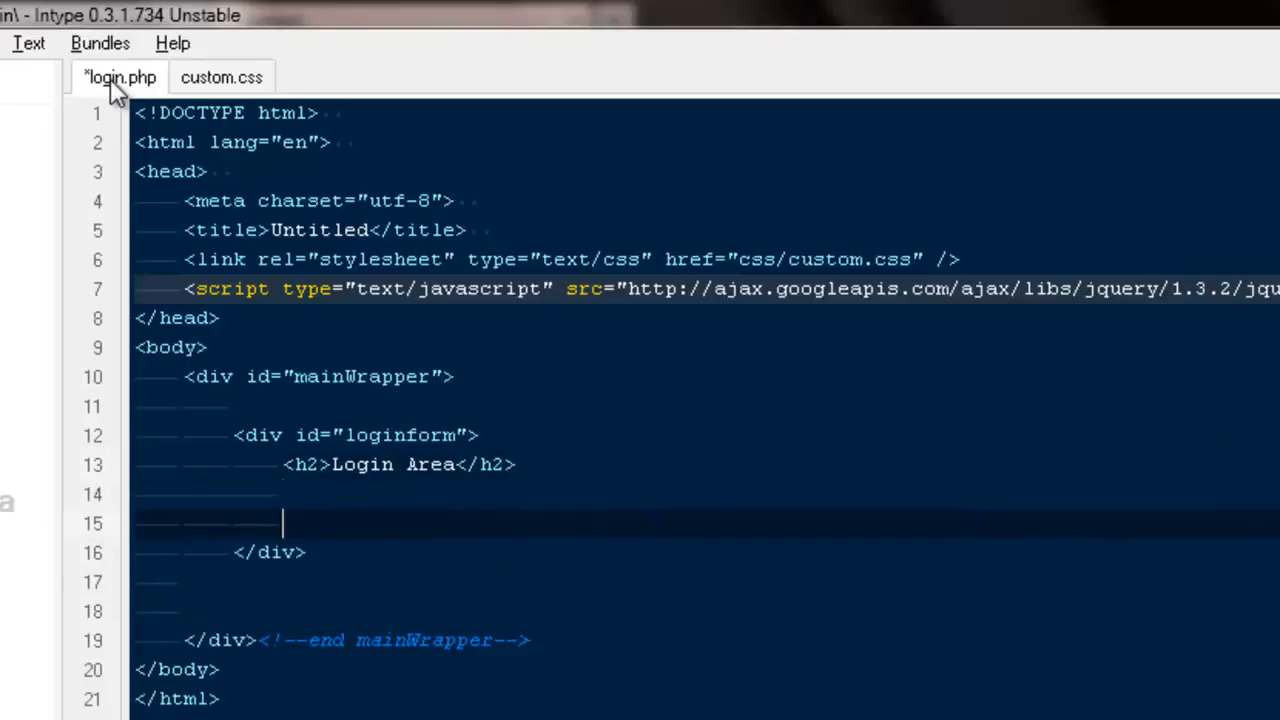
# Step: Add a post form submitting to login.php below the heading and save
pyautogui.write('<form method="post" action="testing.php" id="test" name="test">')
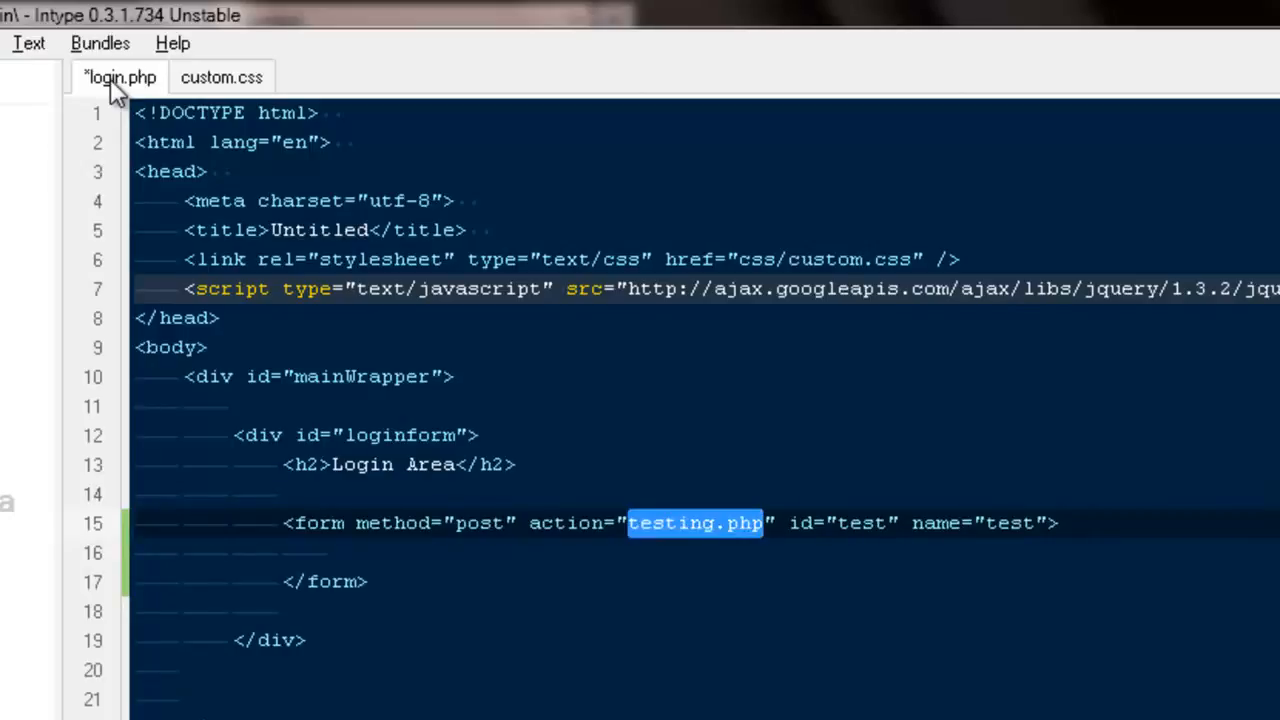
pyautogui.write('login.oho')
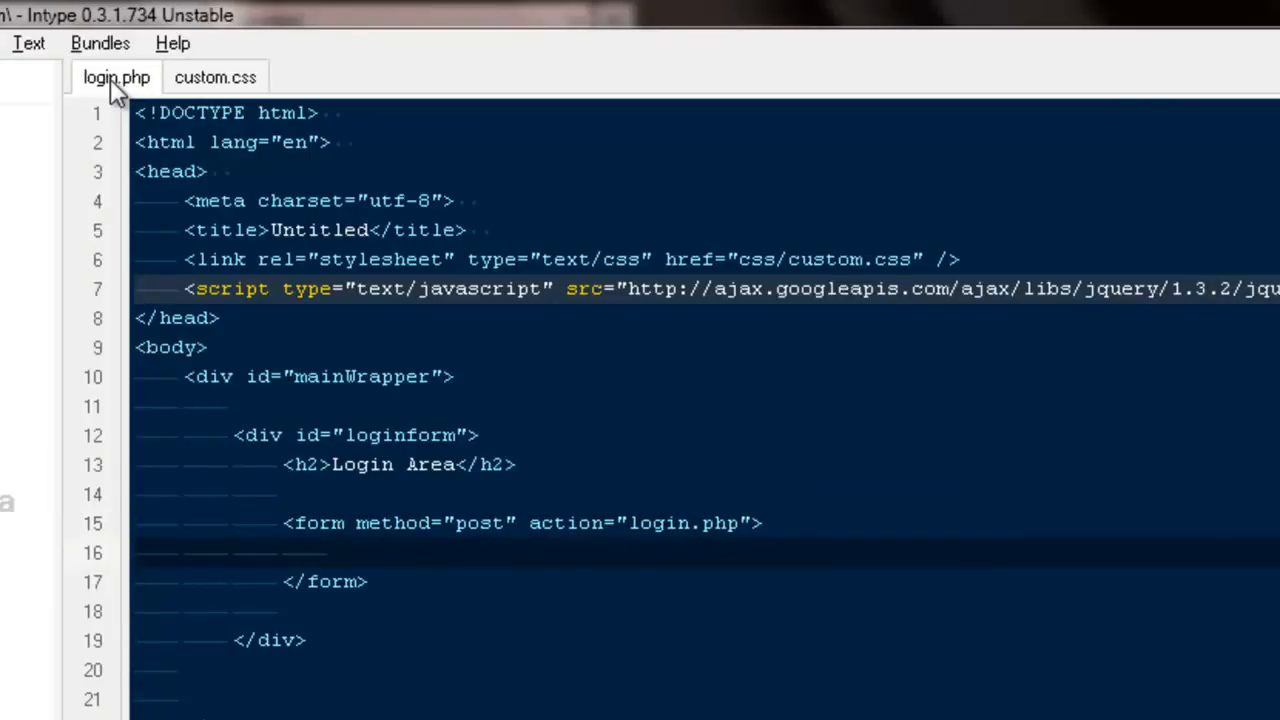
pyautogui.write('form-elements">')
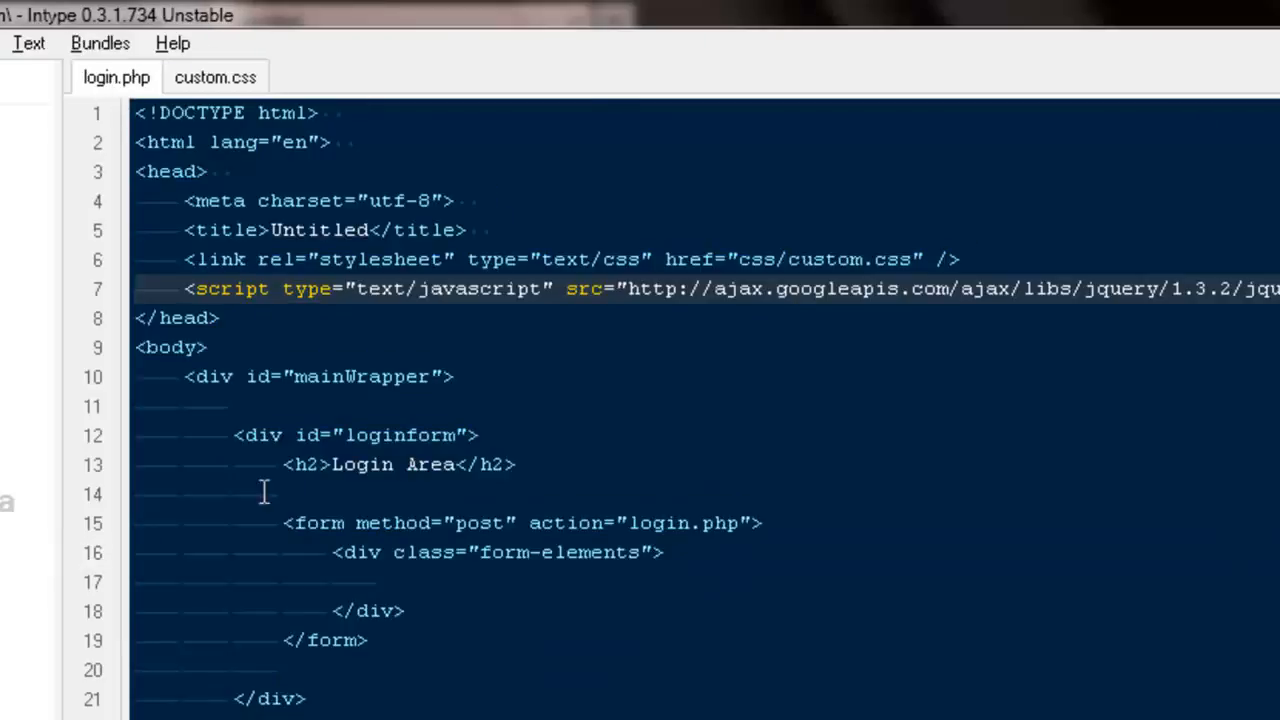
# Step: Add a form-elements div with a Username label and a username text input, placeholder Enter Username
pyautogui.write('lan')
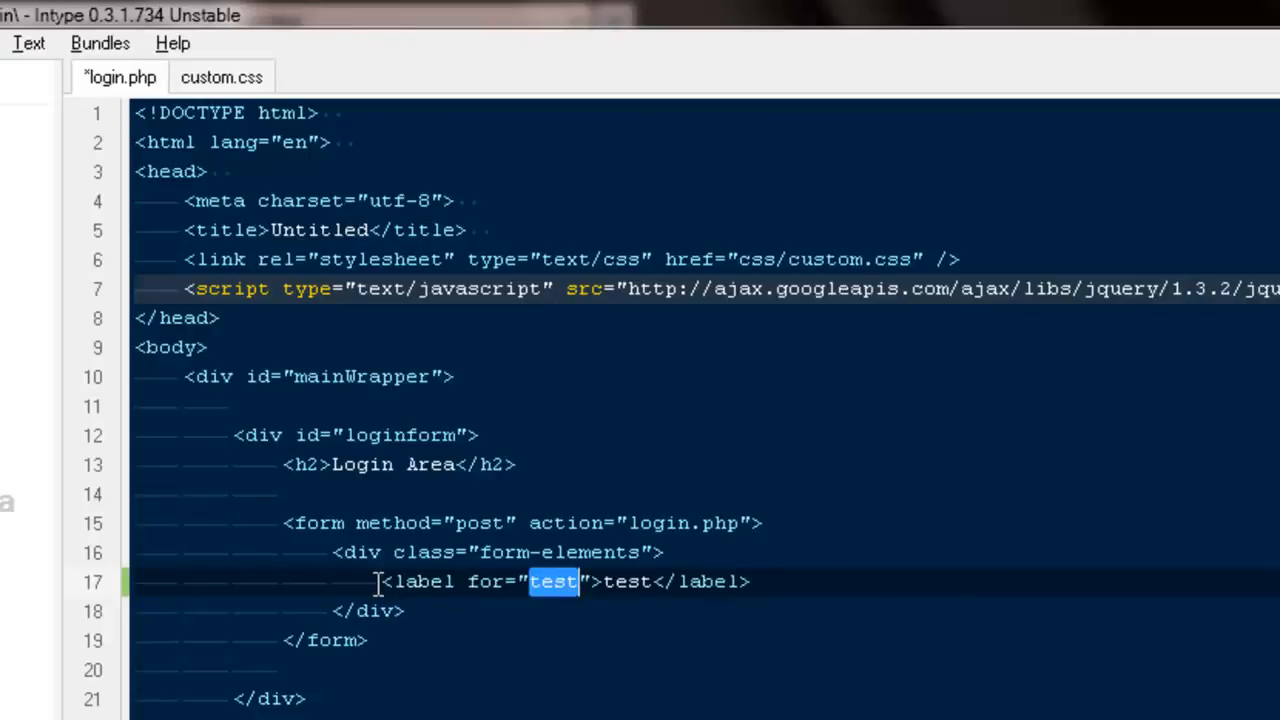
pyautogui.write('Username')
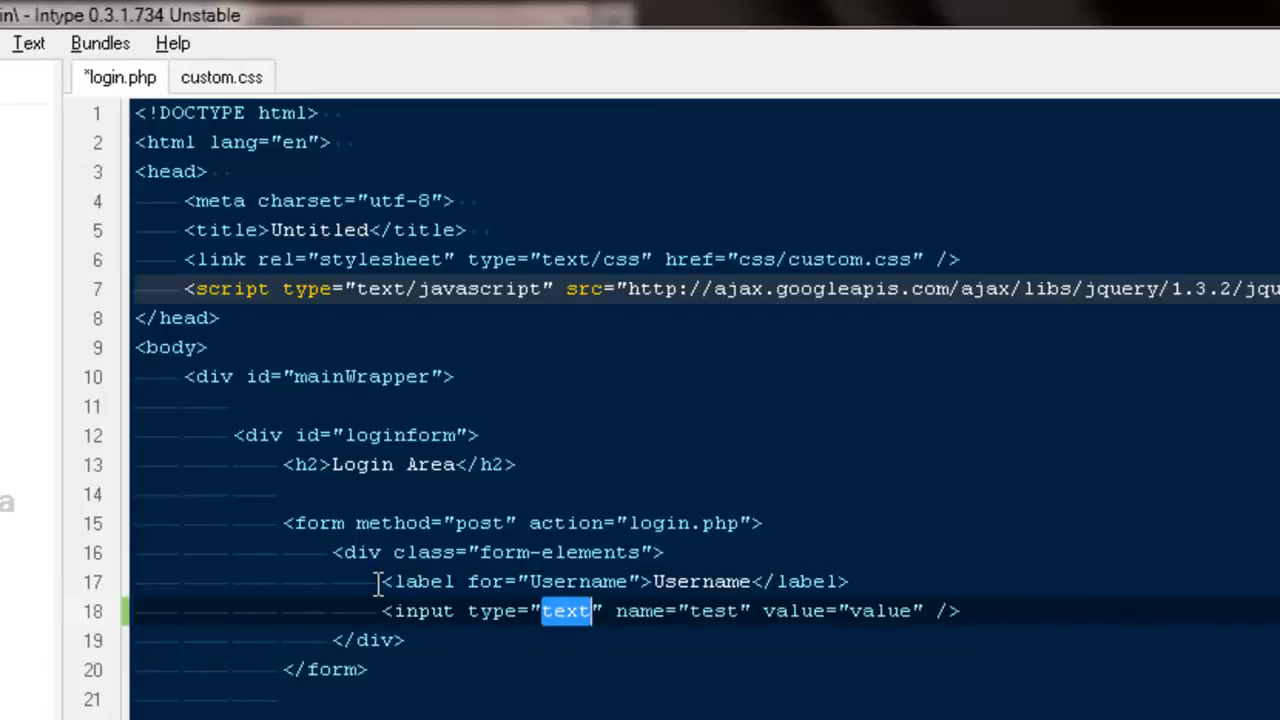
pyautogui.write('usernam')
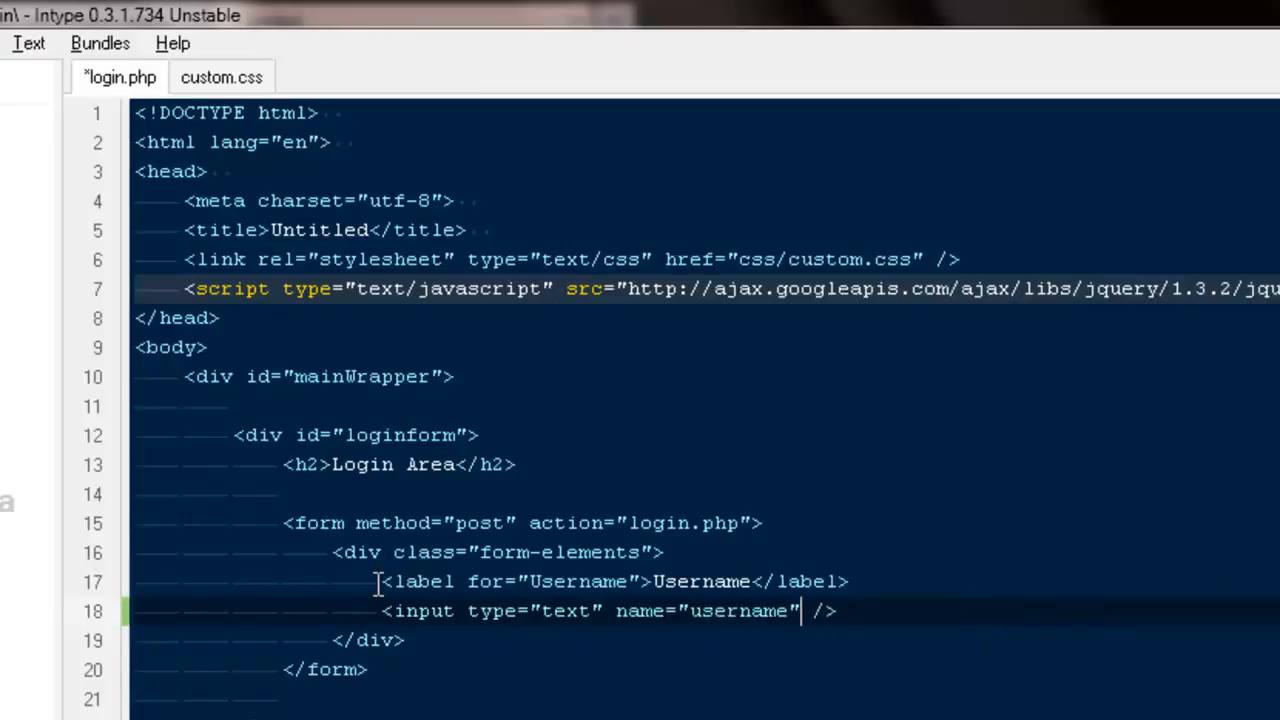
pyautogui.write('placeh')
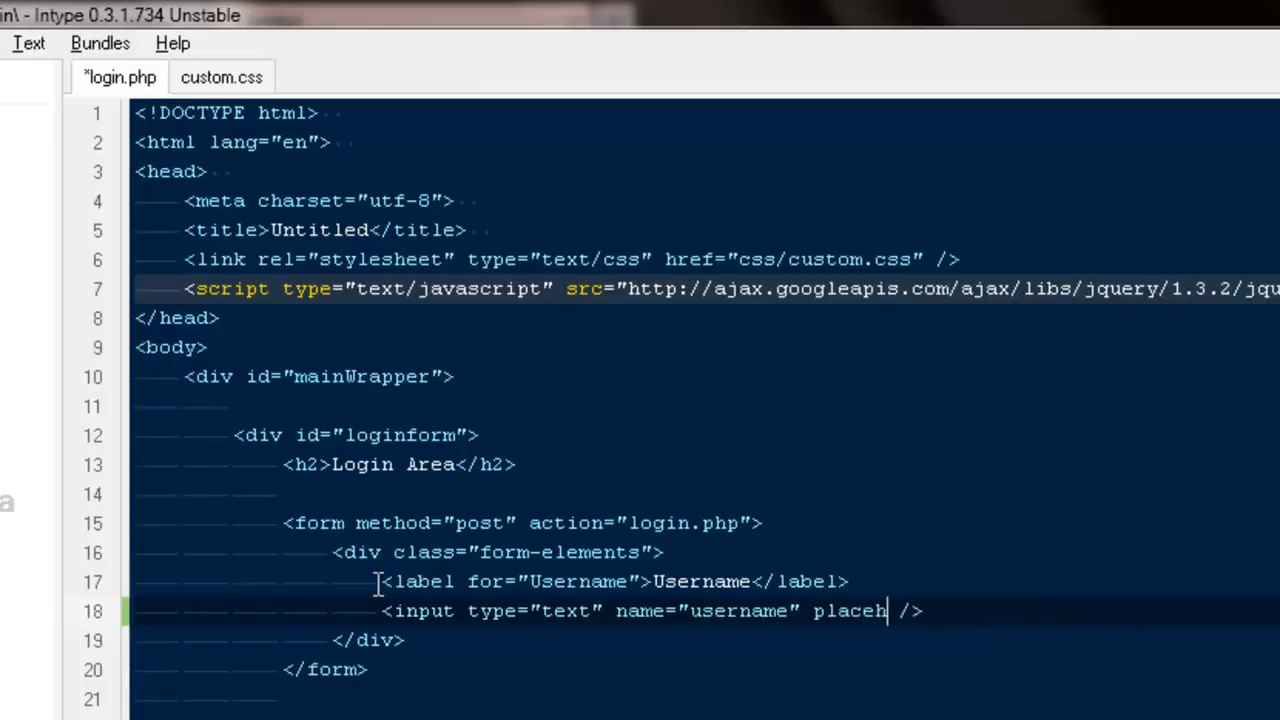
pyautogui.write('older=""')
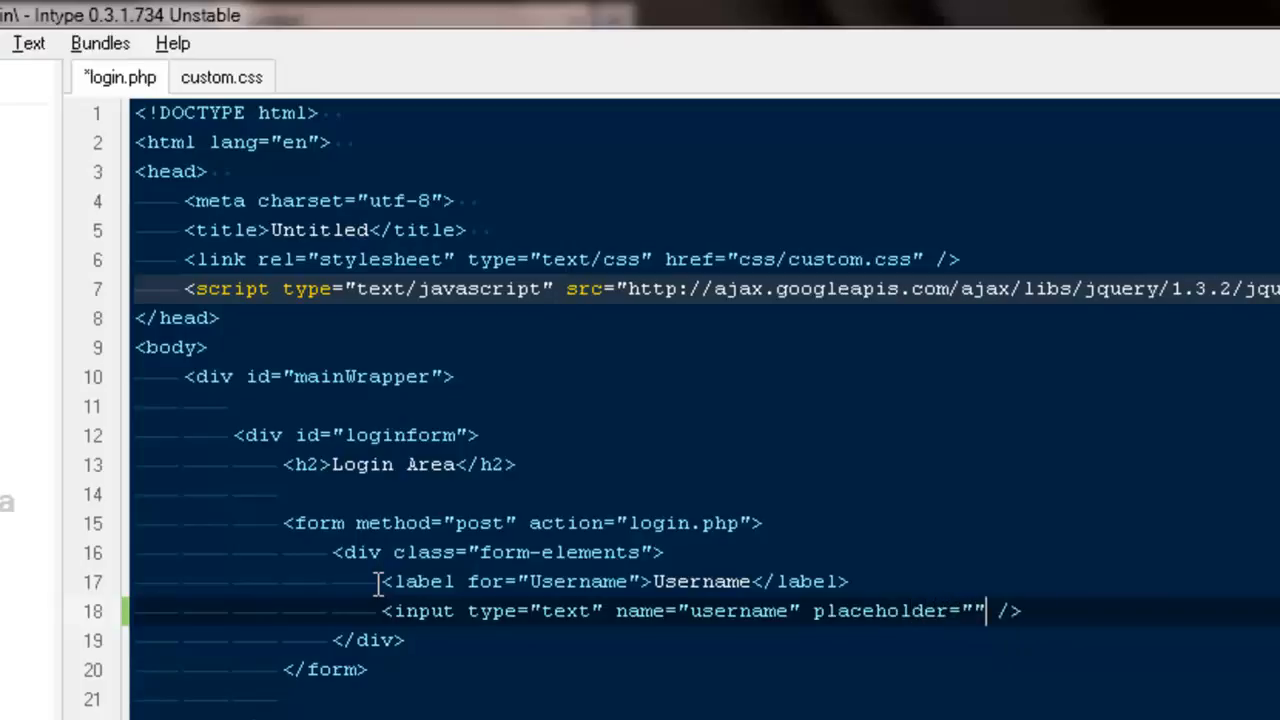
pyautogui.write('Enter')
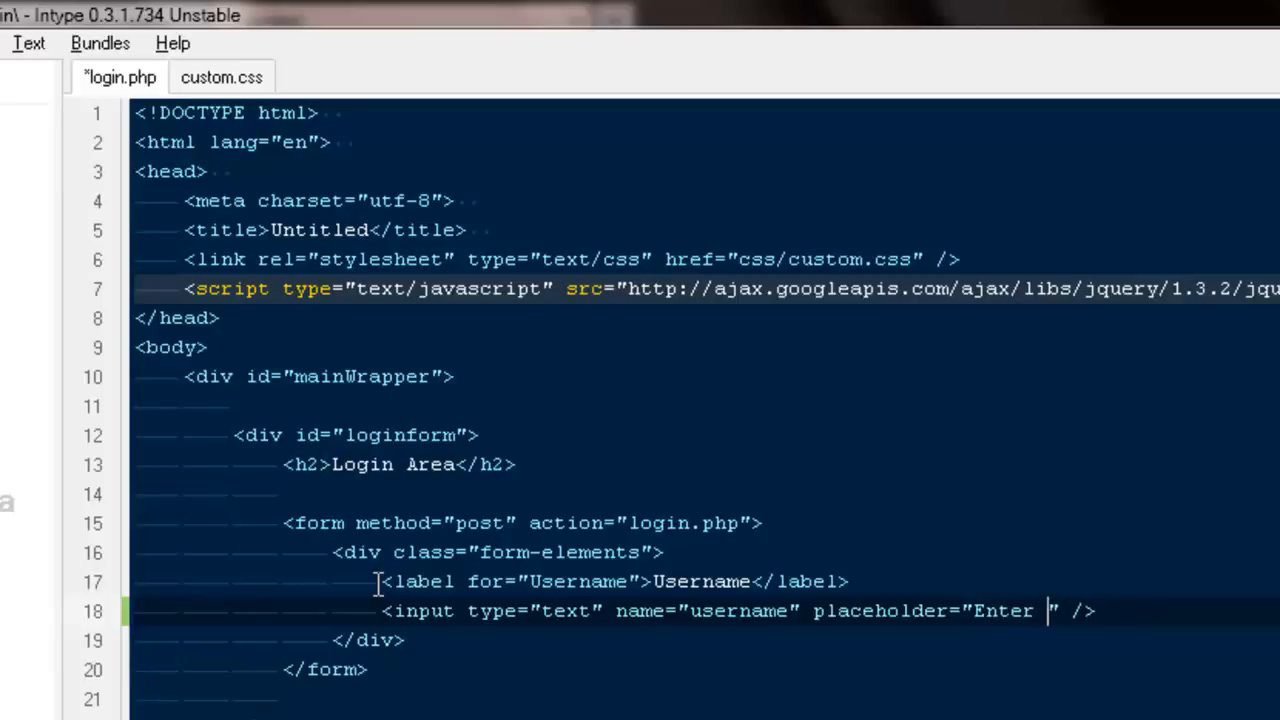
pyautogui.write('Username"')
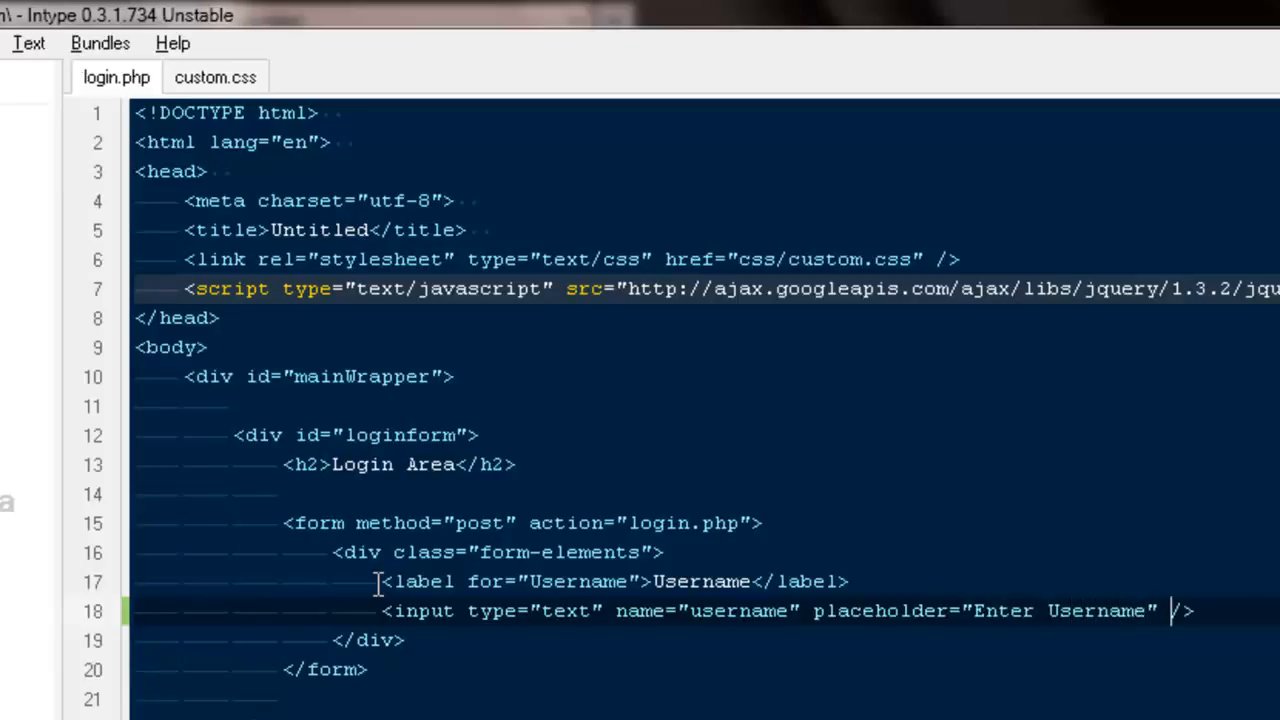
pyautogui.write('id=""')
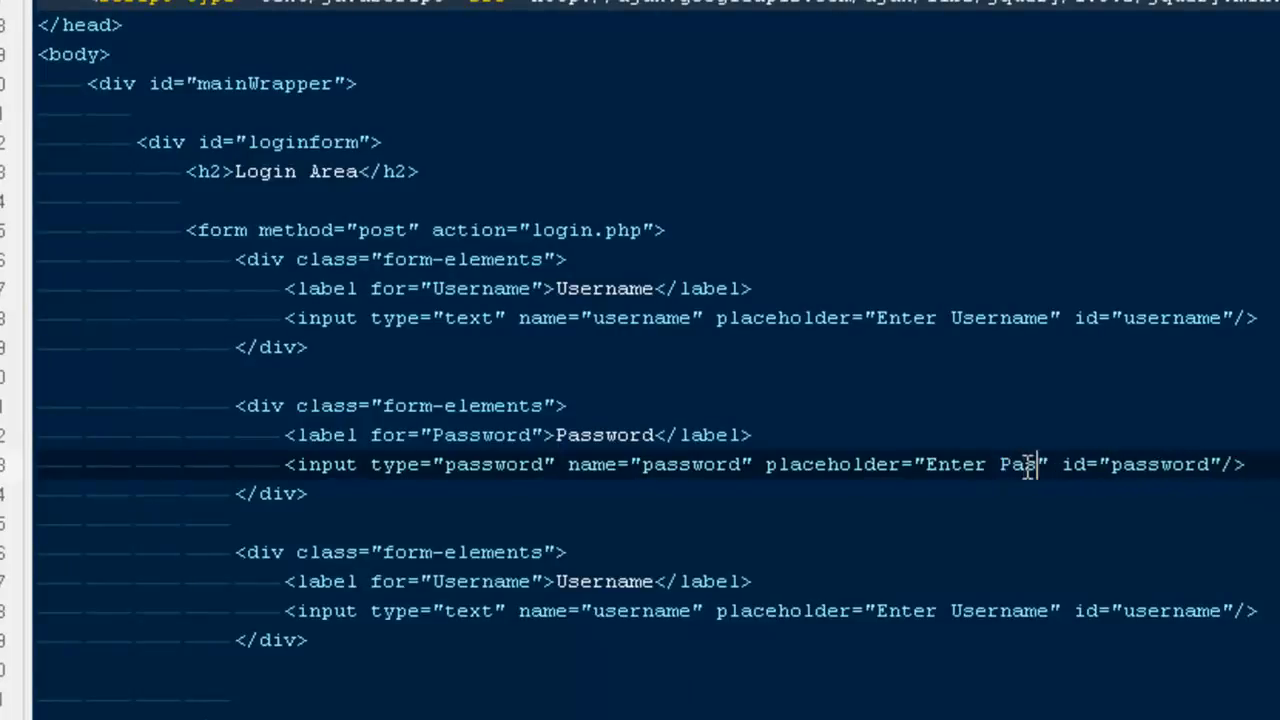
# Step: Set the password input's placeholder to Enter Password and clear the third group's label
pyautogui.write('sword')
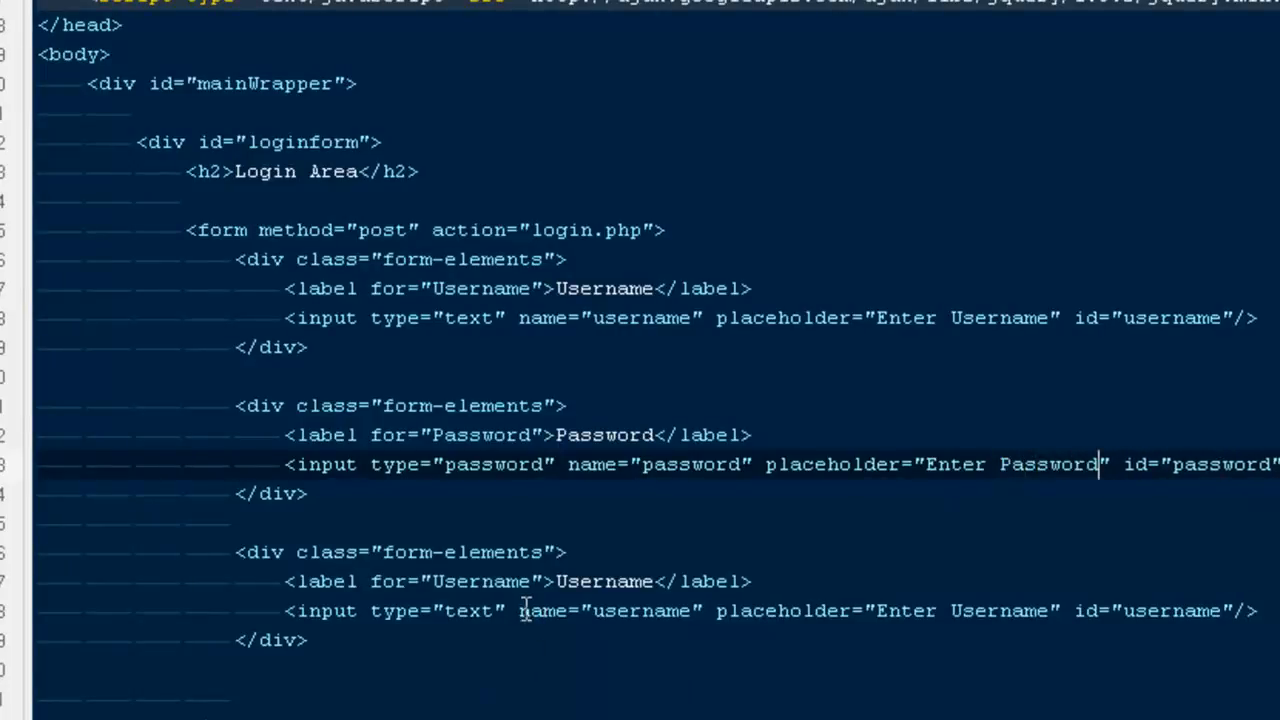
pyautogui.click(364, 582)
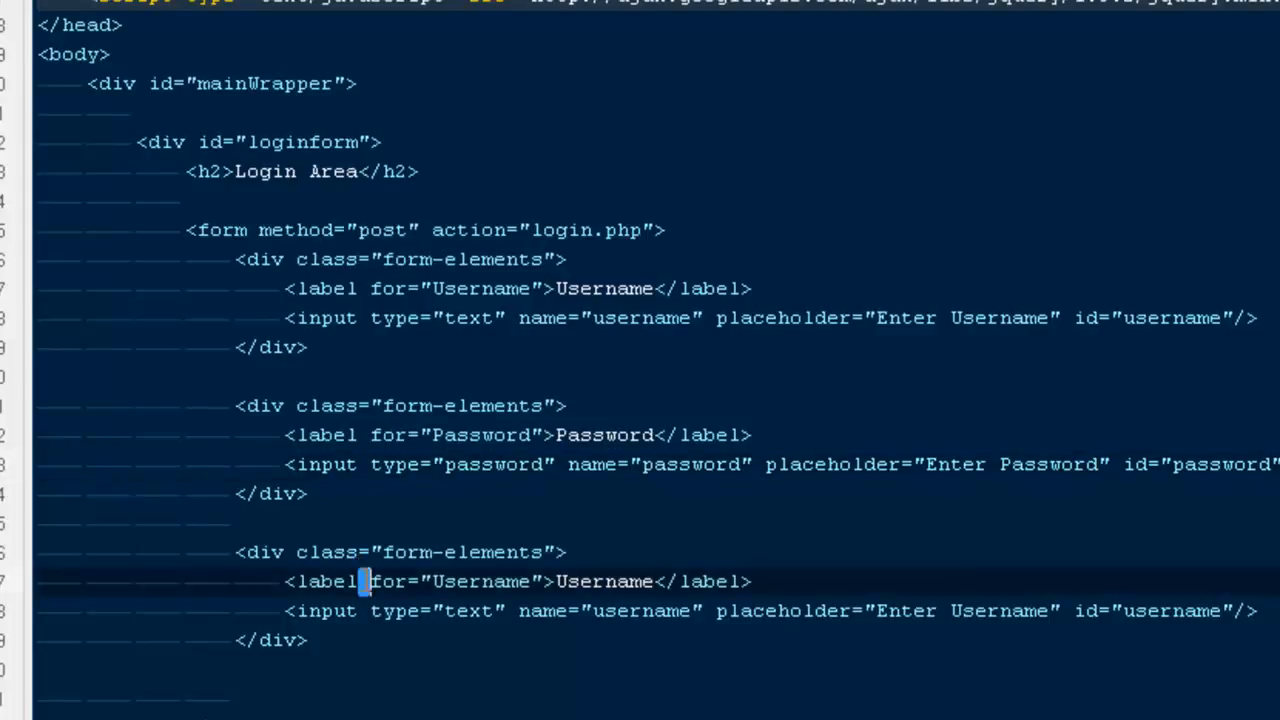
pyautogui.press('Delete')
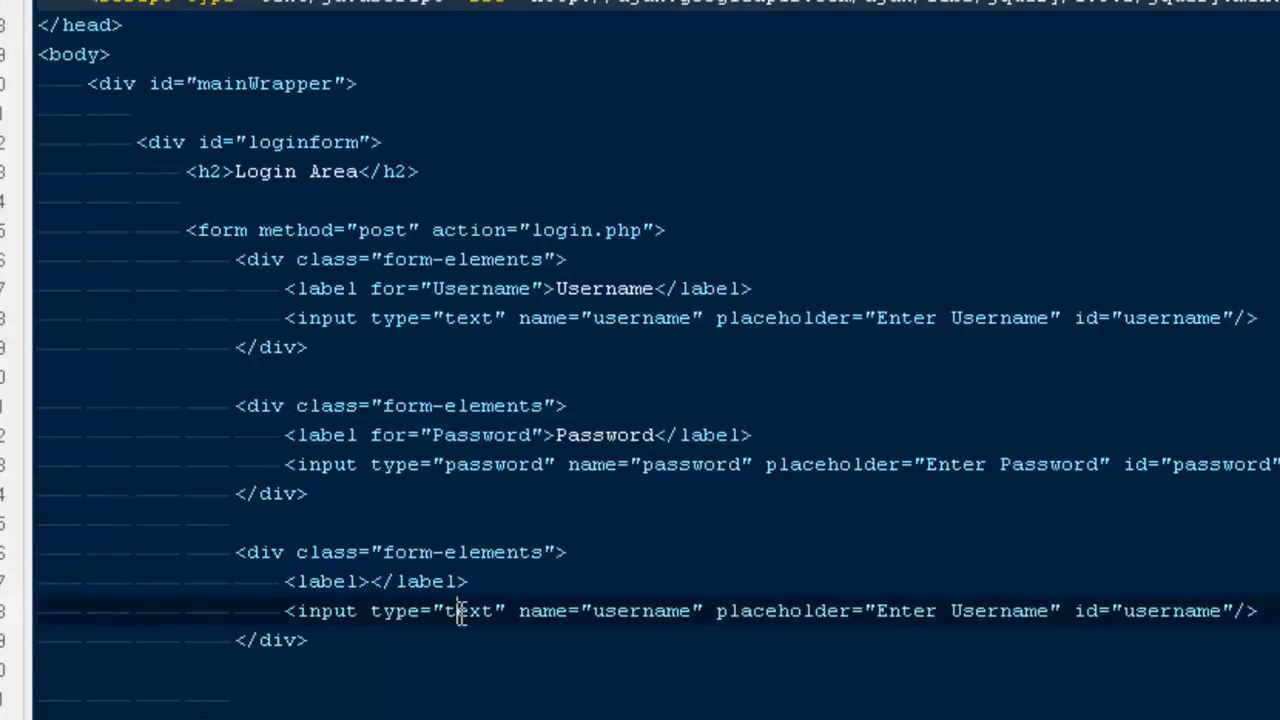
# Step: Make the third input a submit with name and id logintoadminpanel
pyautogui.write('submit')
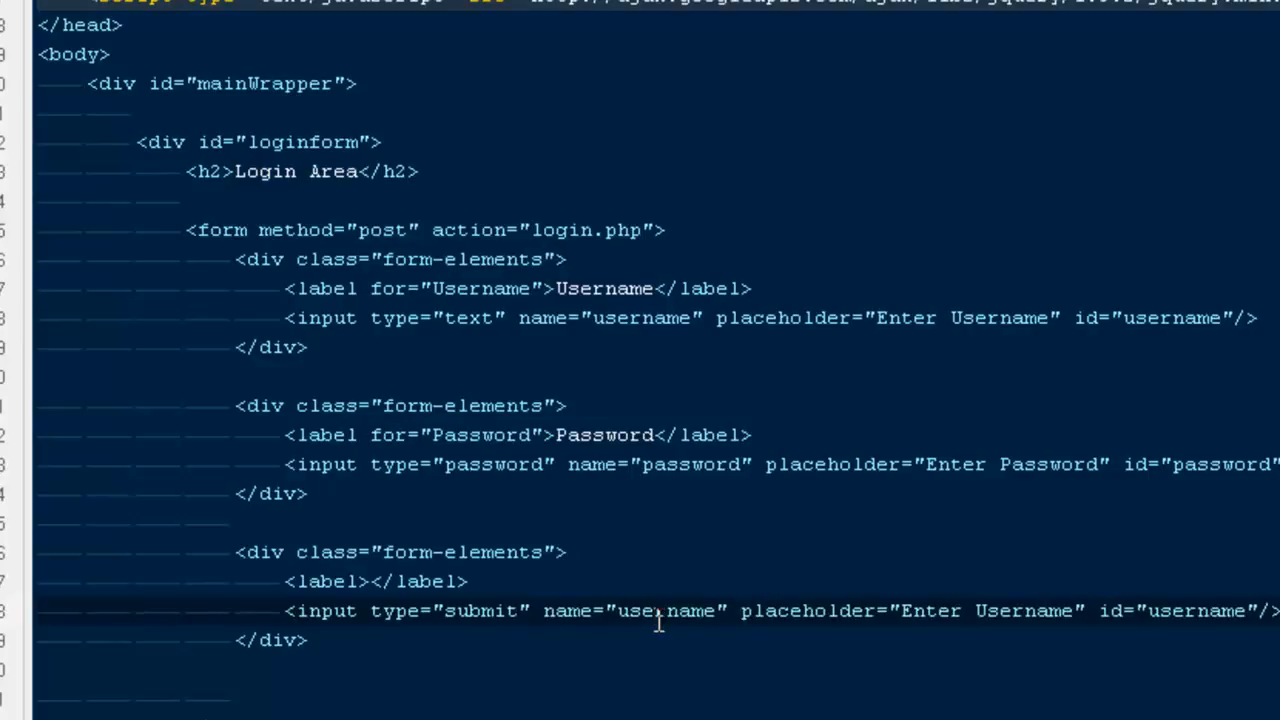
pyautogui.write('logintoadminp')
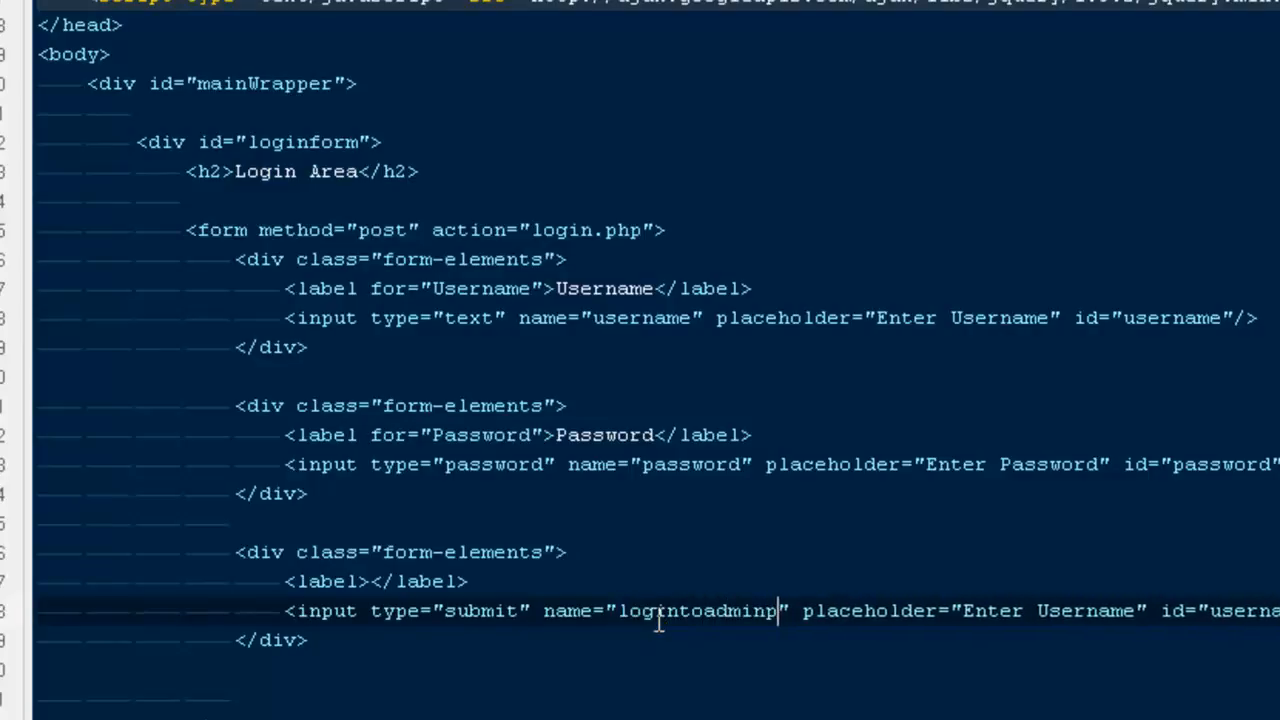
pyautogui.write('anel')
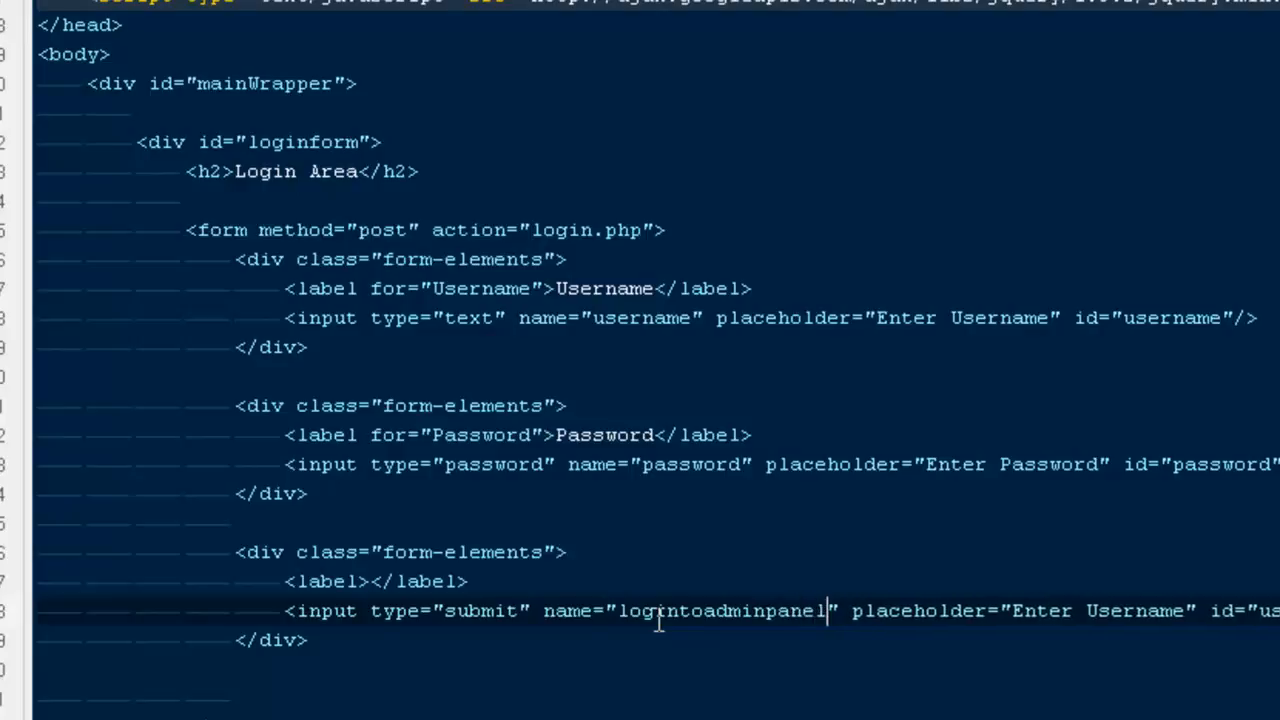
pyautogui.doubleClick(728, 612)
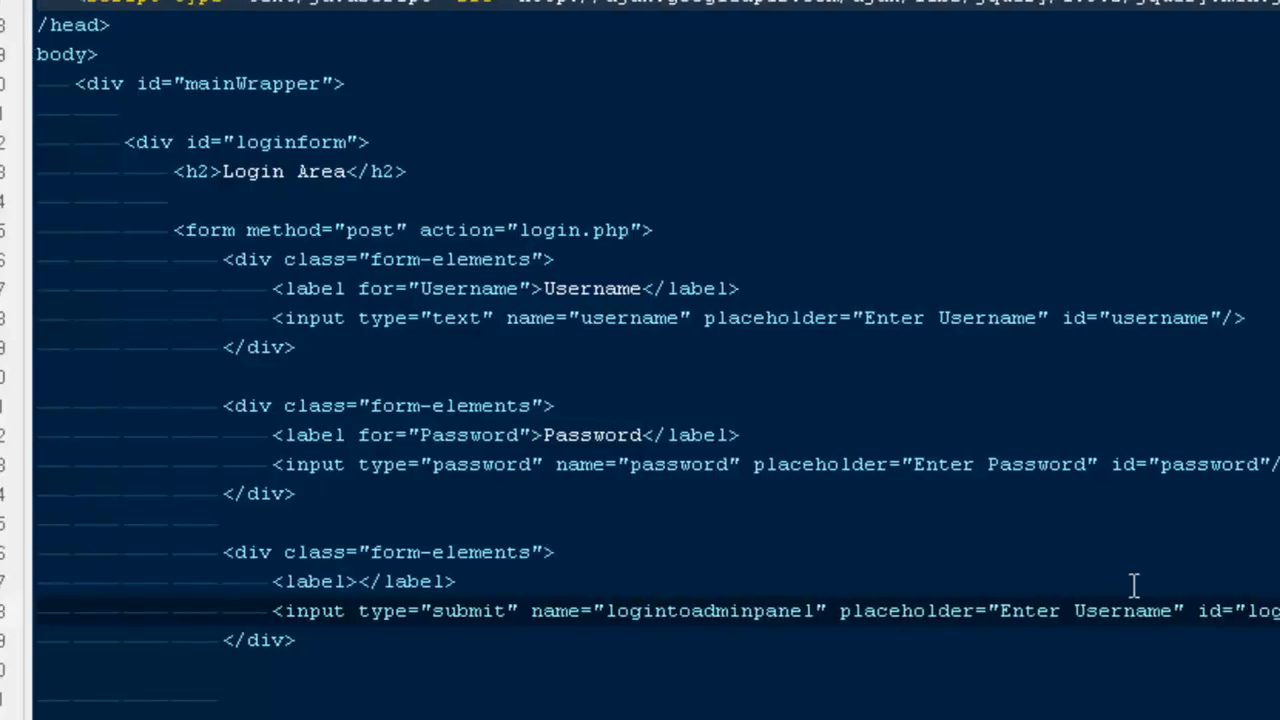
# Step: Replace its placeholder with value="Login"
pyautogui.doubleClick(1120, 612)
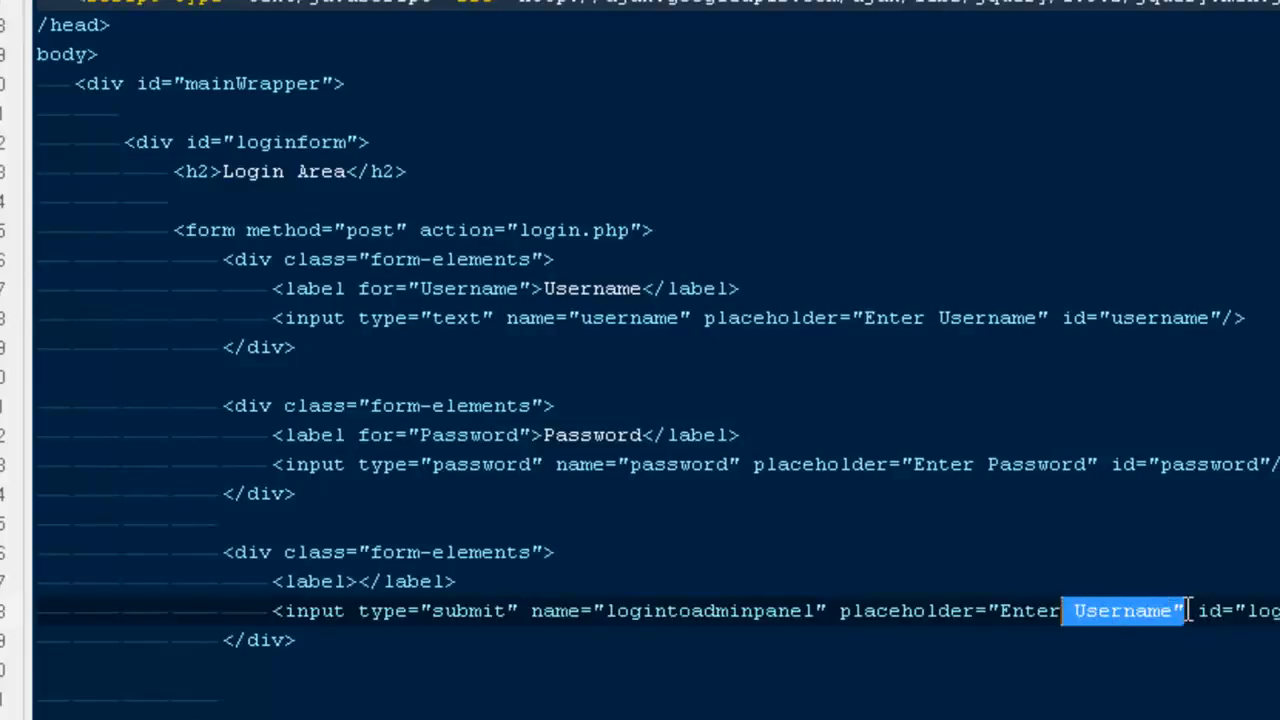
pyautogui.write('c')
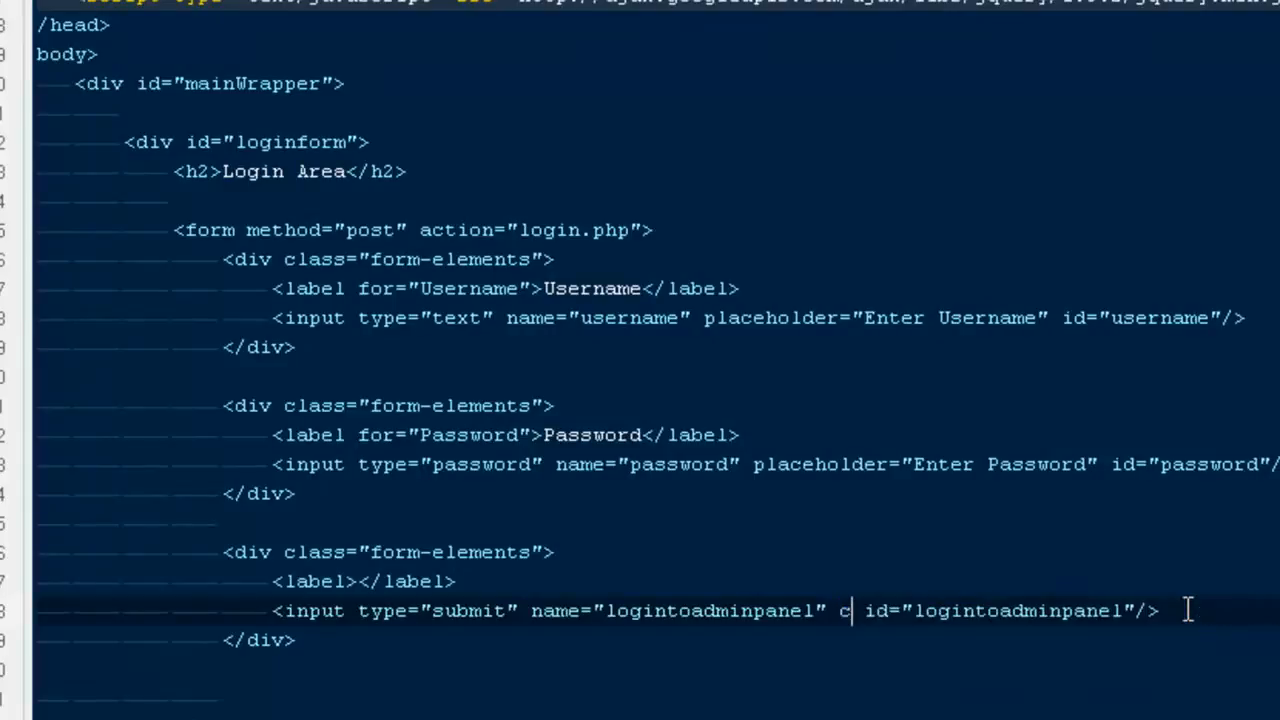
pyautogui.write('value="')
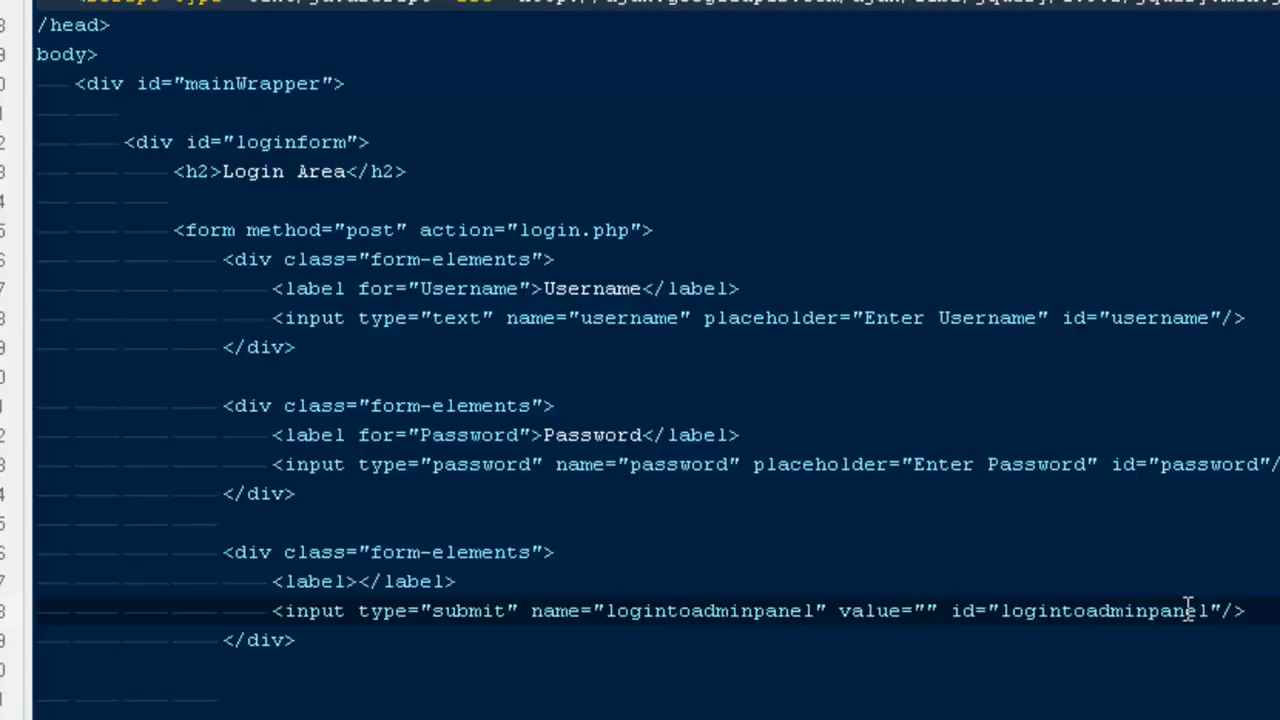
pyautogui.write('Login')
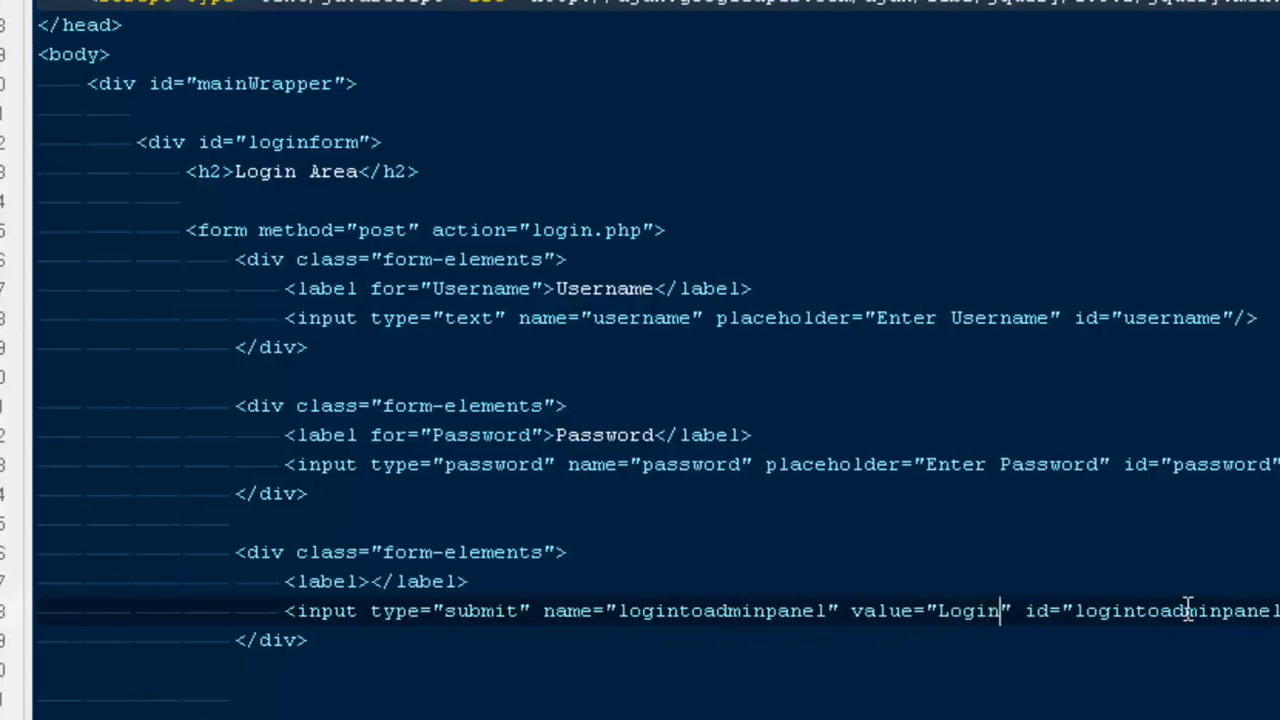